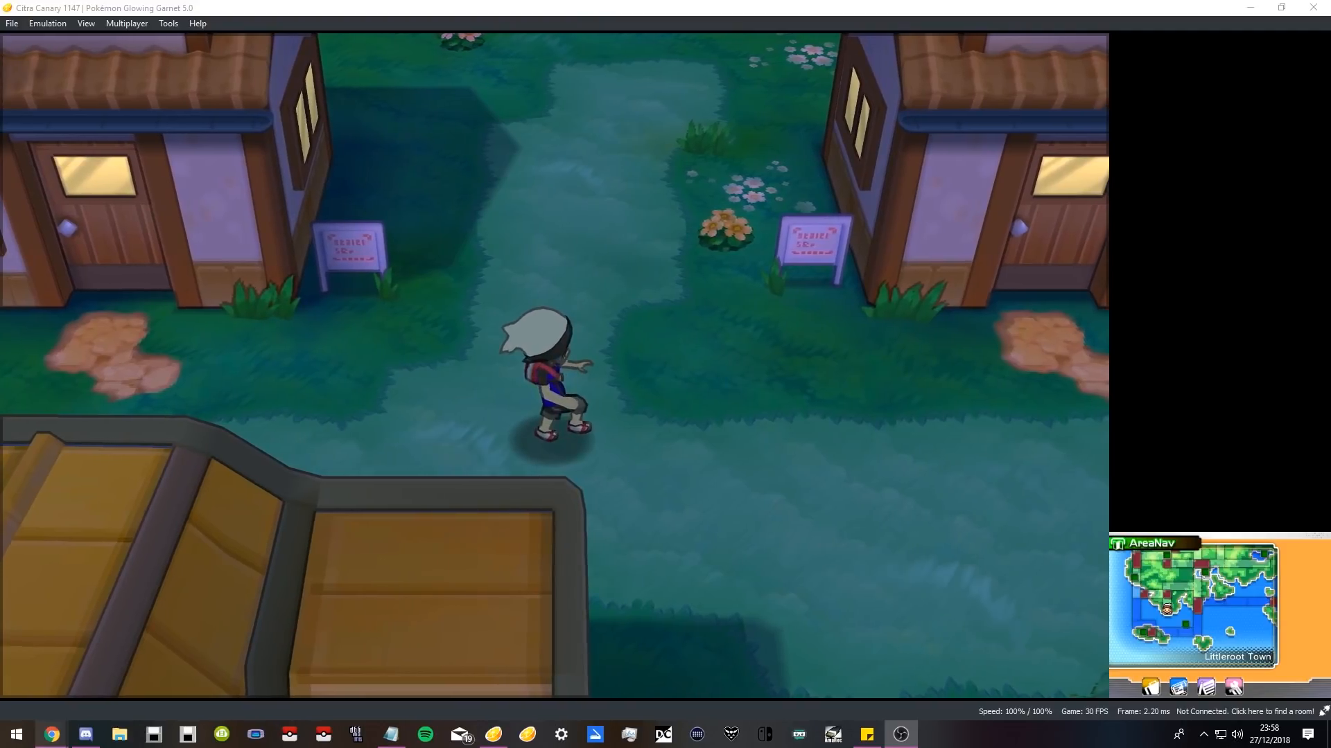
Walk the trainer past Littleroot Town's houses at night to the town's northern edge.
key("up")
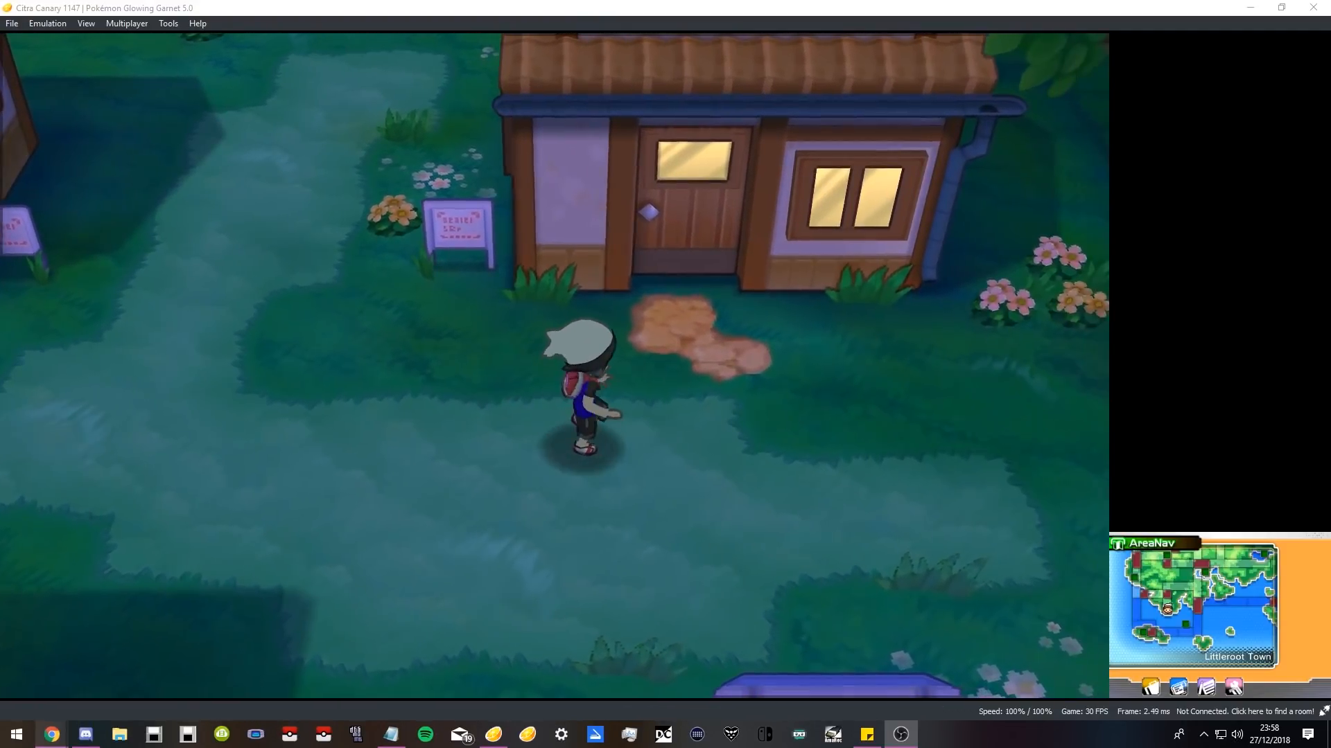
key("up")
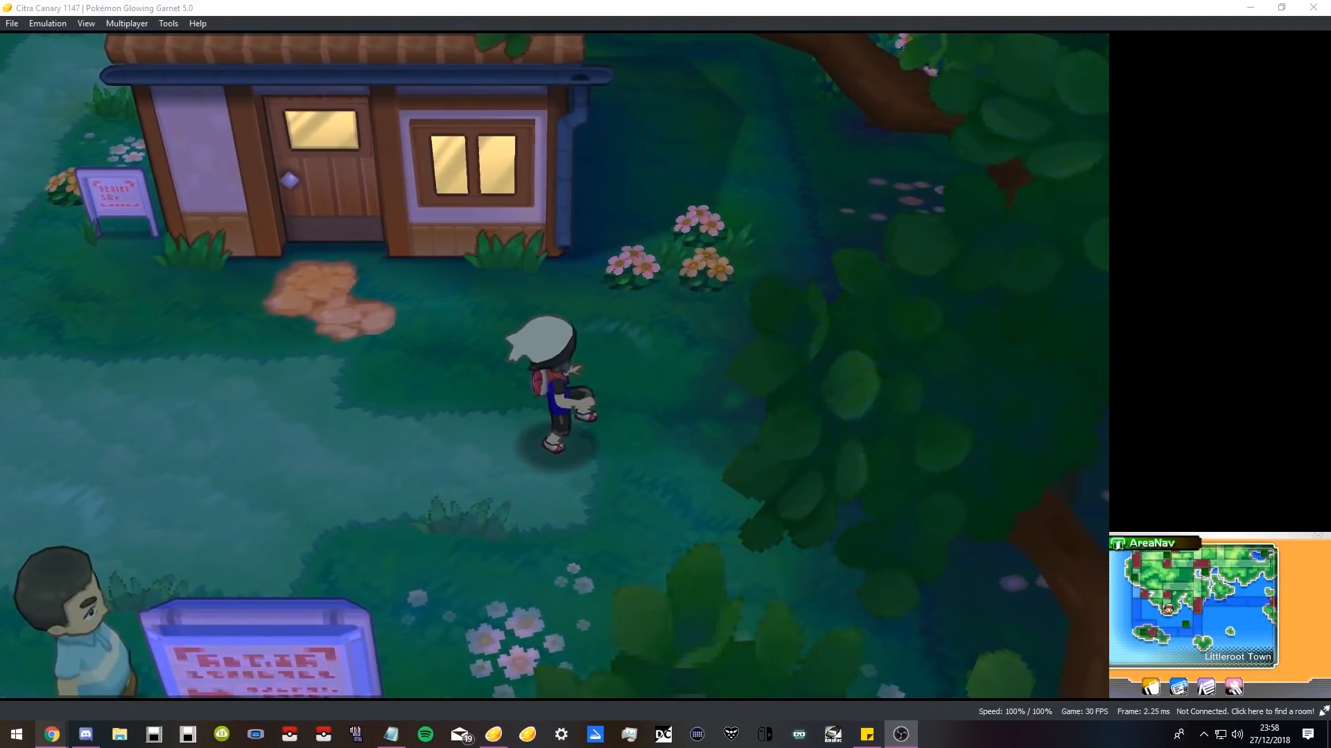
key("up")
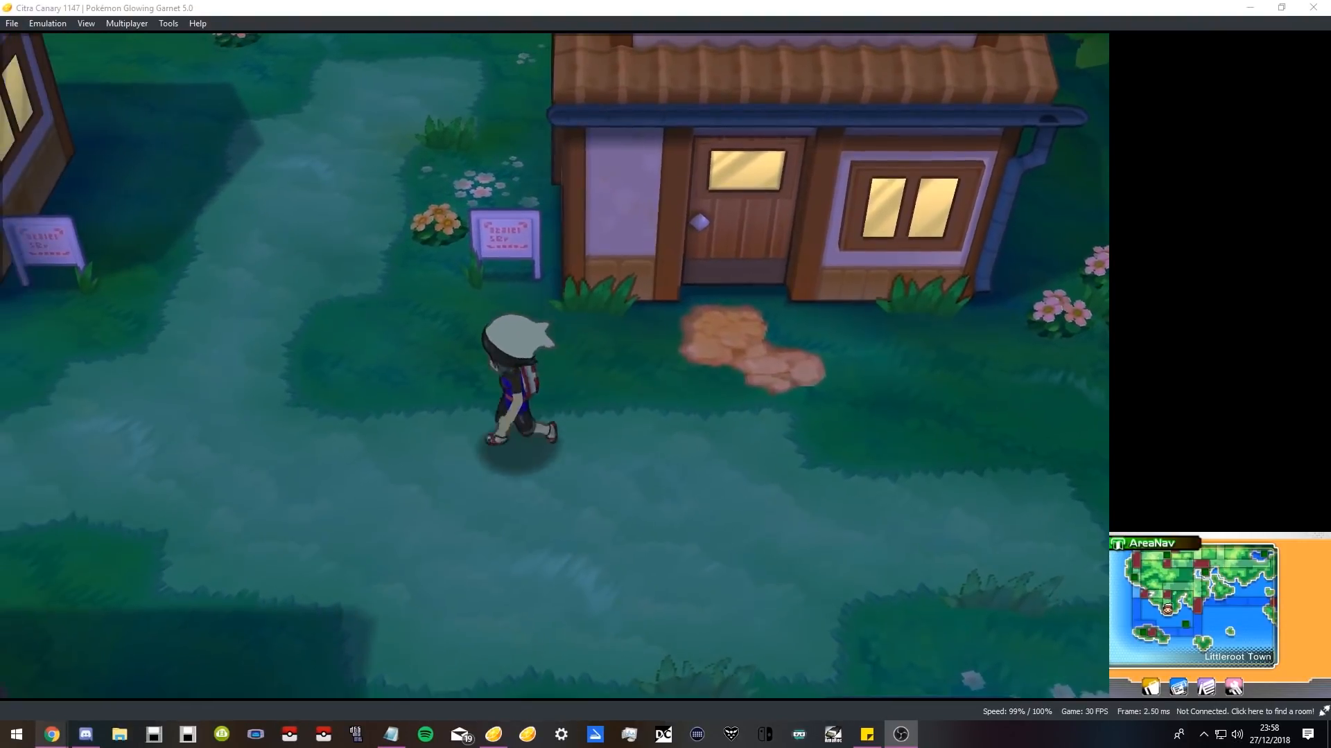
key("Up")
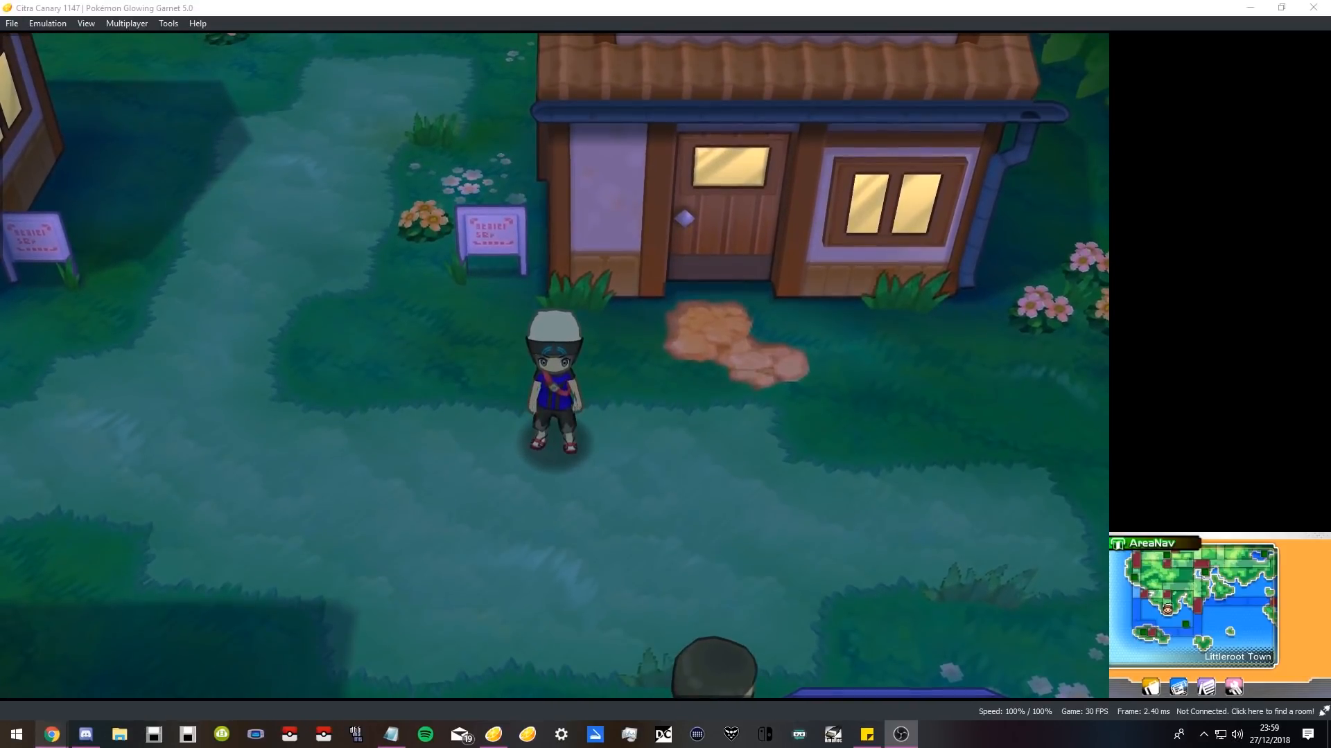
key("down")
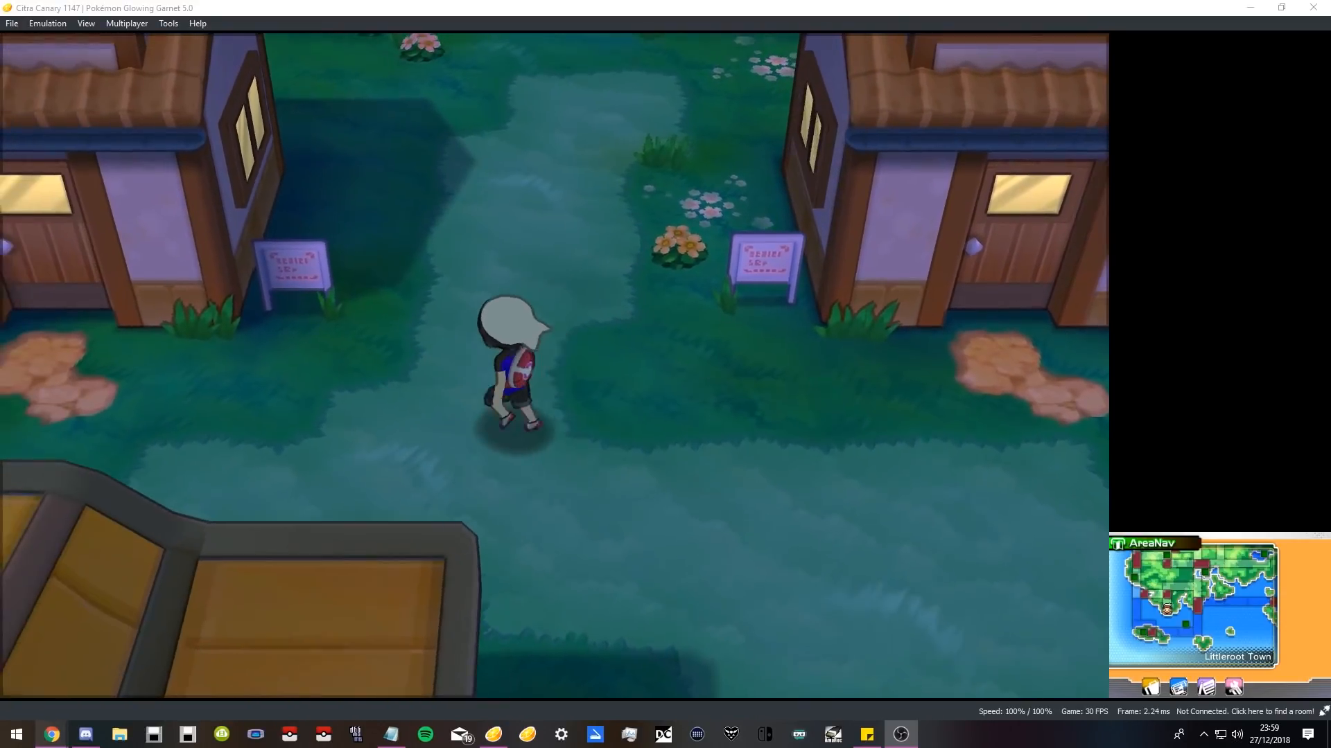
key("Up")
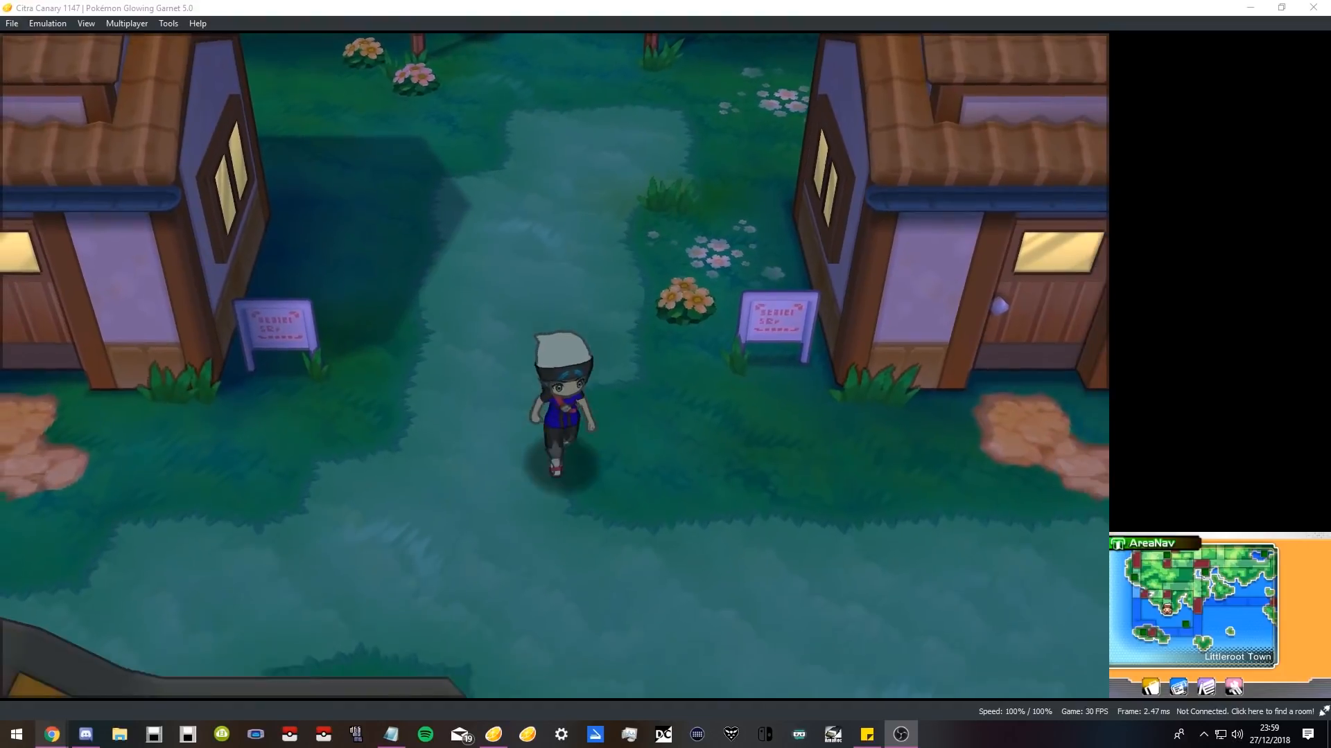
key("Up")
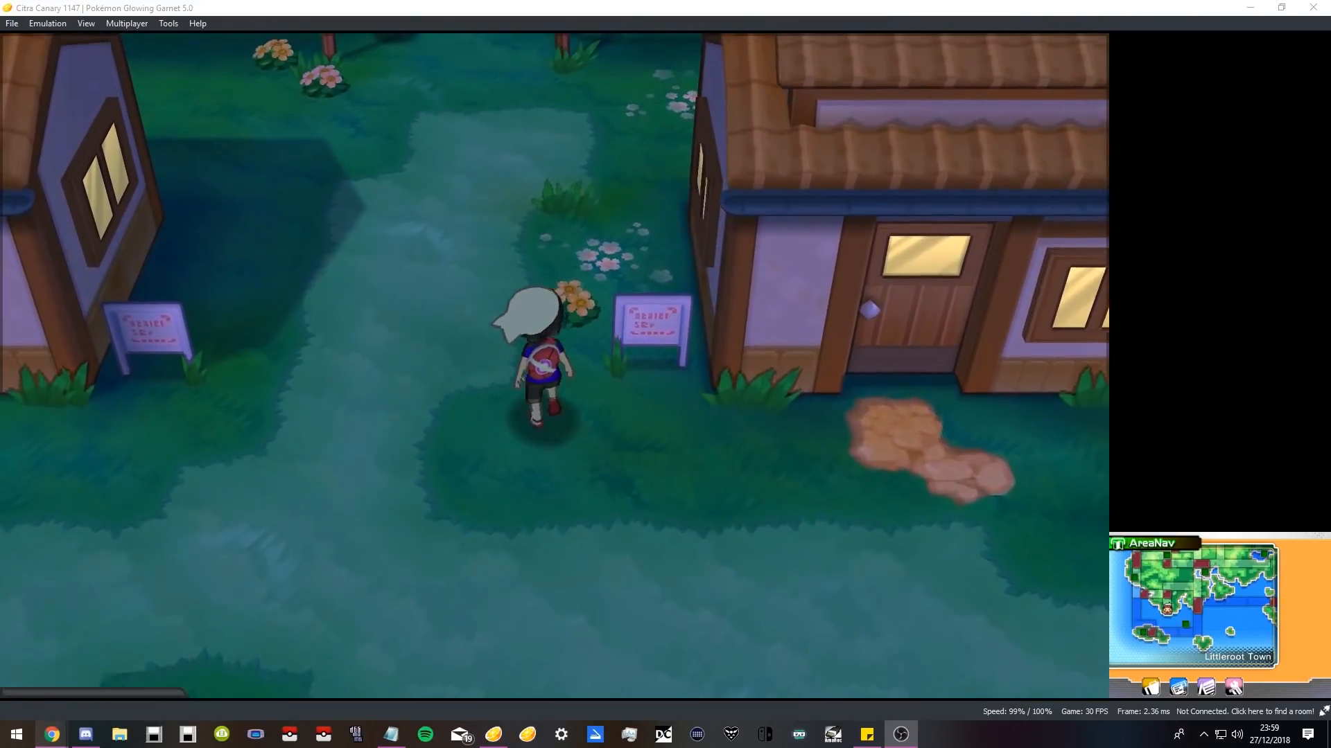
key("Up")
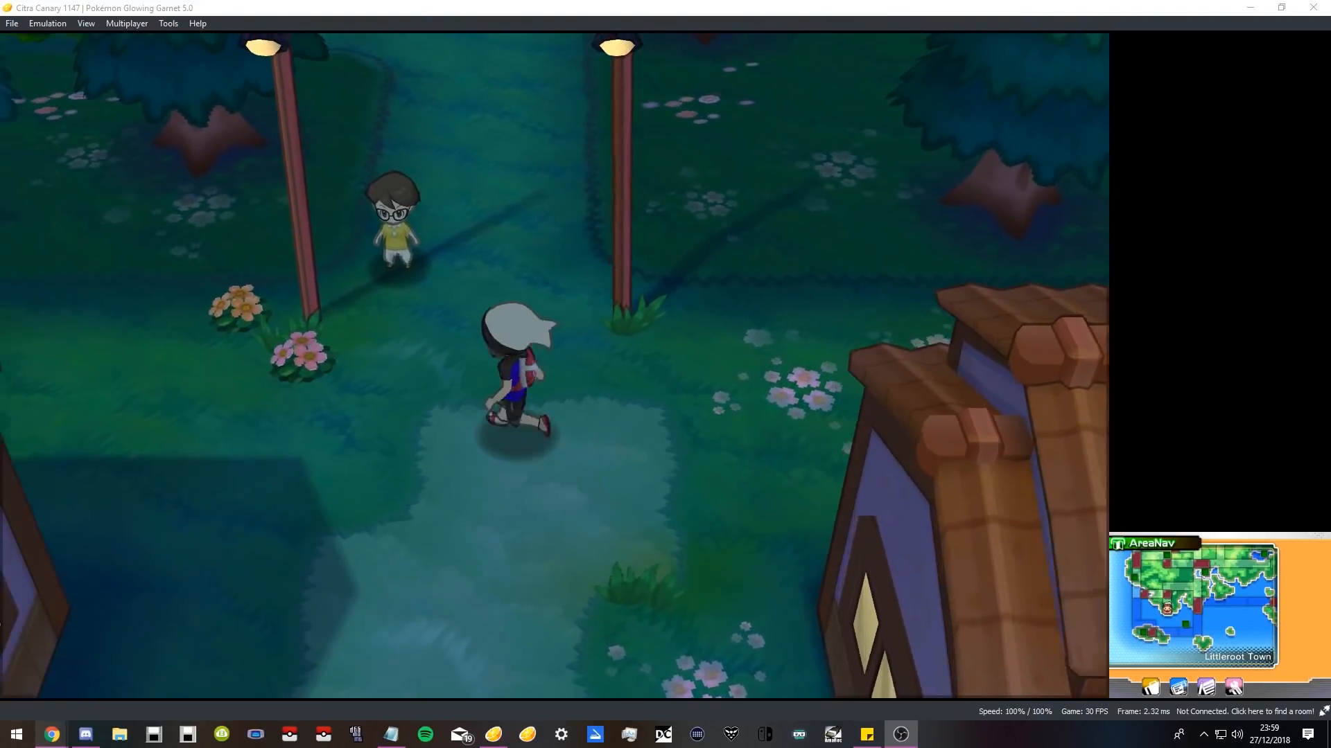
Walk the trainer back down between the houses, then north toward the town exit.
key("up")
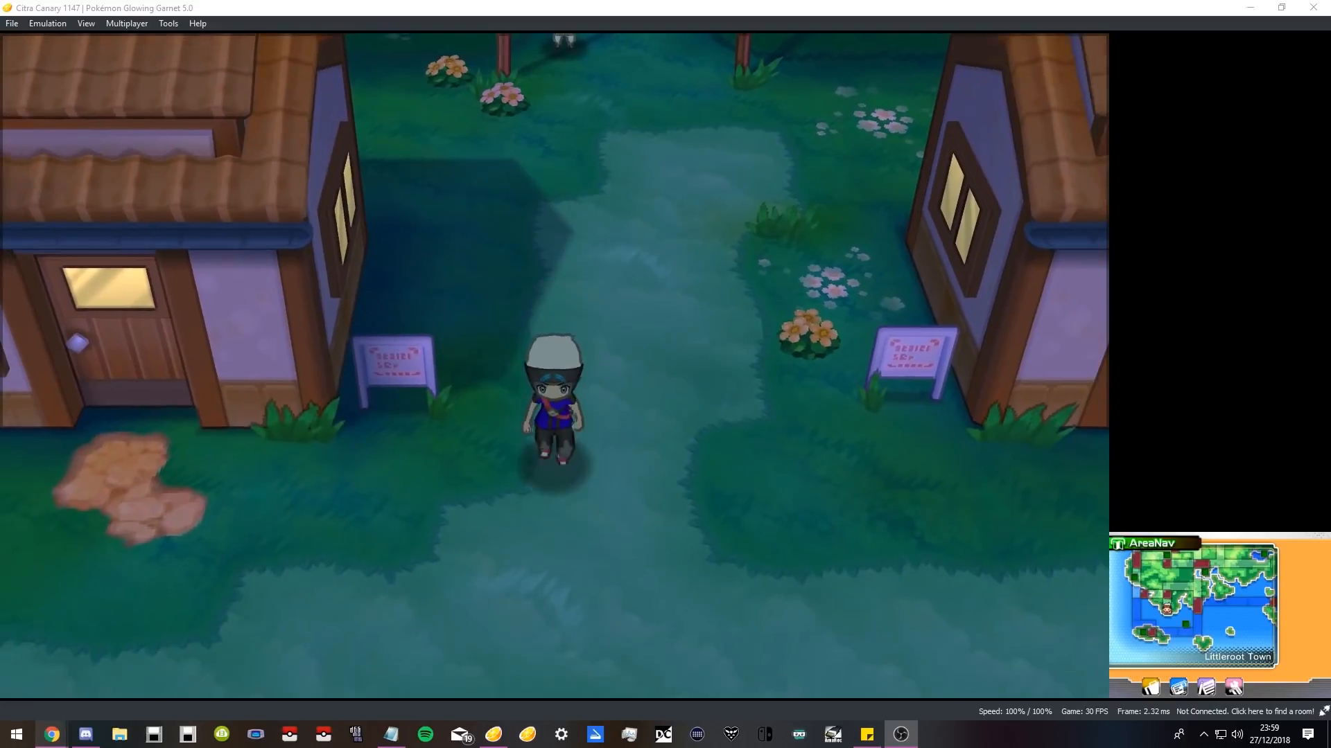
key("Down")
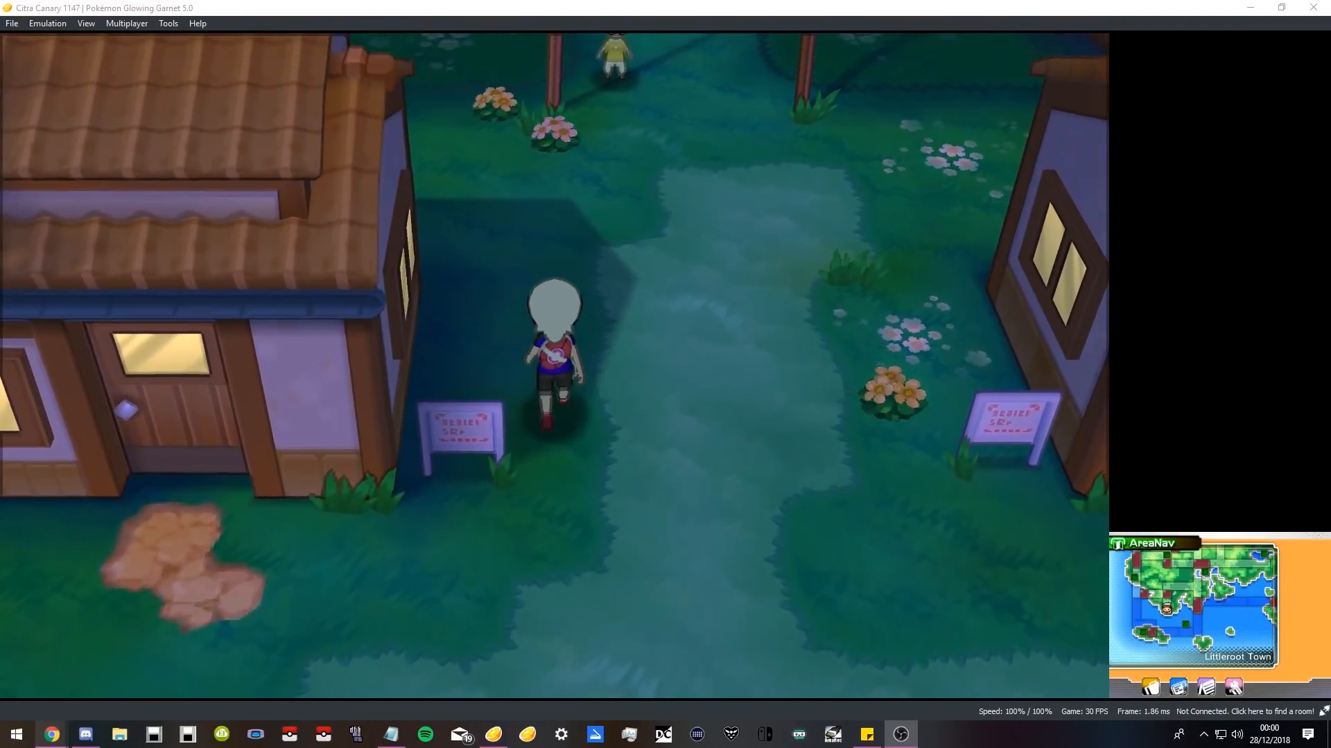
key("Up")
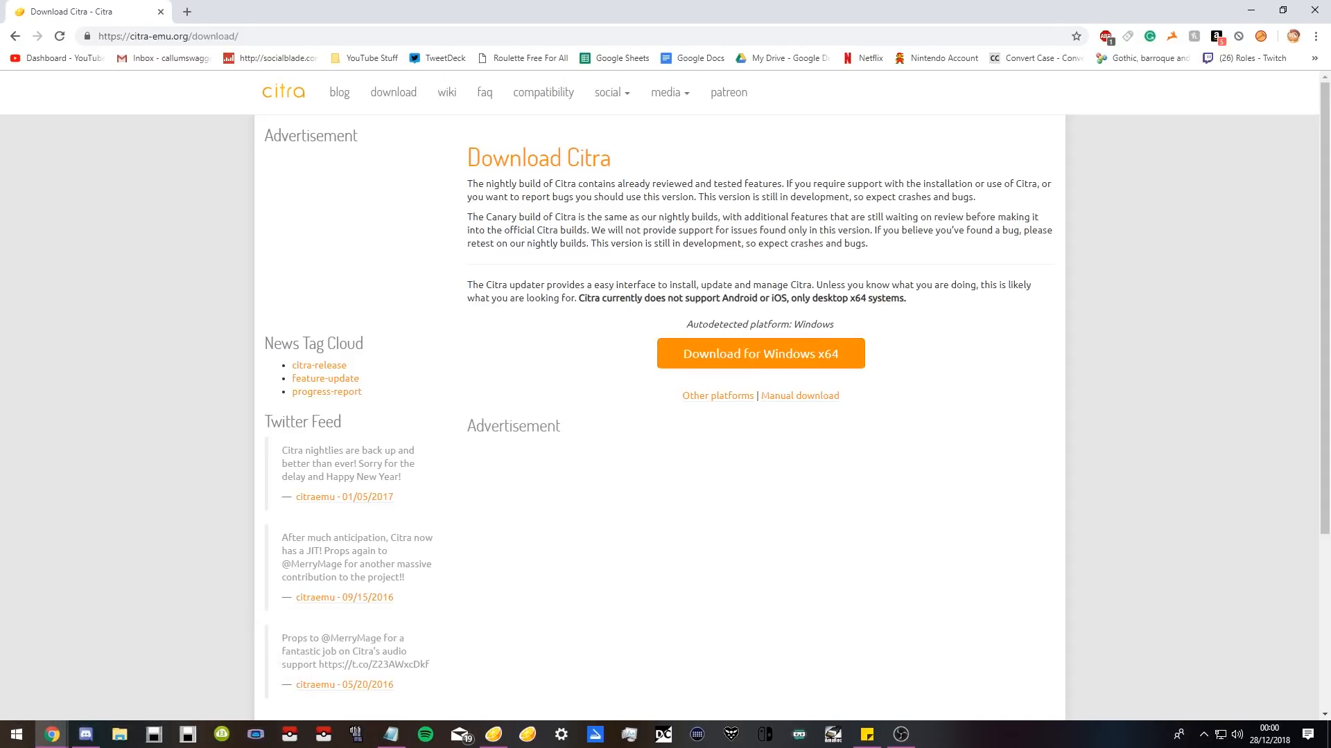
Run Citra Updater Setup with the default folder, then quit after the already-installed error.
left_click(759, 353)
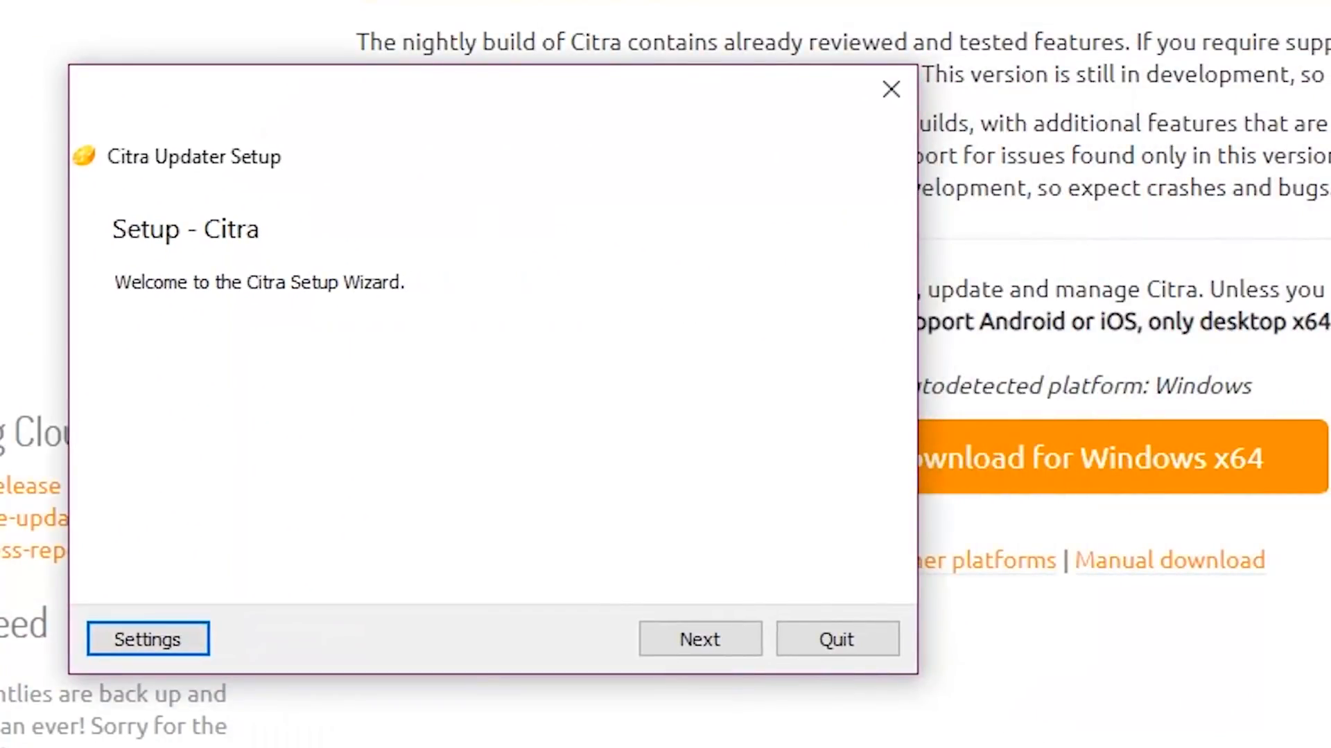
left_click(147, 639)
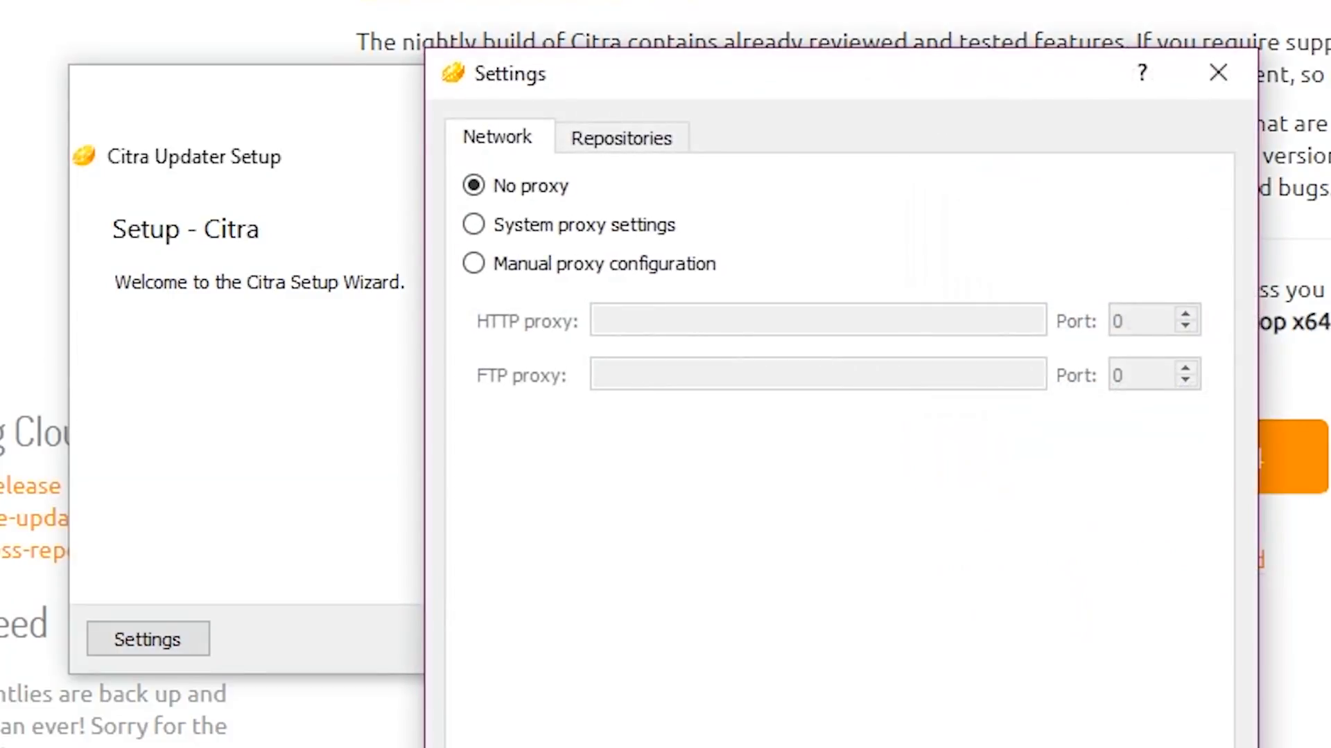
left_click(1218, 73)
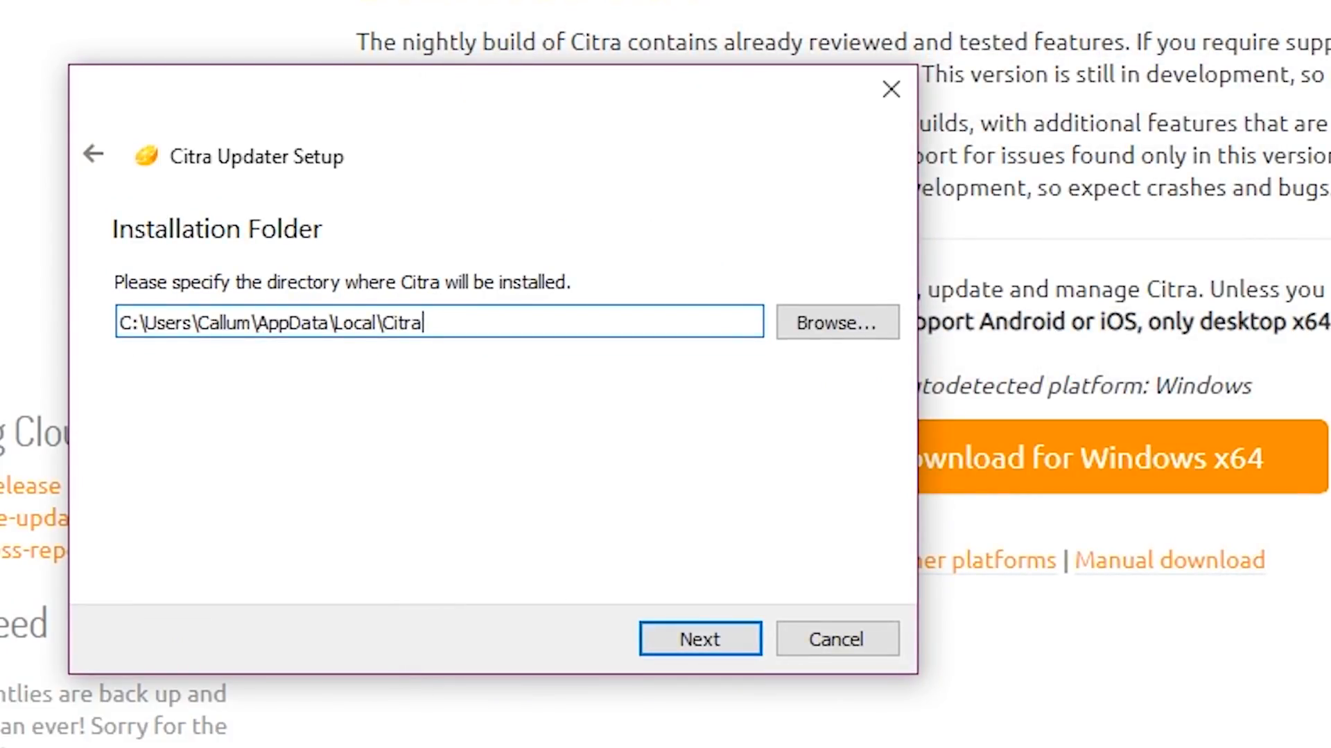
left_click(699, 638)
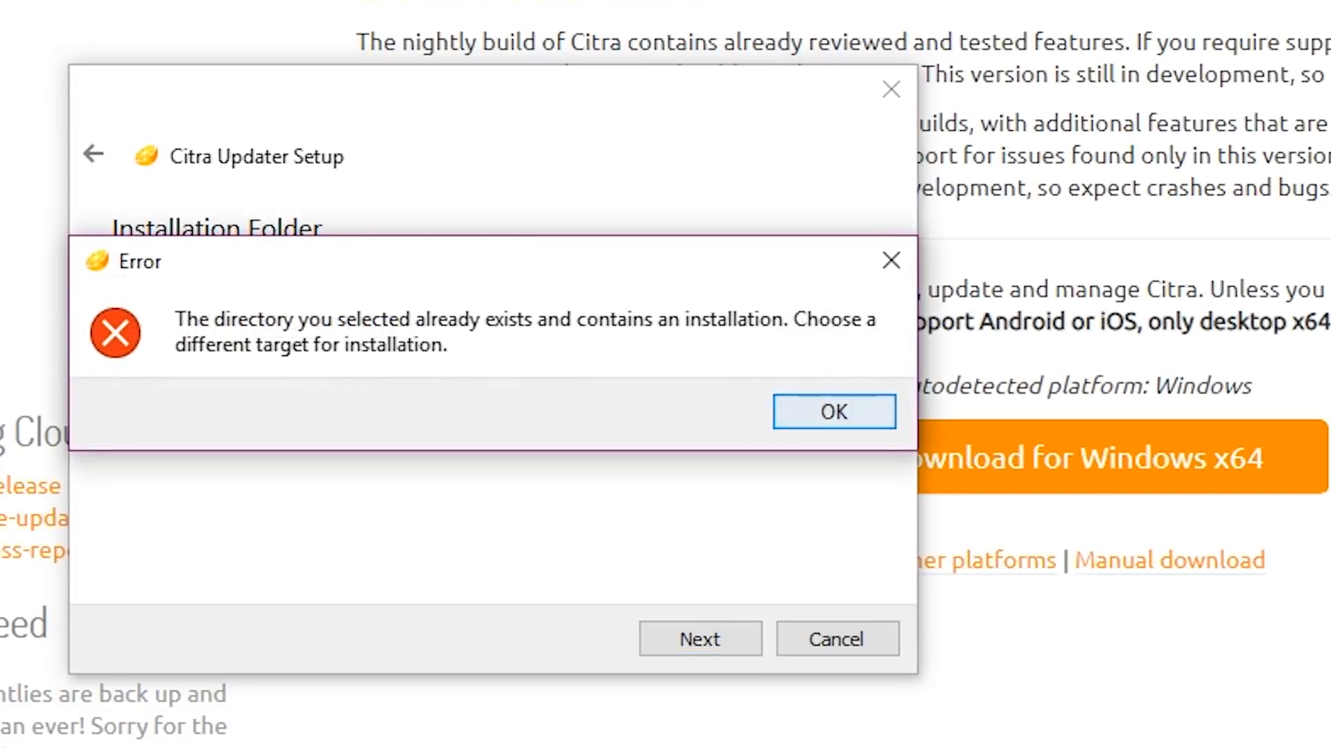
left_click(833, 411)
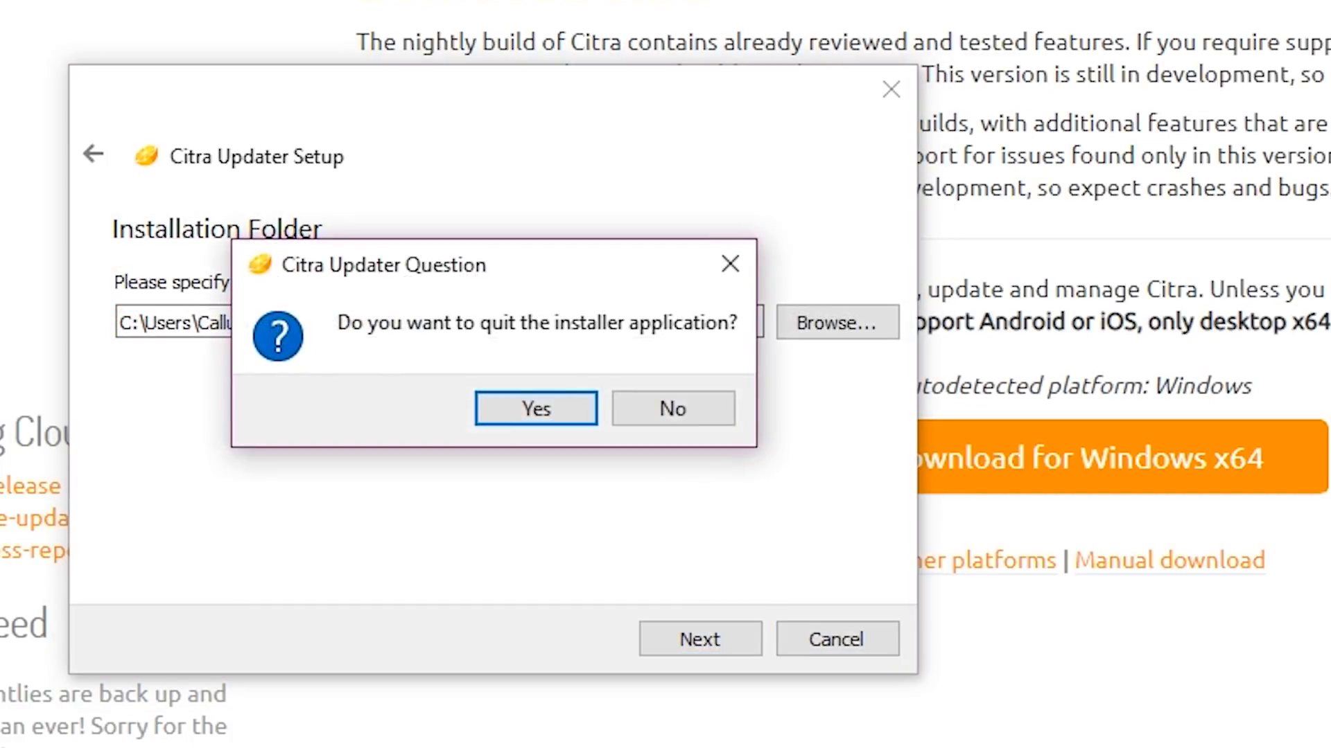
left_click(535, 408)
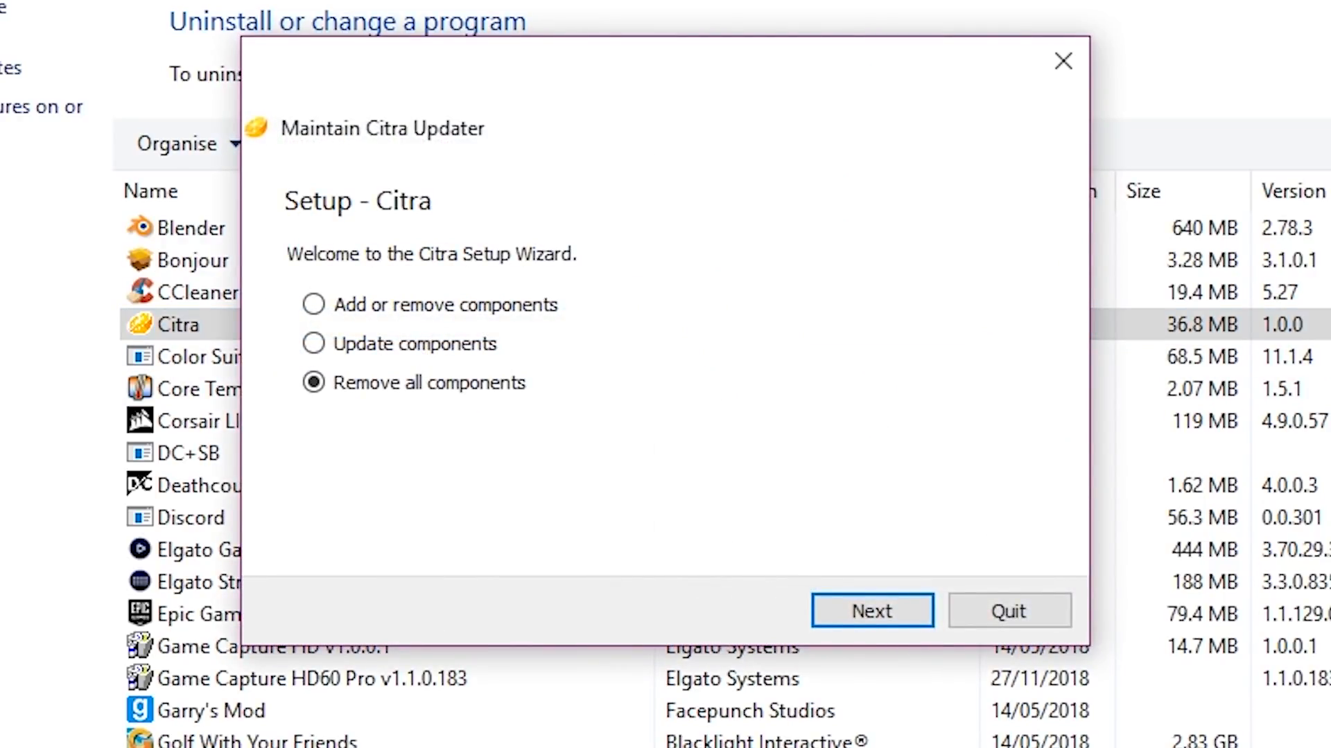
Choose 'Add or remove components' in the maintenance wizard and continue.
left_click(313, 305)
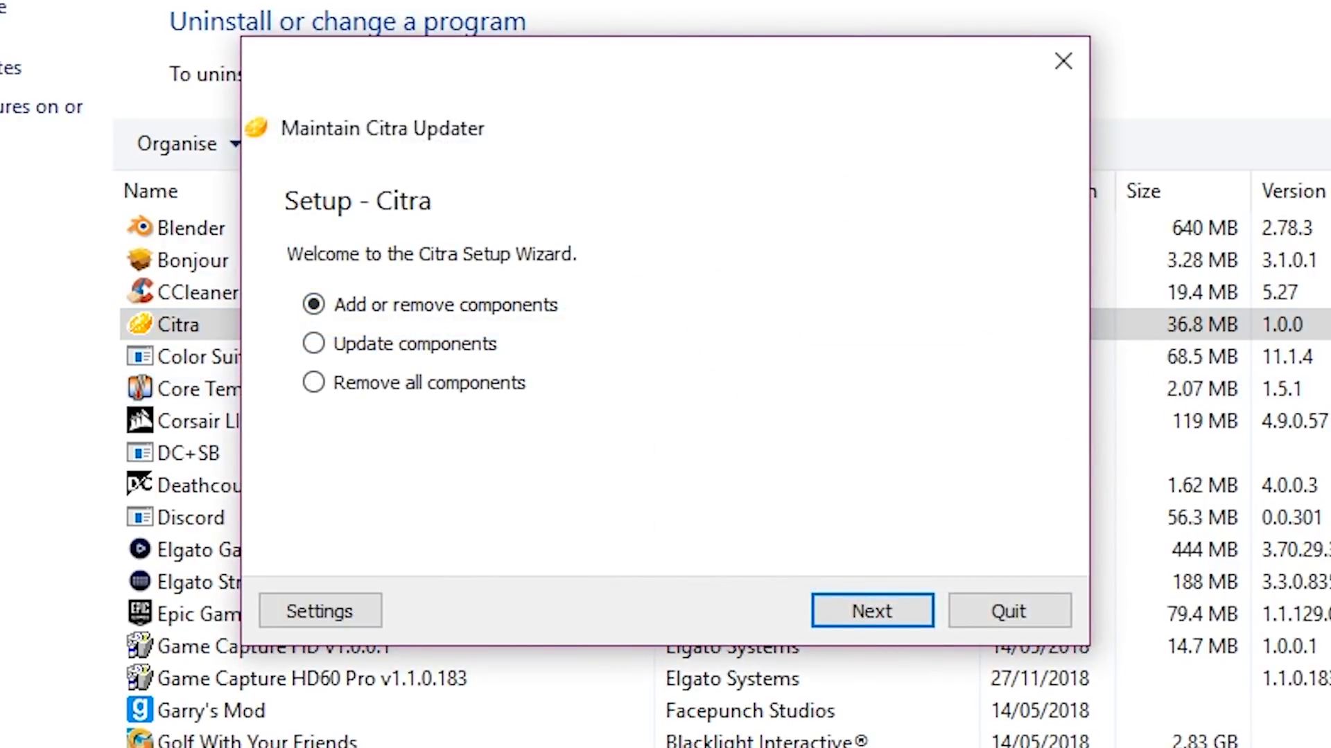
left_click(870, 610)
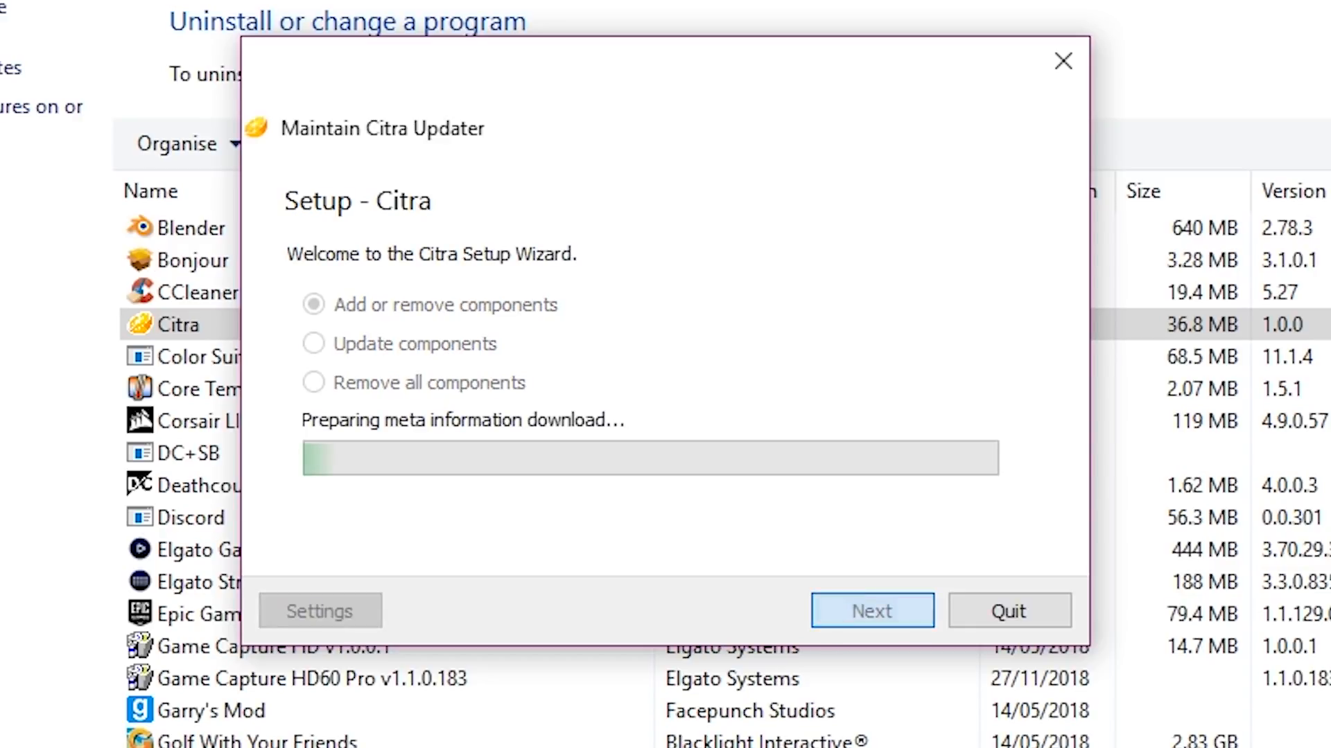
left_click(872, 610)
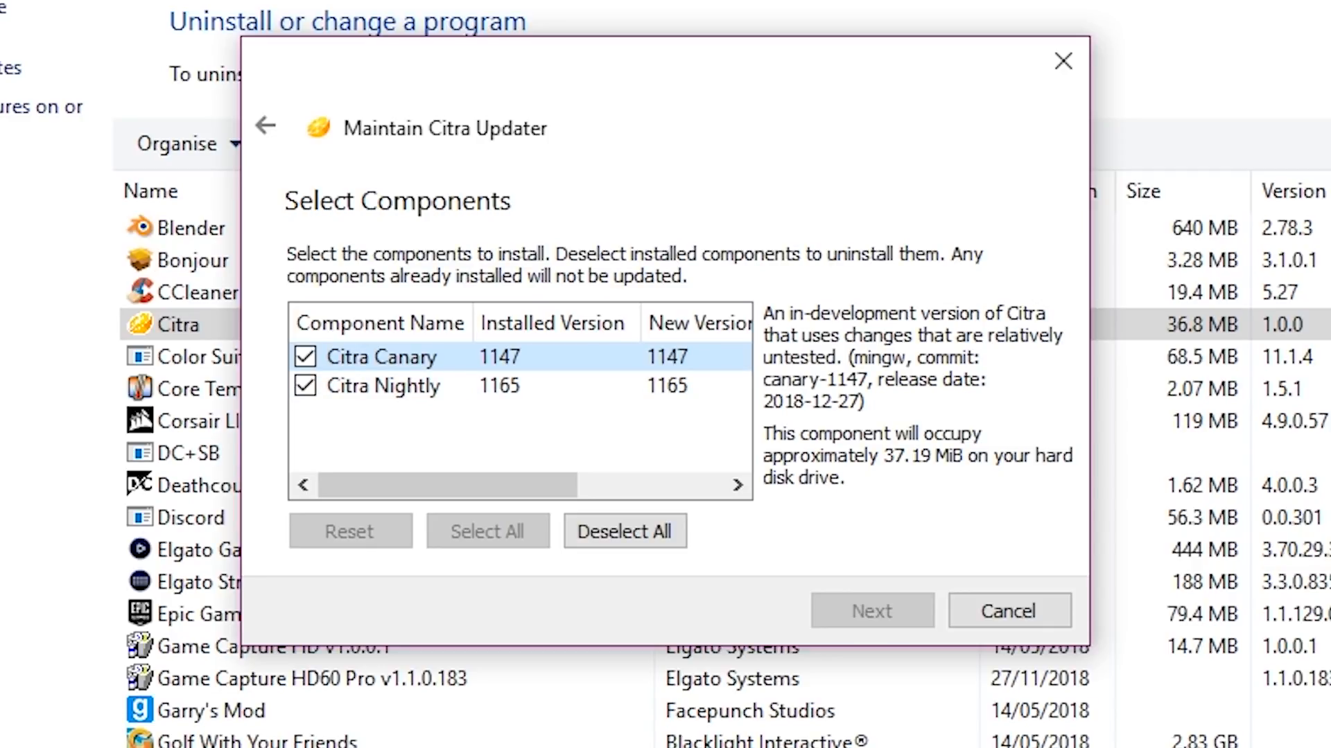
Inspect the Citra Nightly and Citra Canary component details.
left_click(386, 386)
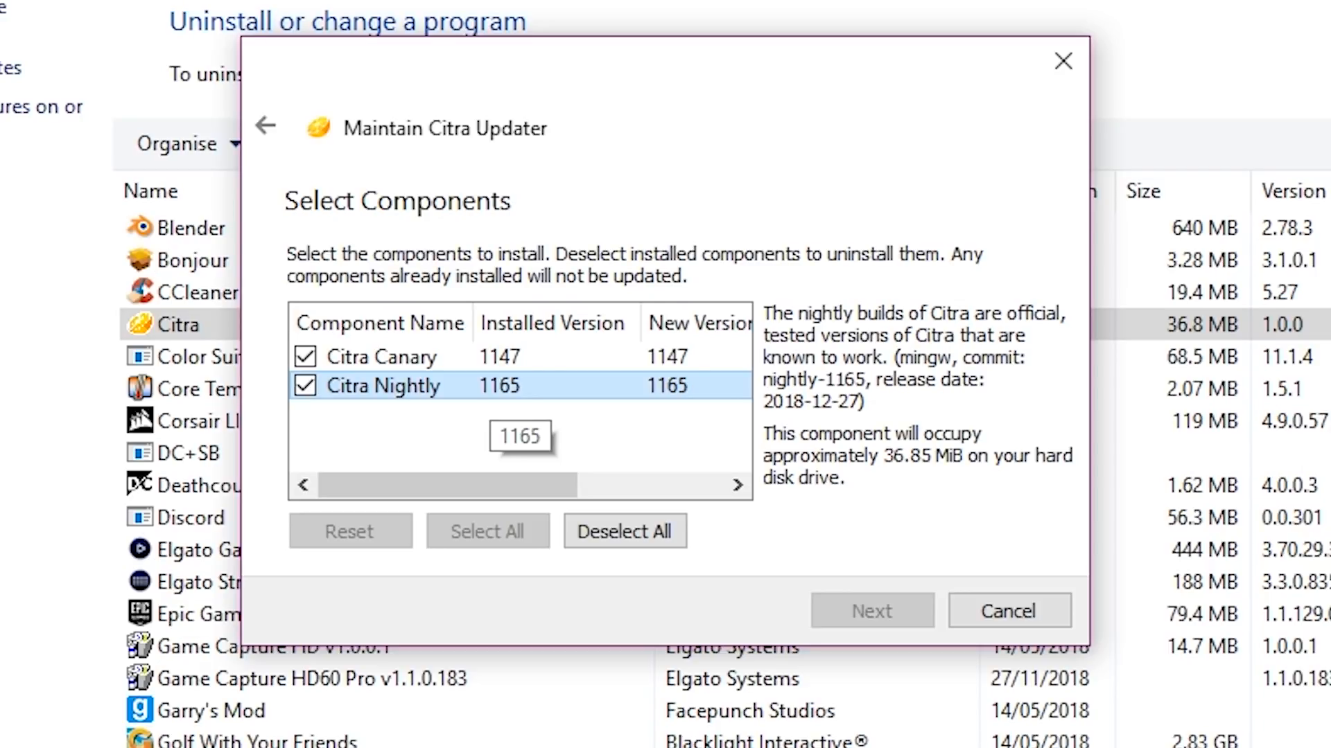
left_click(381, 356)
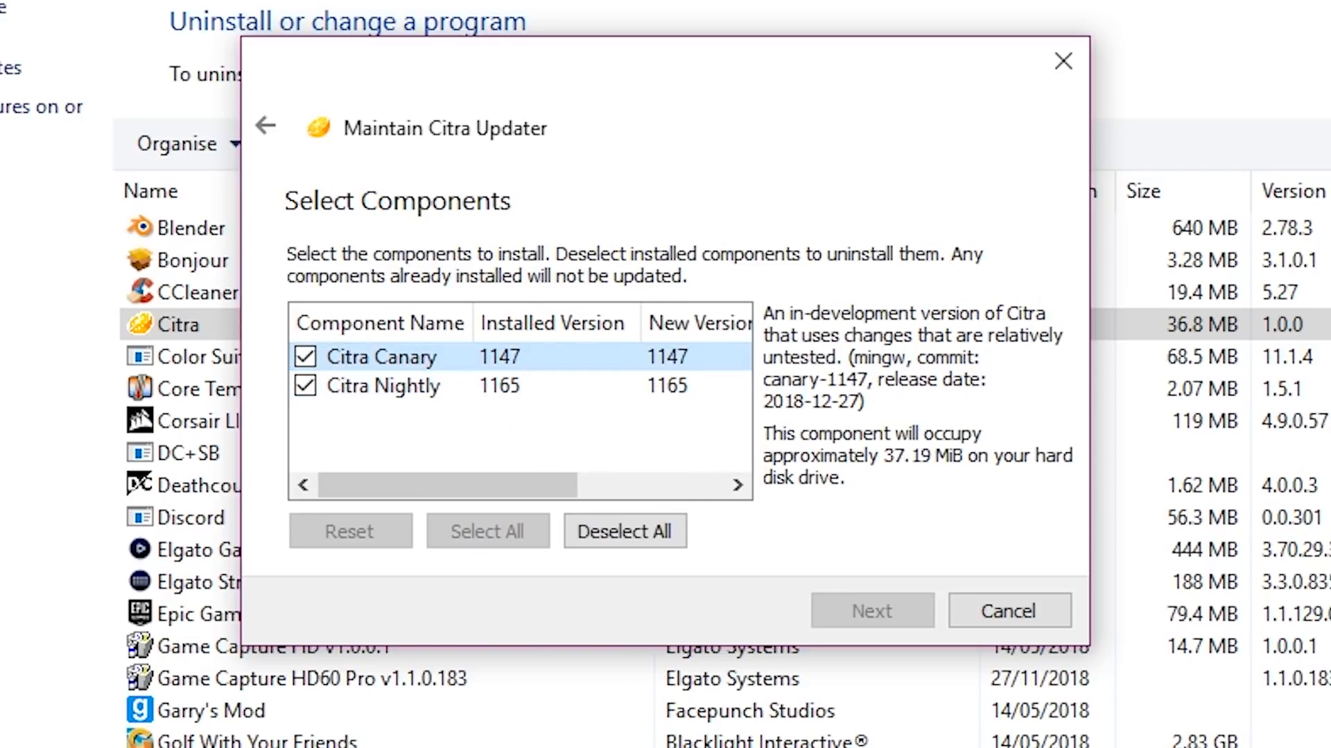
left_click(384, 386)
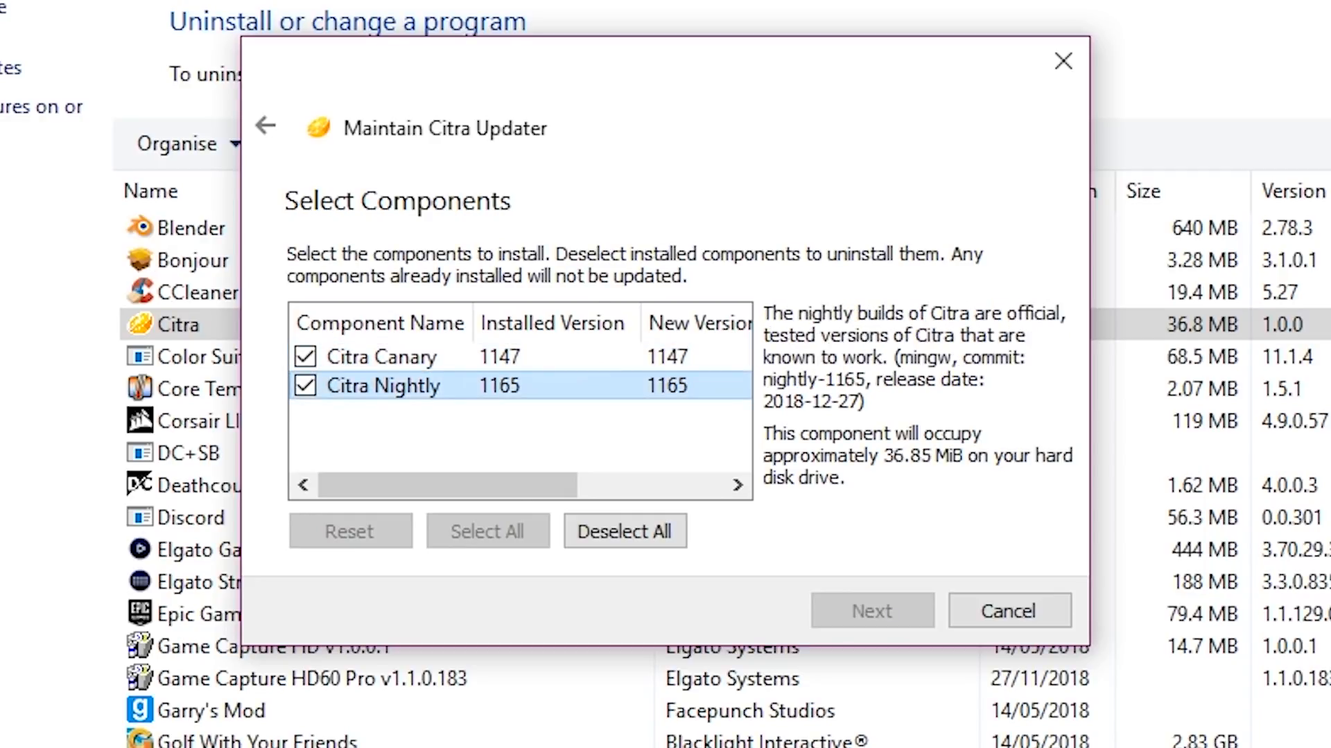
left_click(382, 356)
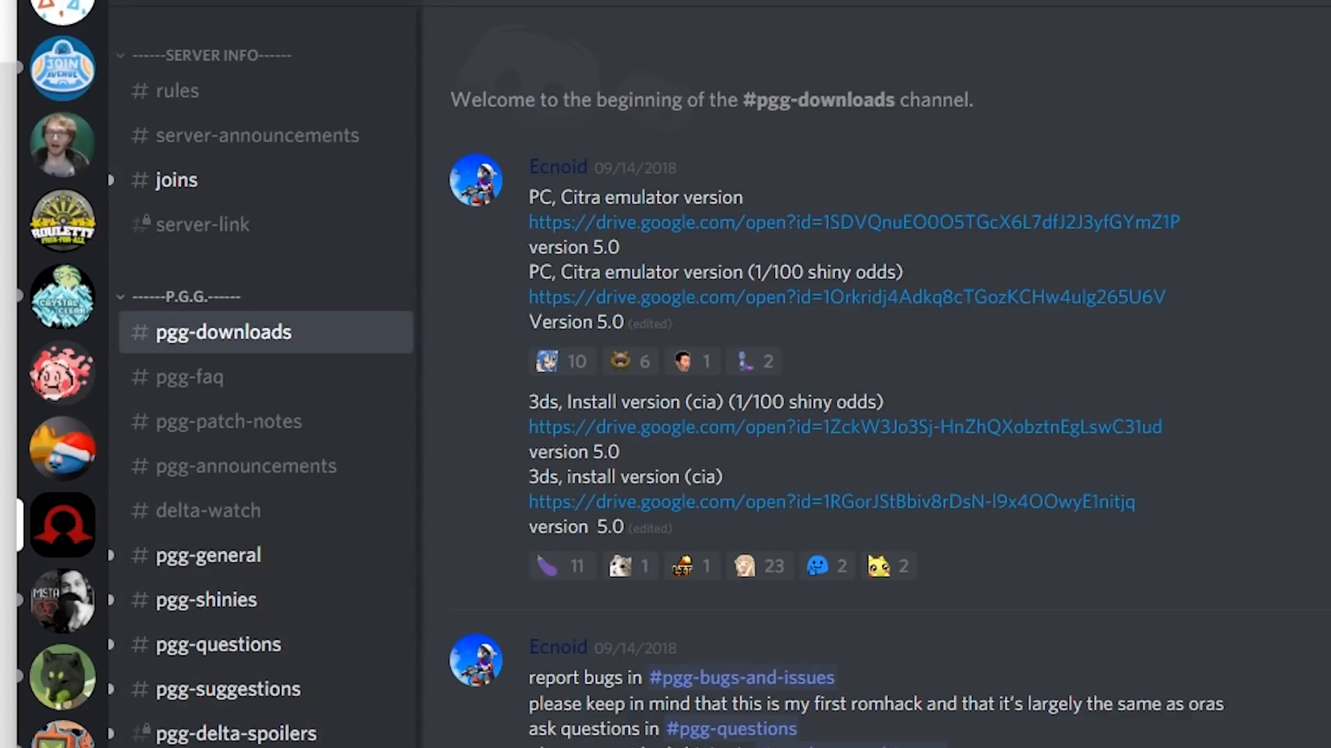
mouse_move(853, 222)
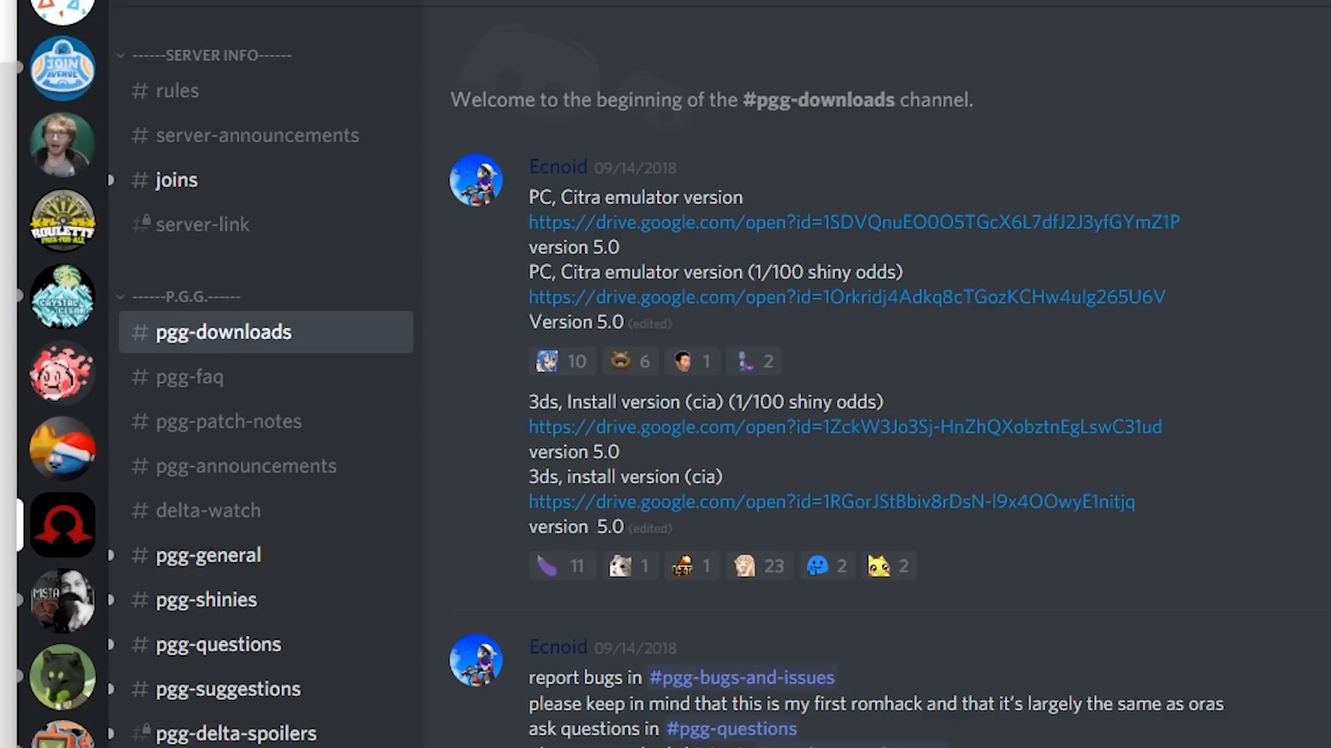
mouse_move(830, 502)
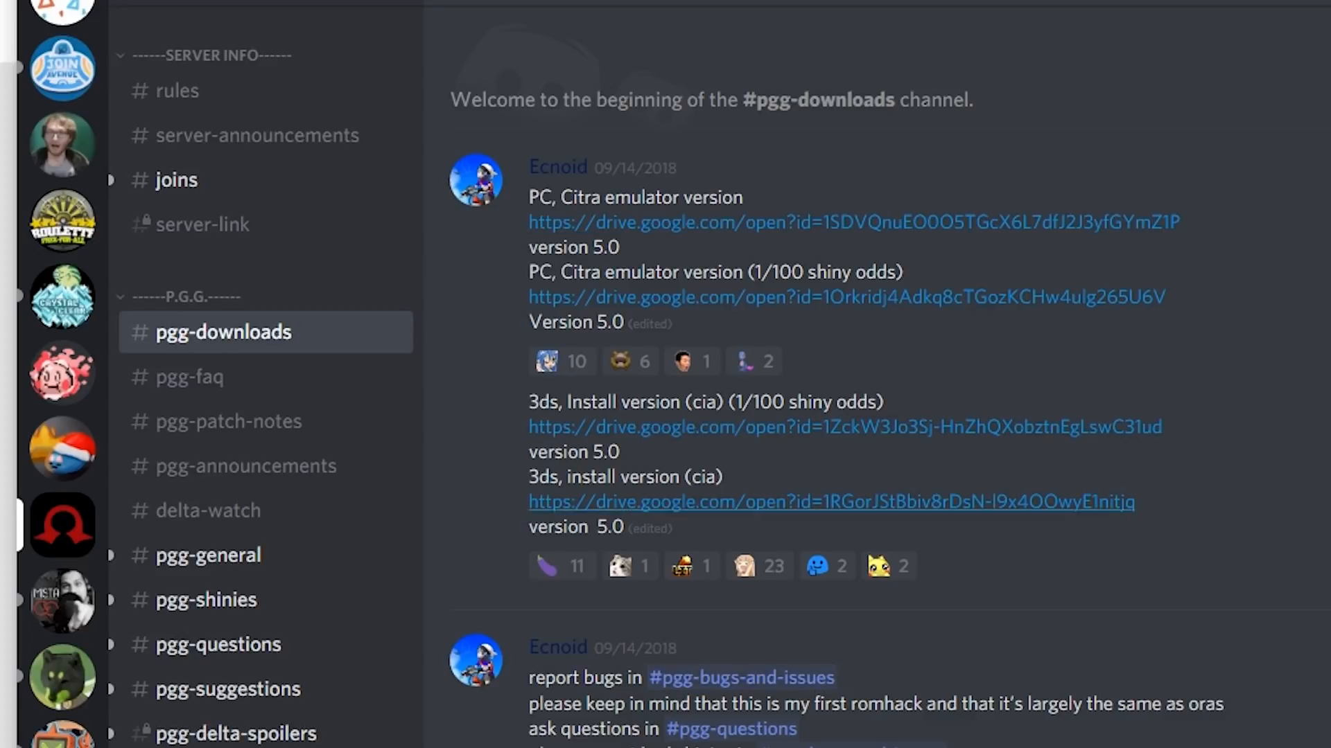
mouse_move(61, 525)
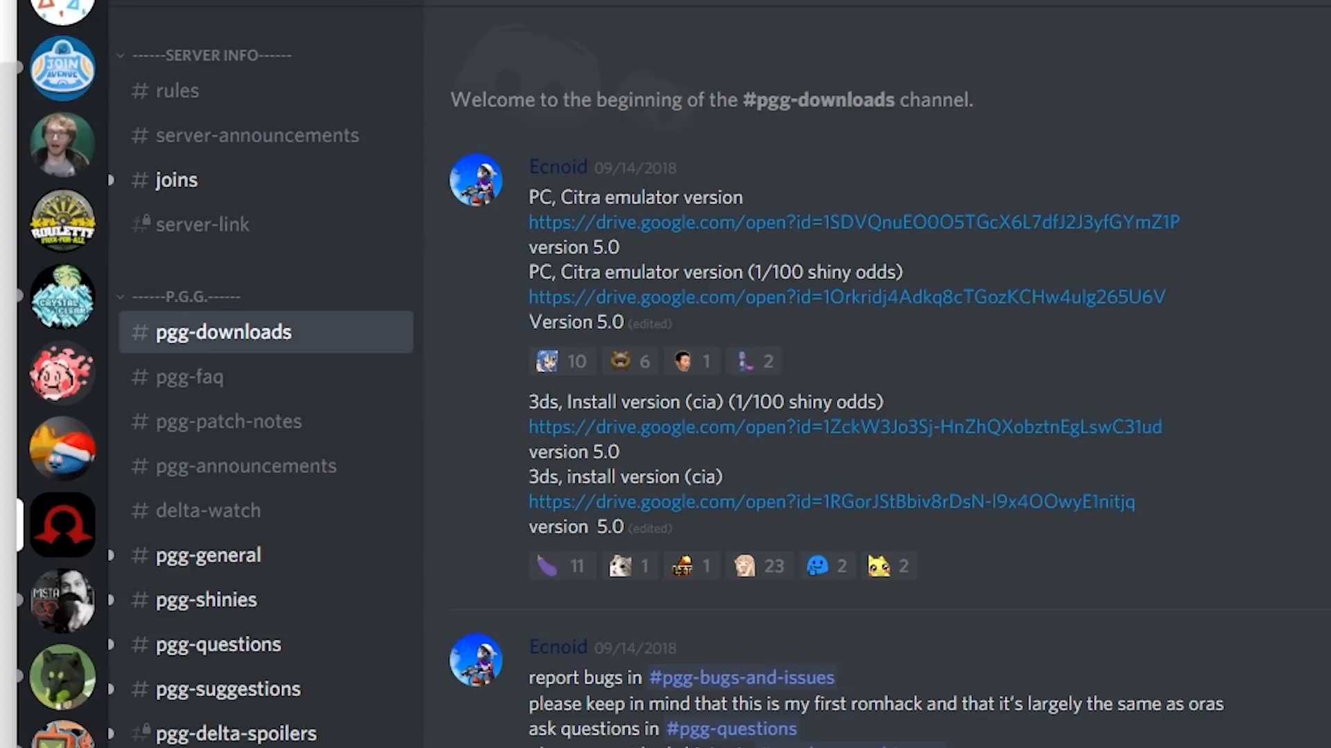
Follow the Google Drive link under 'PC, Citra emulator version (1/100 shiny odds)'.
left_click_drag(590, 197, 740, 197)
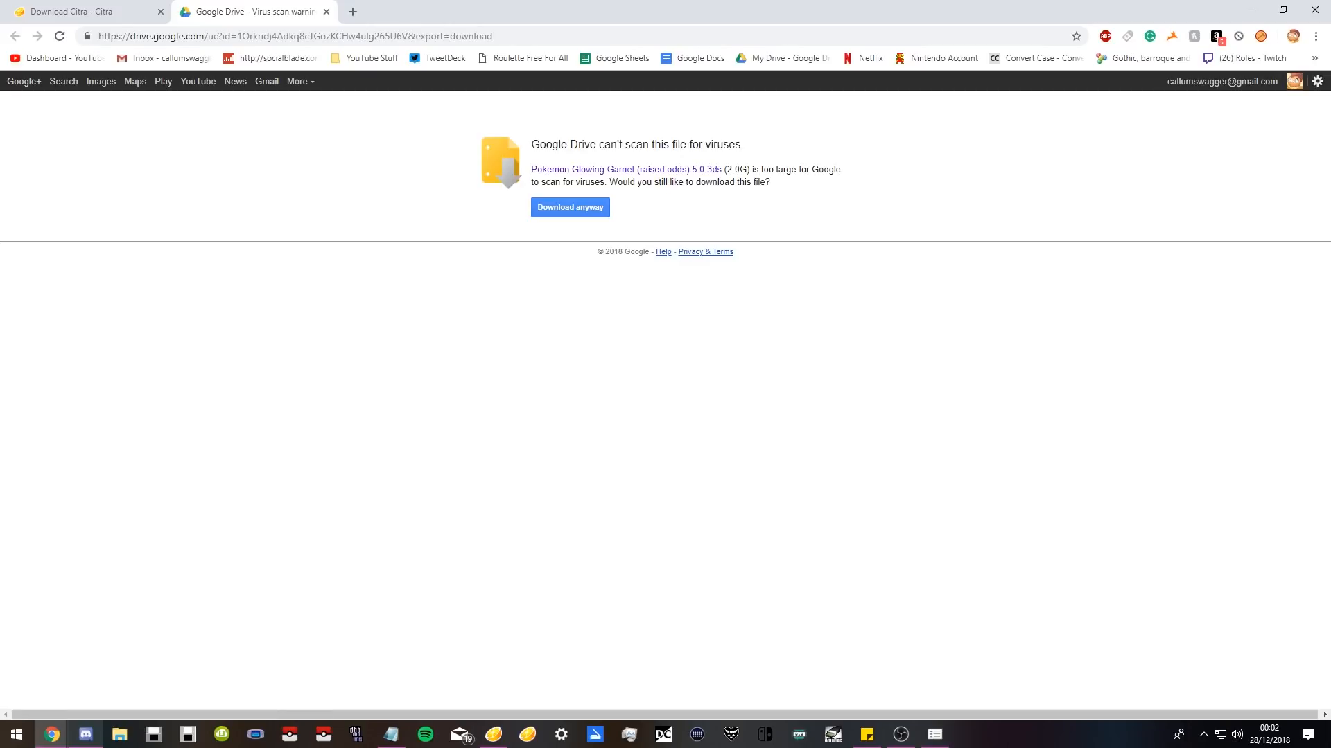
Download raised-odds 5.0.3ds despite the scan warning and save it in the glowing garnet folder.
left_click(570, 207)
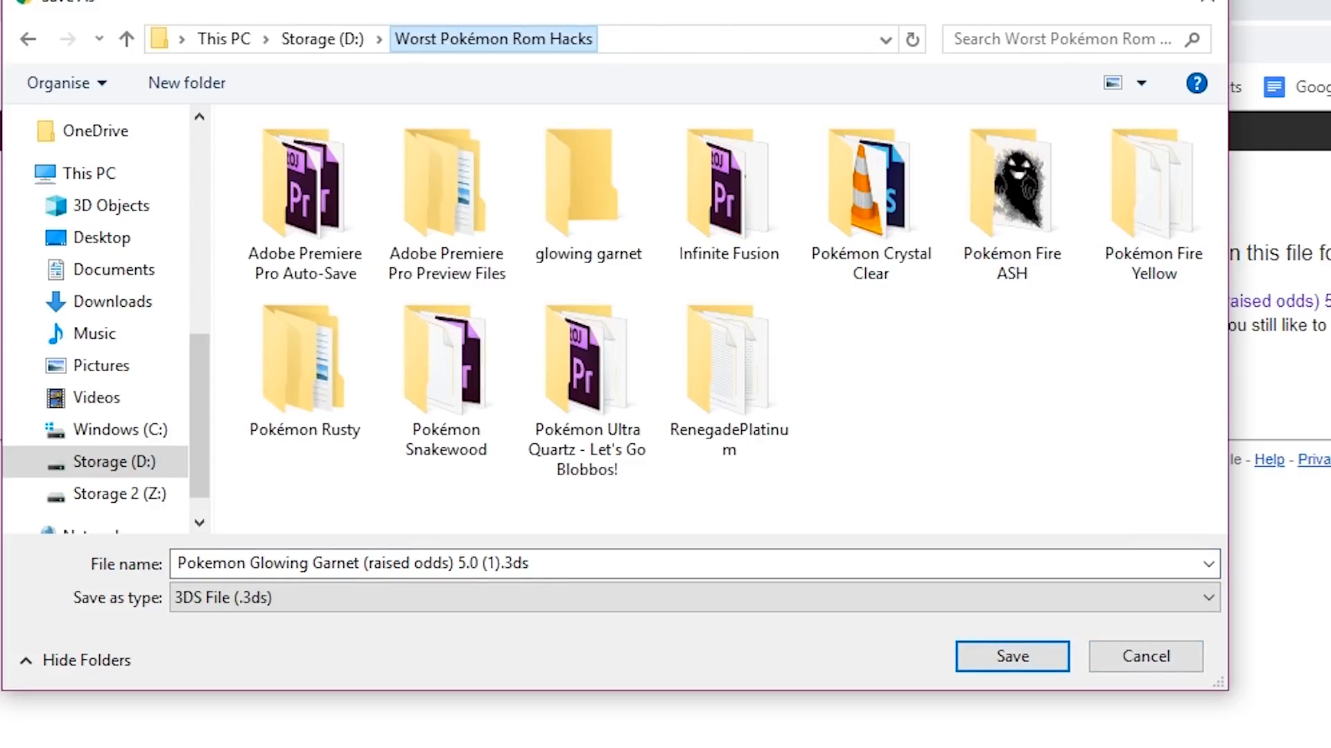
double_click(587, 182)
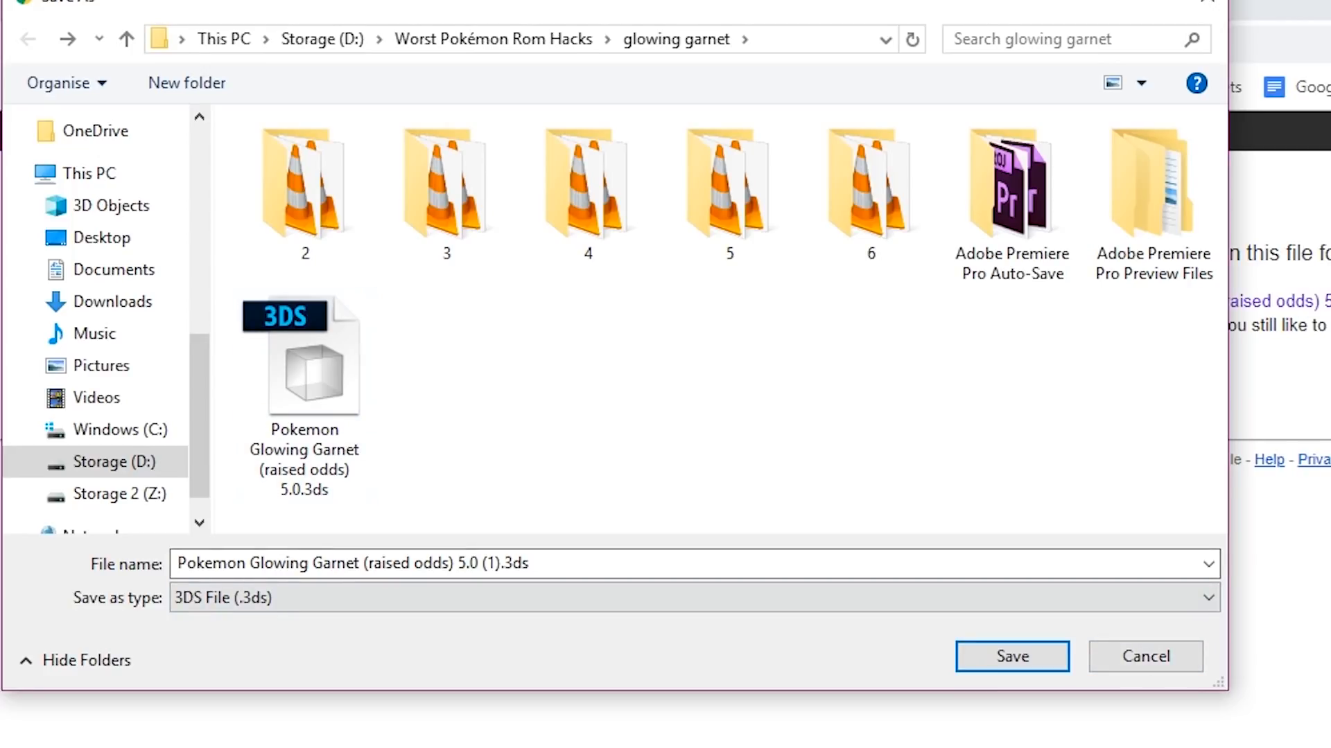
left_click(1012, 657)
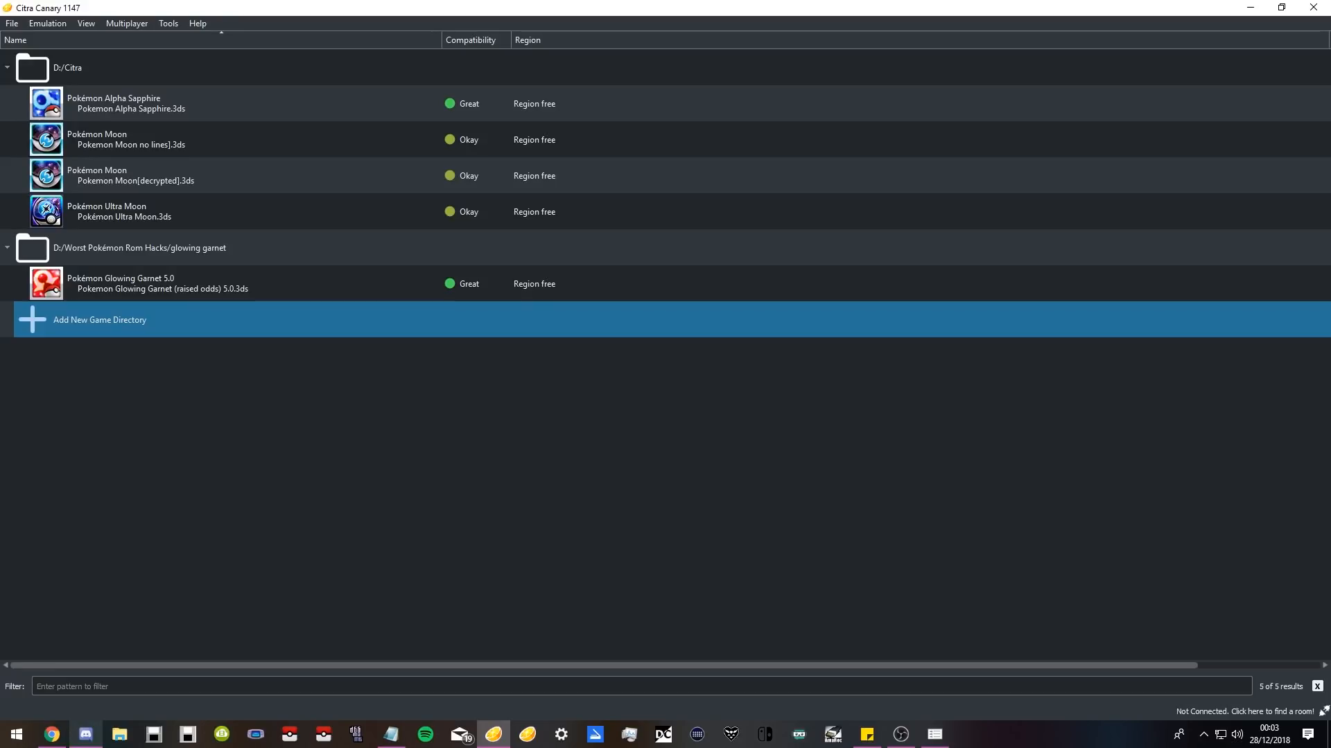
Add D:\Worst Pokémon Rom Hacks\glowing garnet as a game directory and open Emulation > Configure.
left_click(99, 320)
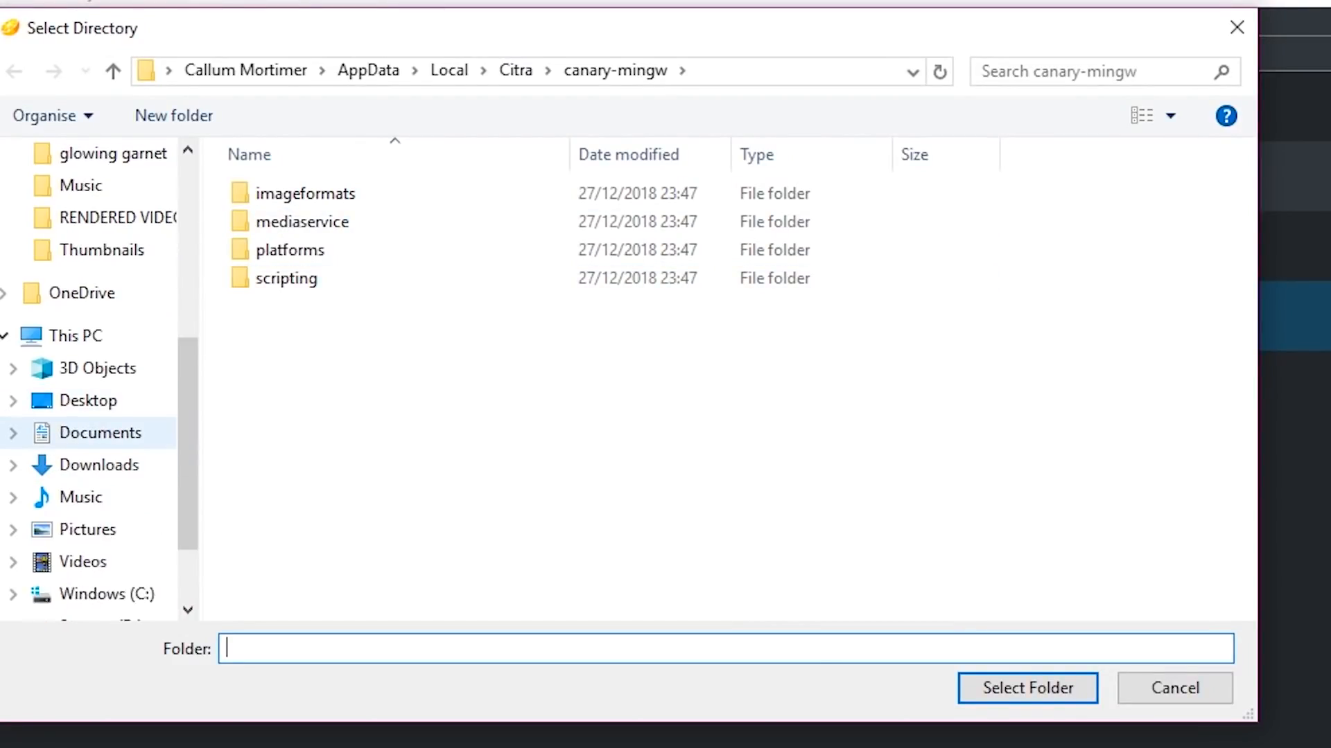
left_click(99, 529)
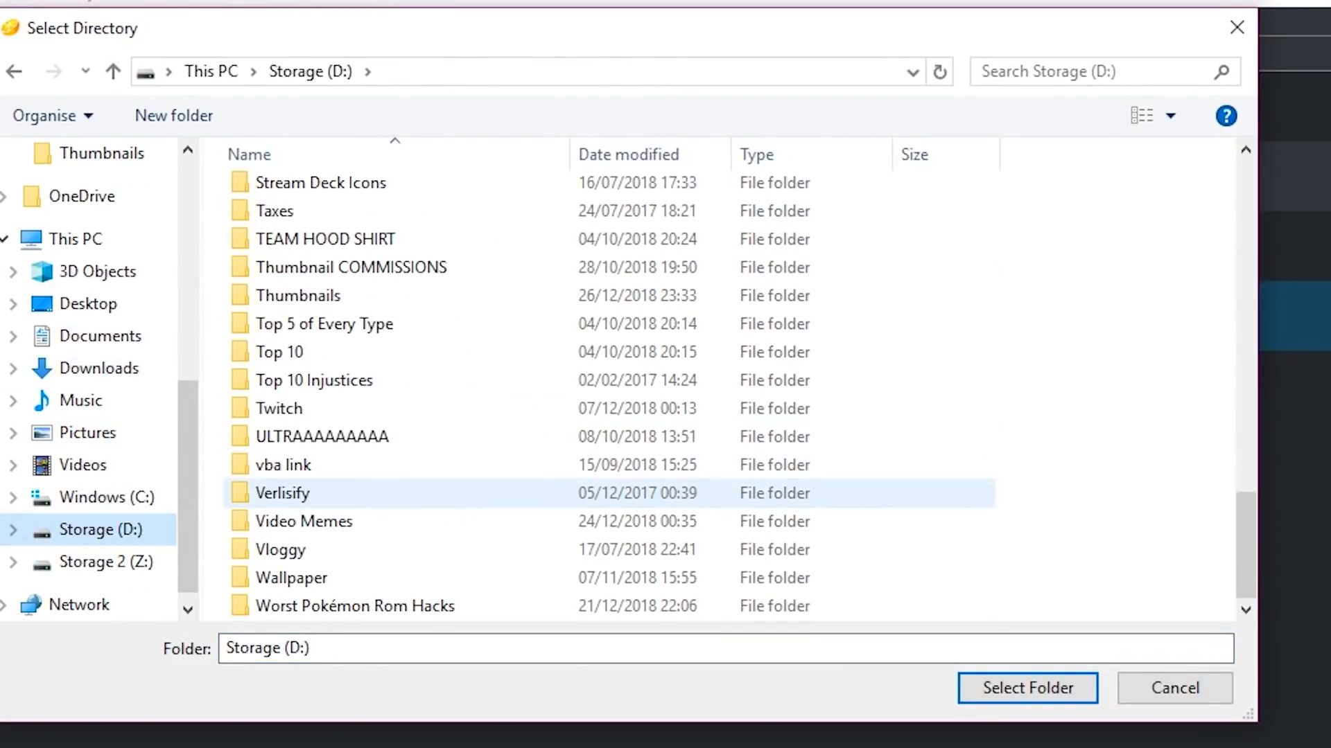
double_click(354, 605)
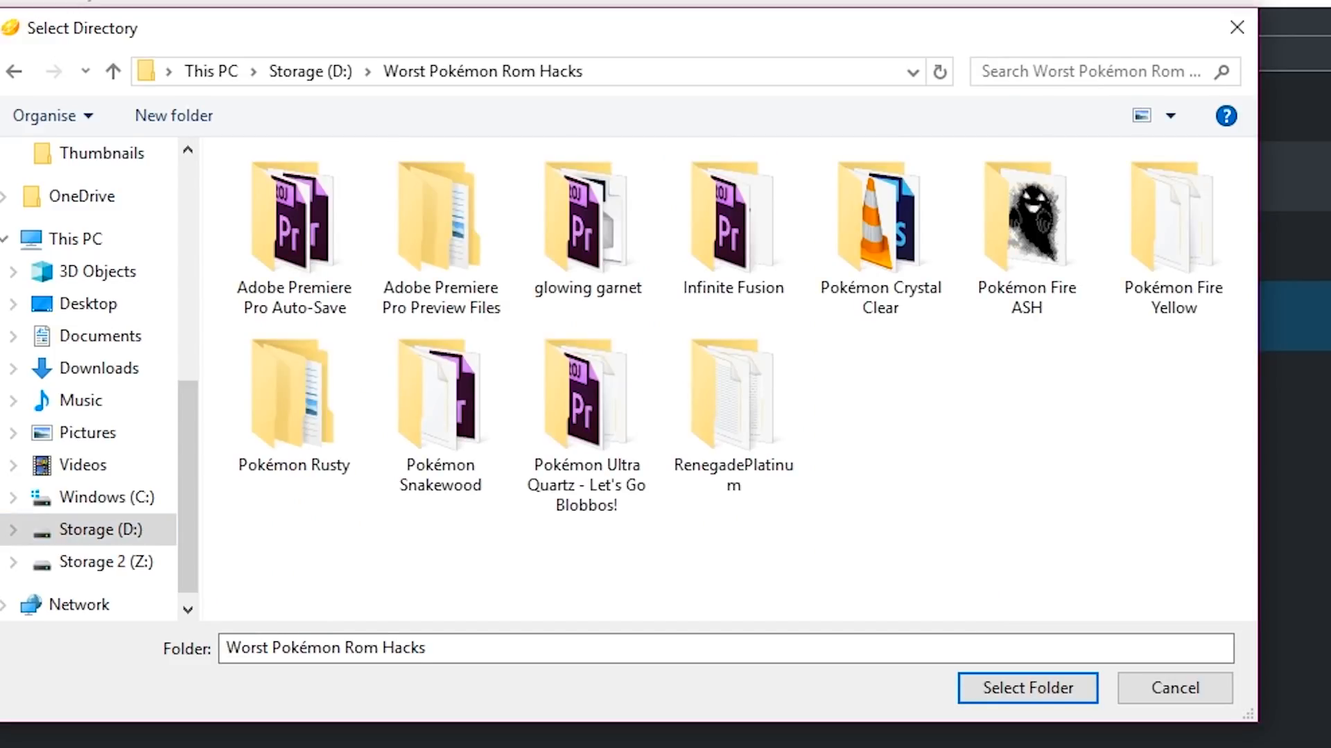
mouse_move(732, 216)
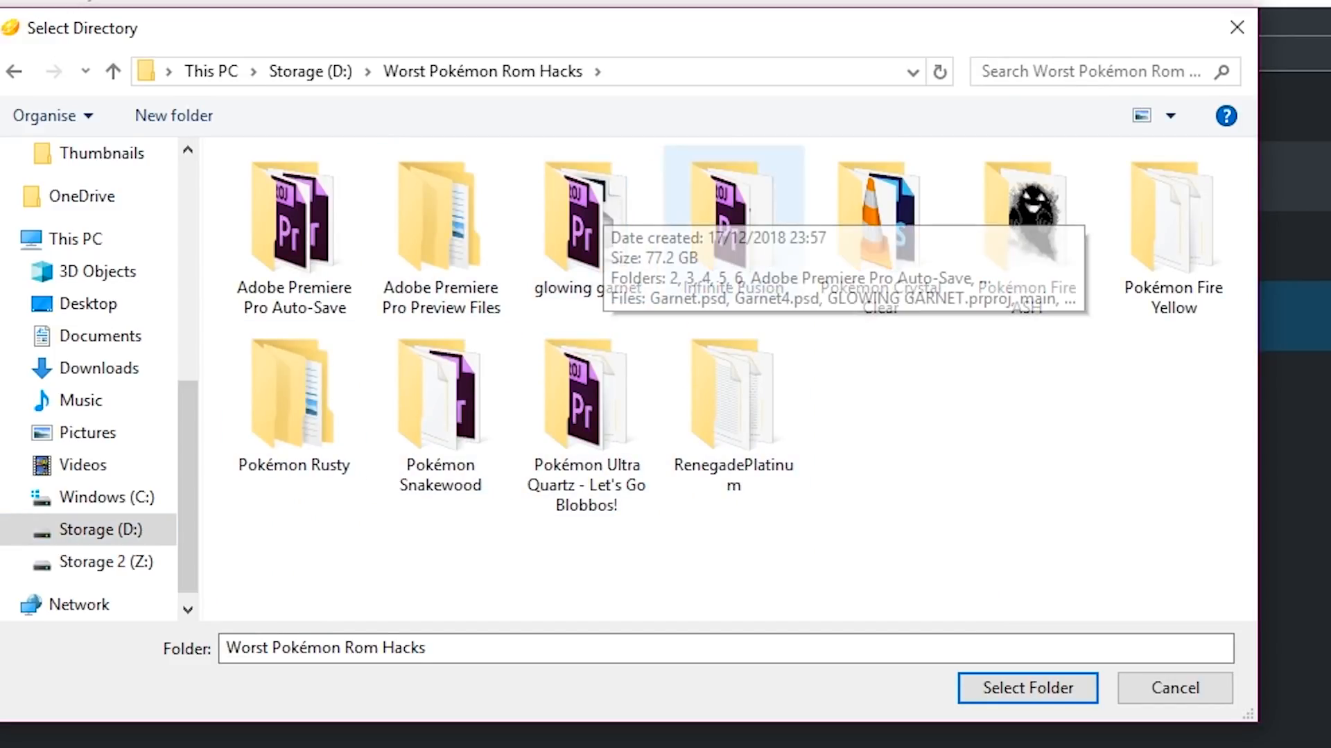
double_click(587, 215)
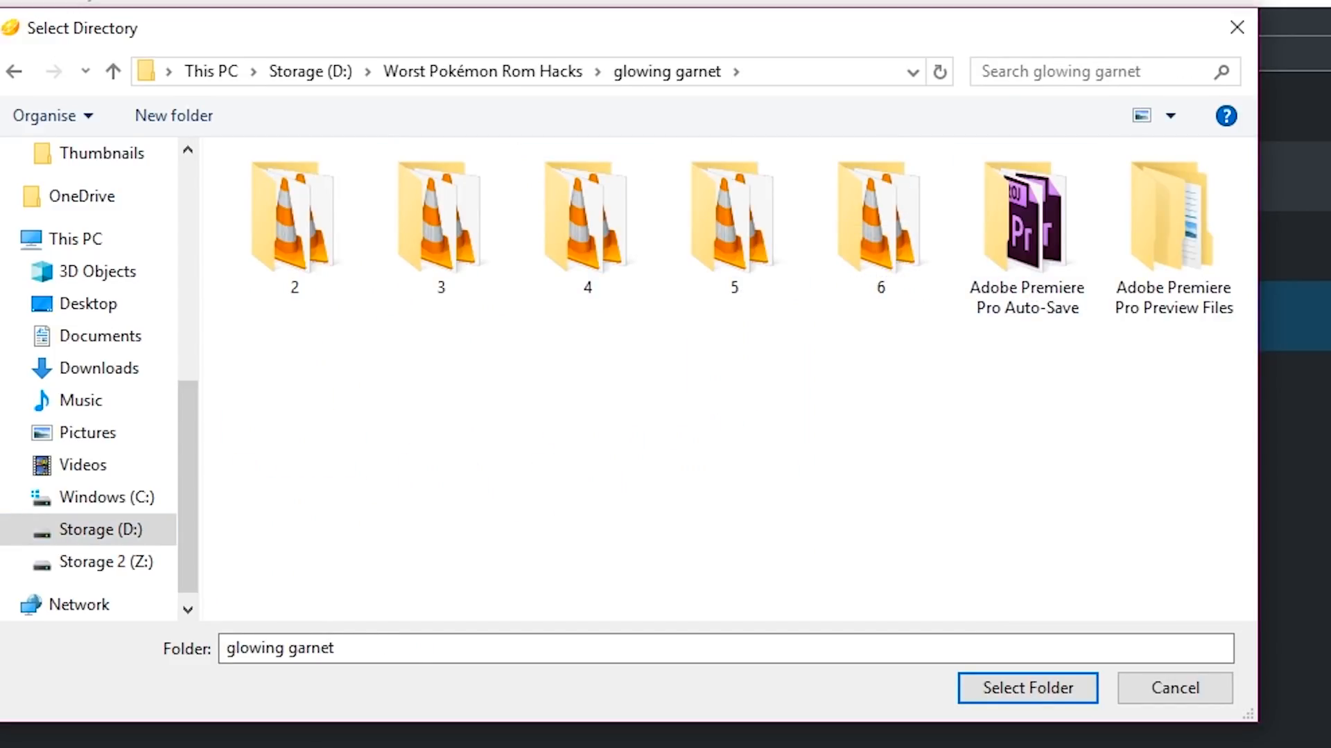
left_click(1026, 688)
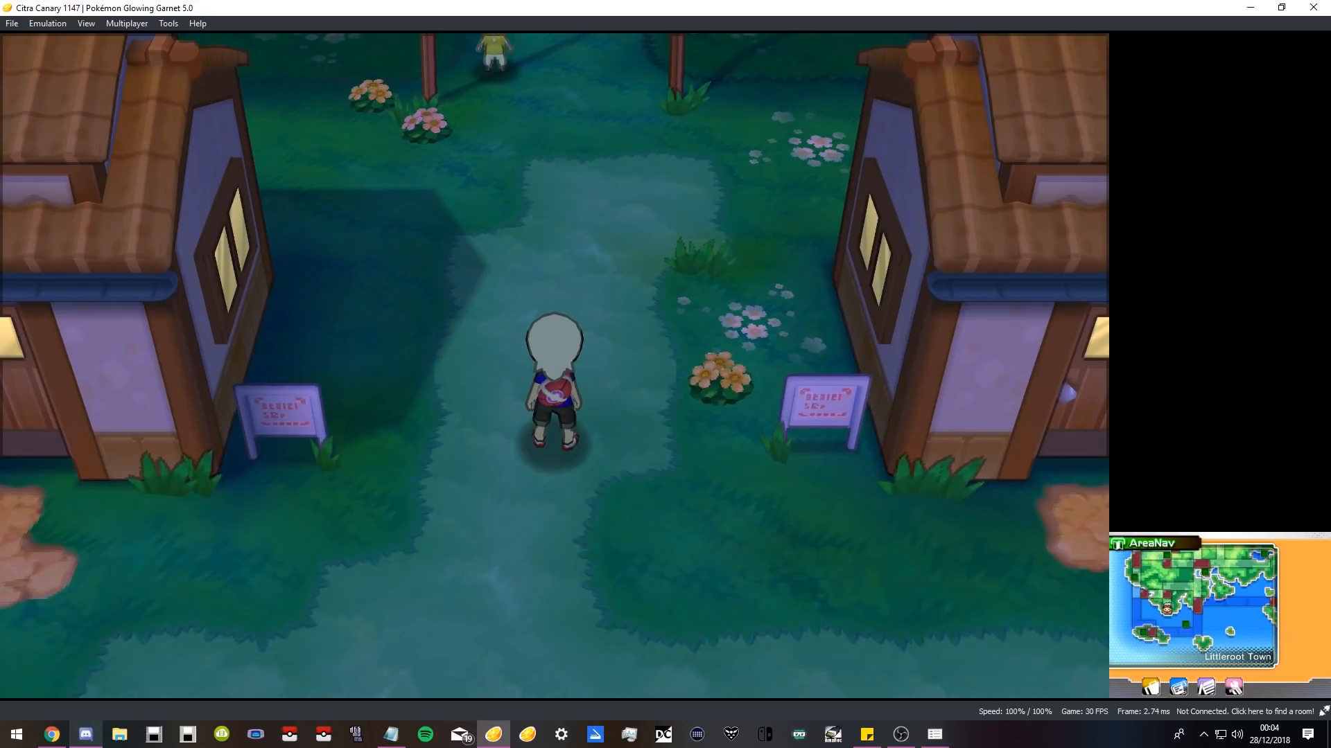
left_click(46, 23)
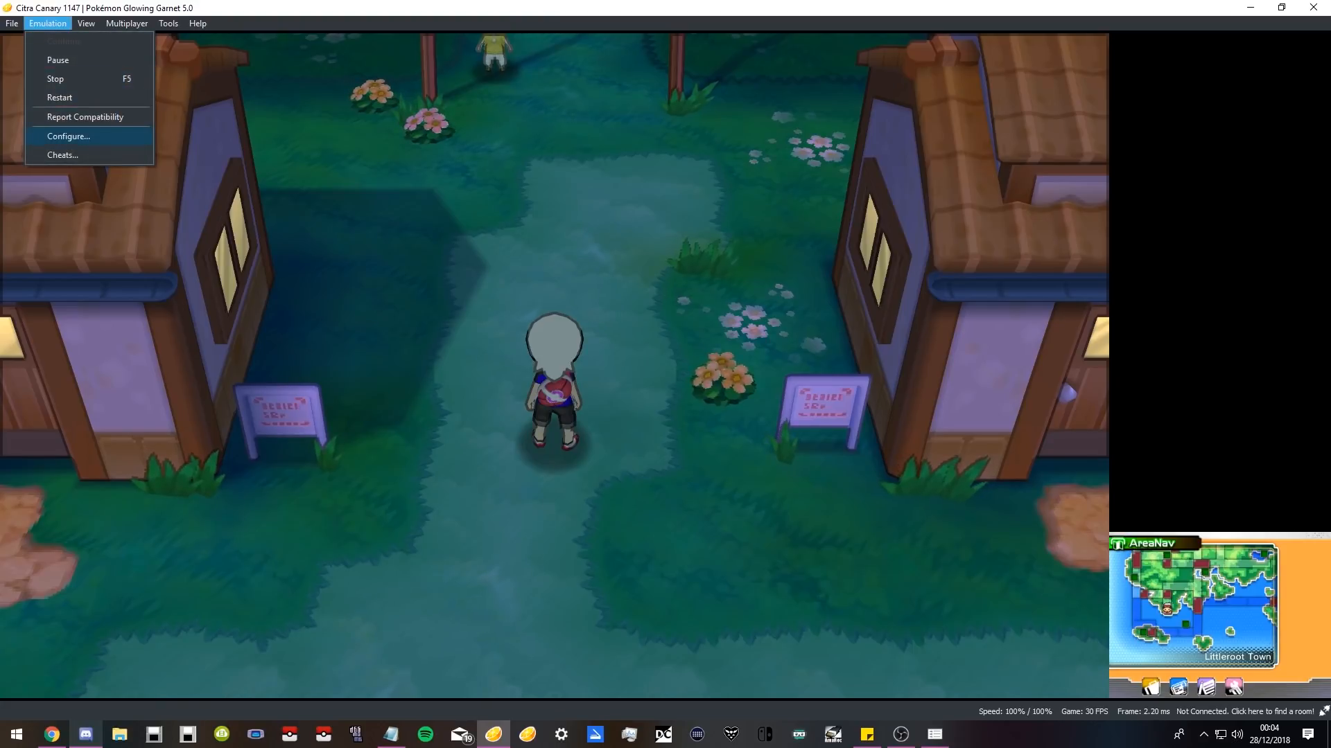
left_click(67, 137)
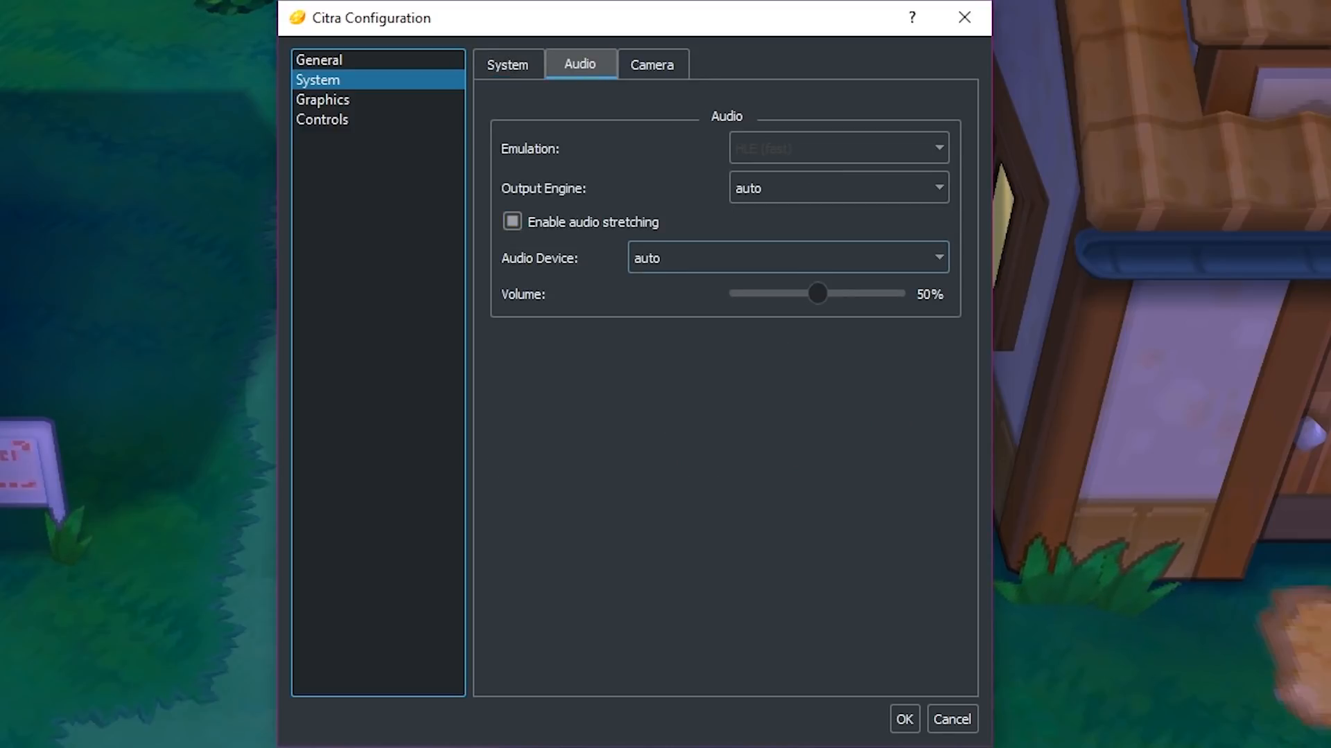
Raise the audio volume slider to 75% with audio stretching left disabled.
left_click(511, 222)
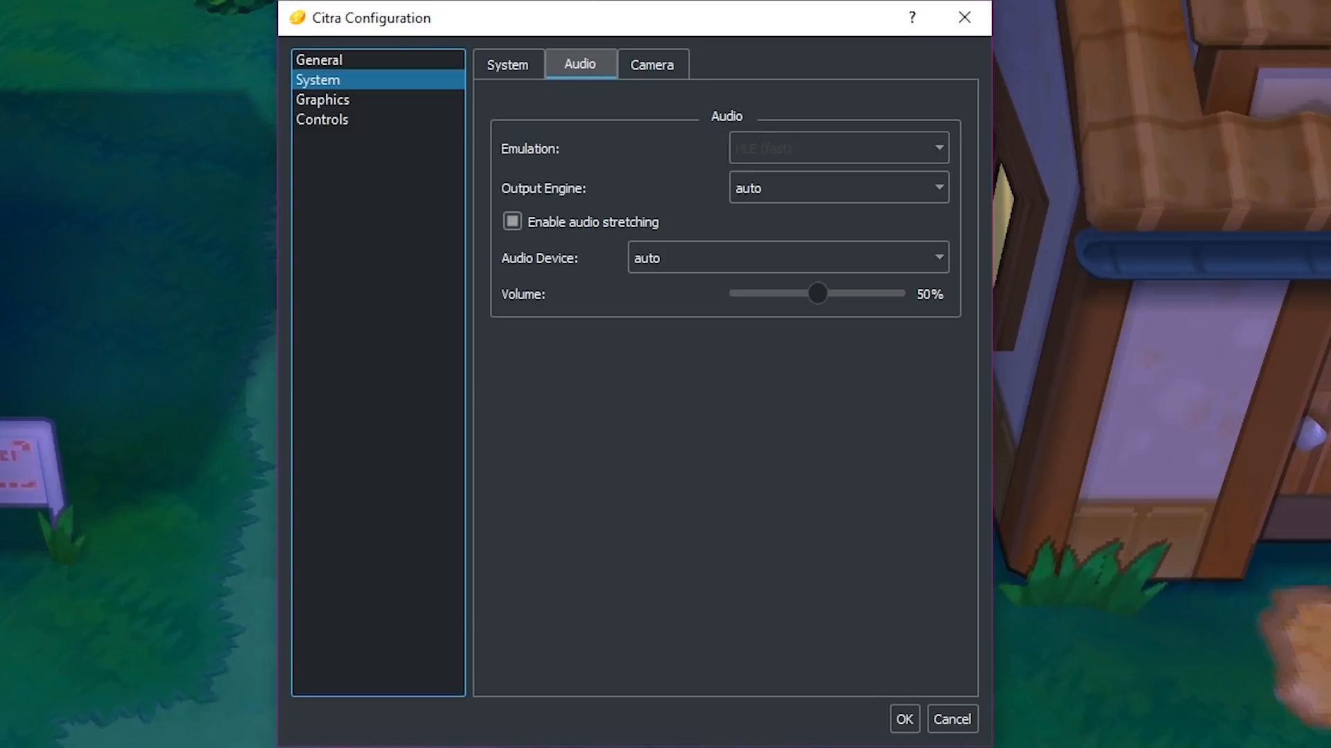
left_click(511, 222)
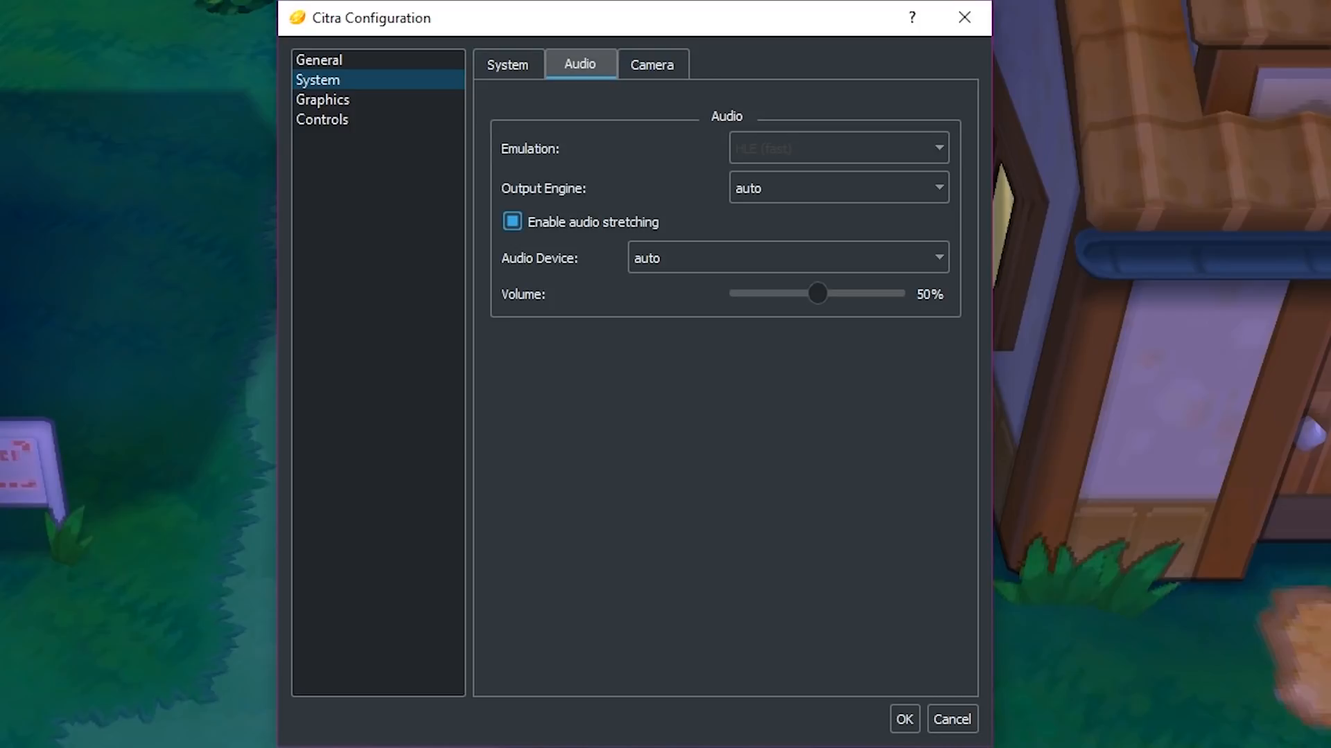
left_click_drag(816, 293, 853, 292)
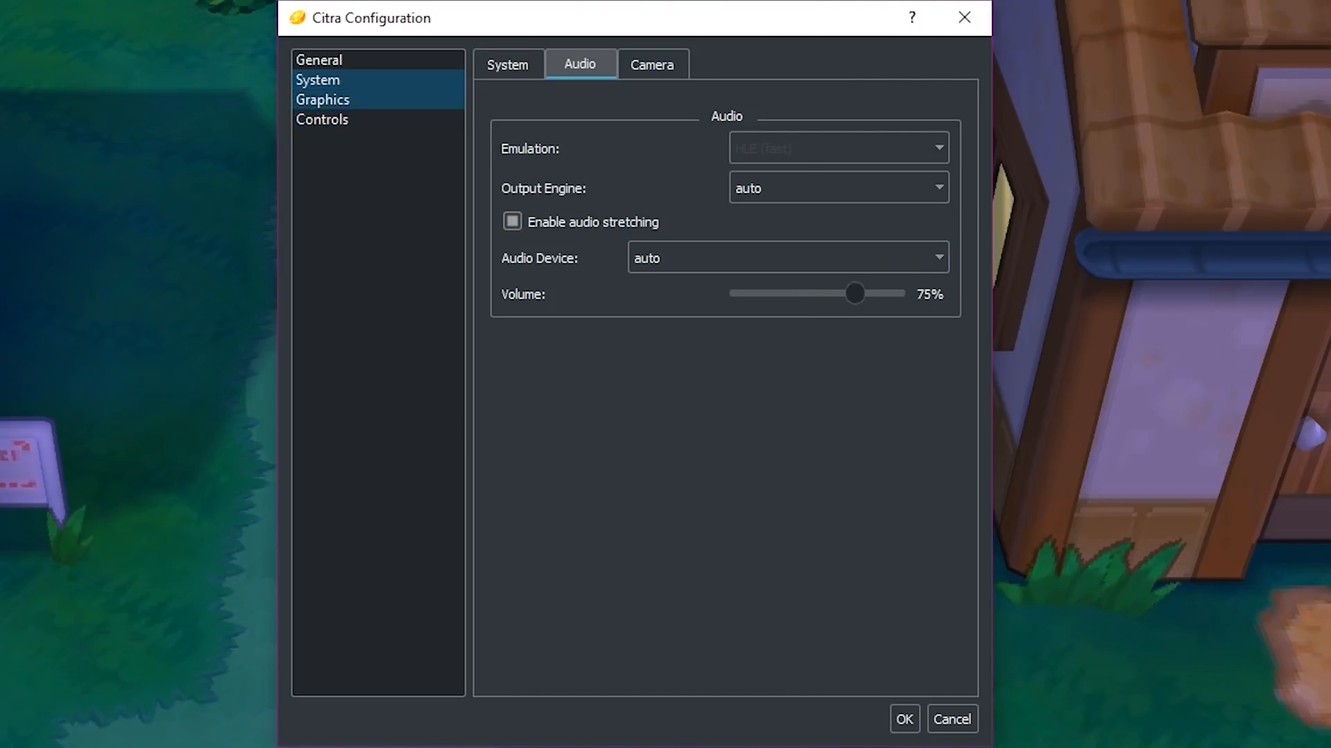
Check the Graphics page: speed limited to 100% and Large Screen layout.
left_click(322, 99)
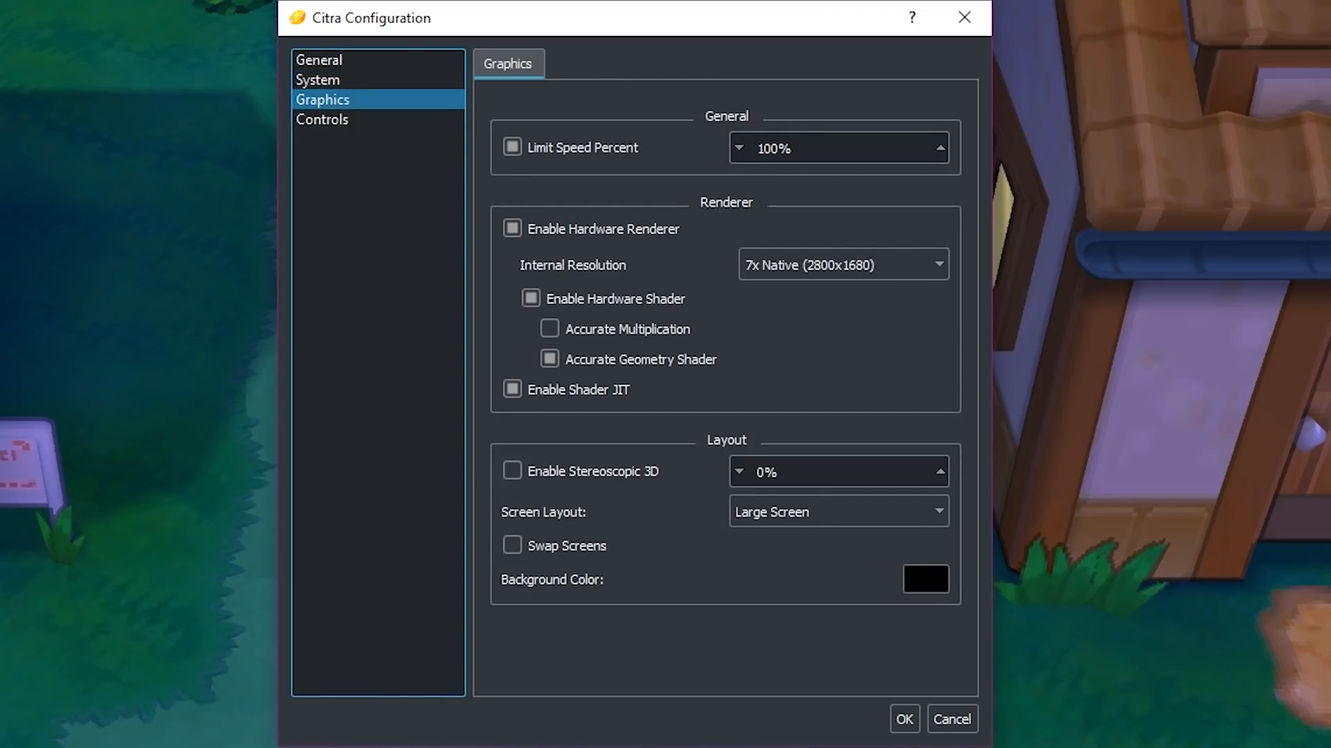
left_click(511, 147)
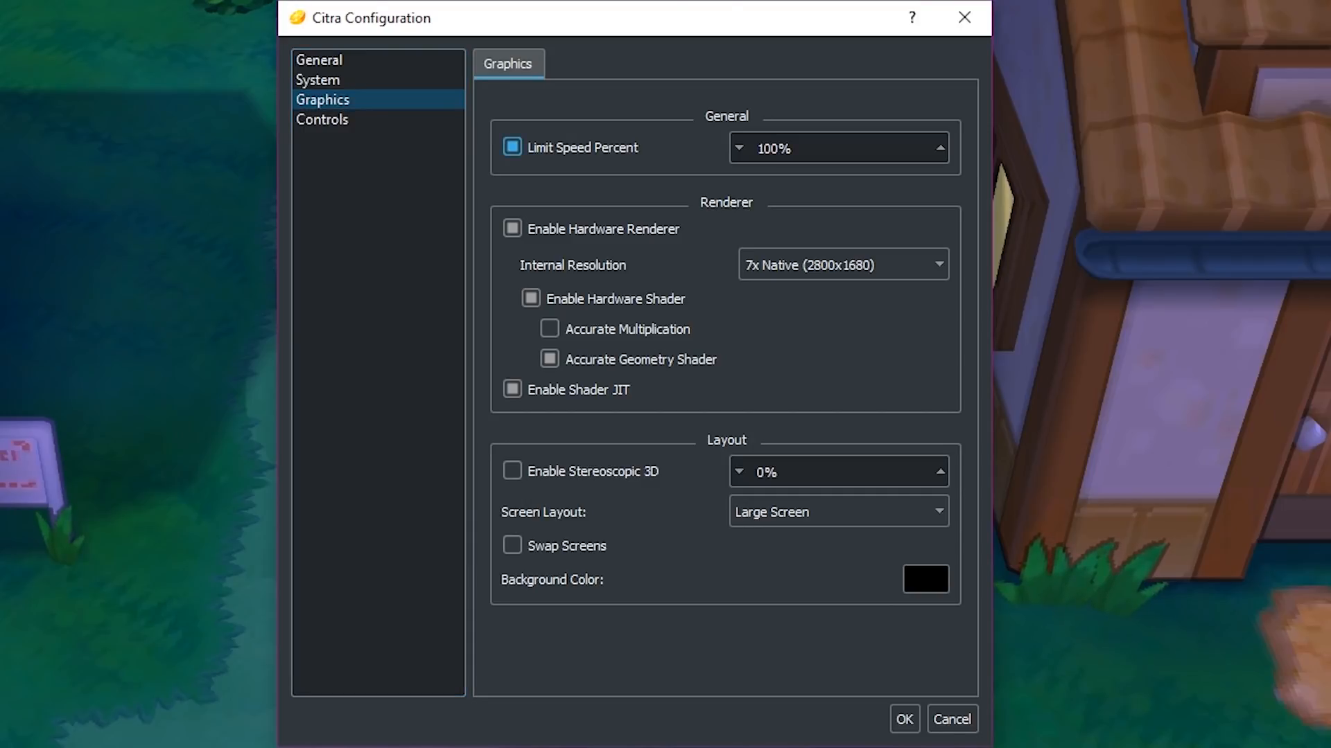
left_click(903, 718)
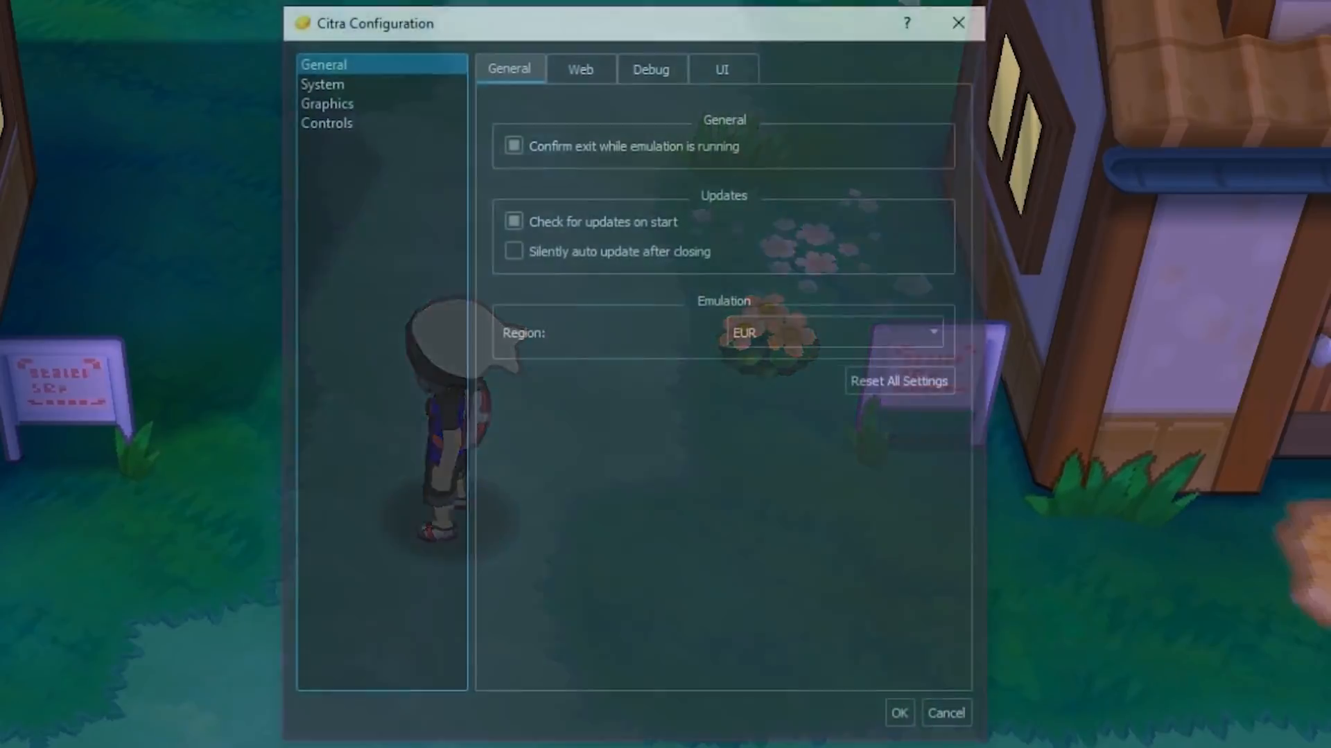
left_click(325, 123)
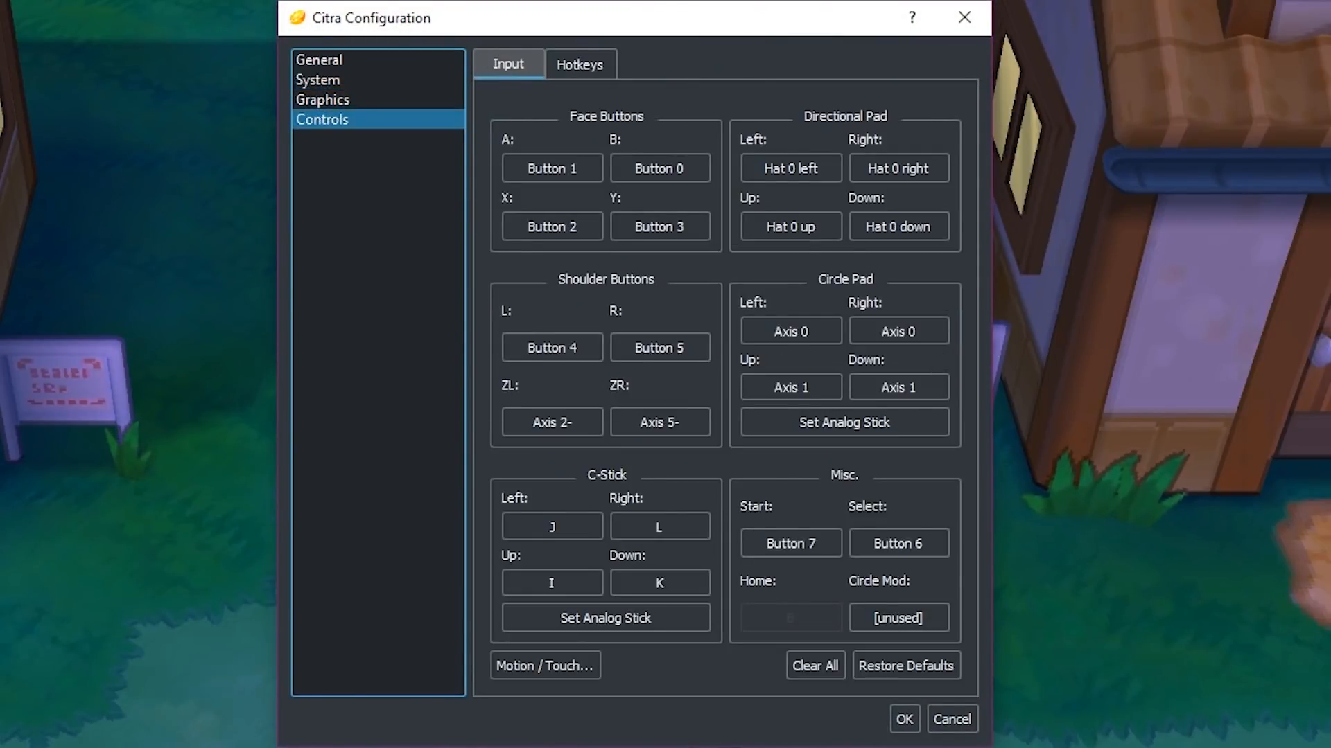
left_click(318, 79)
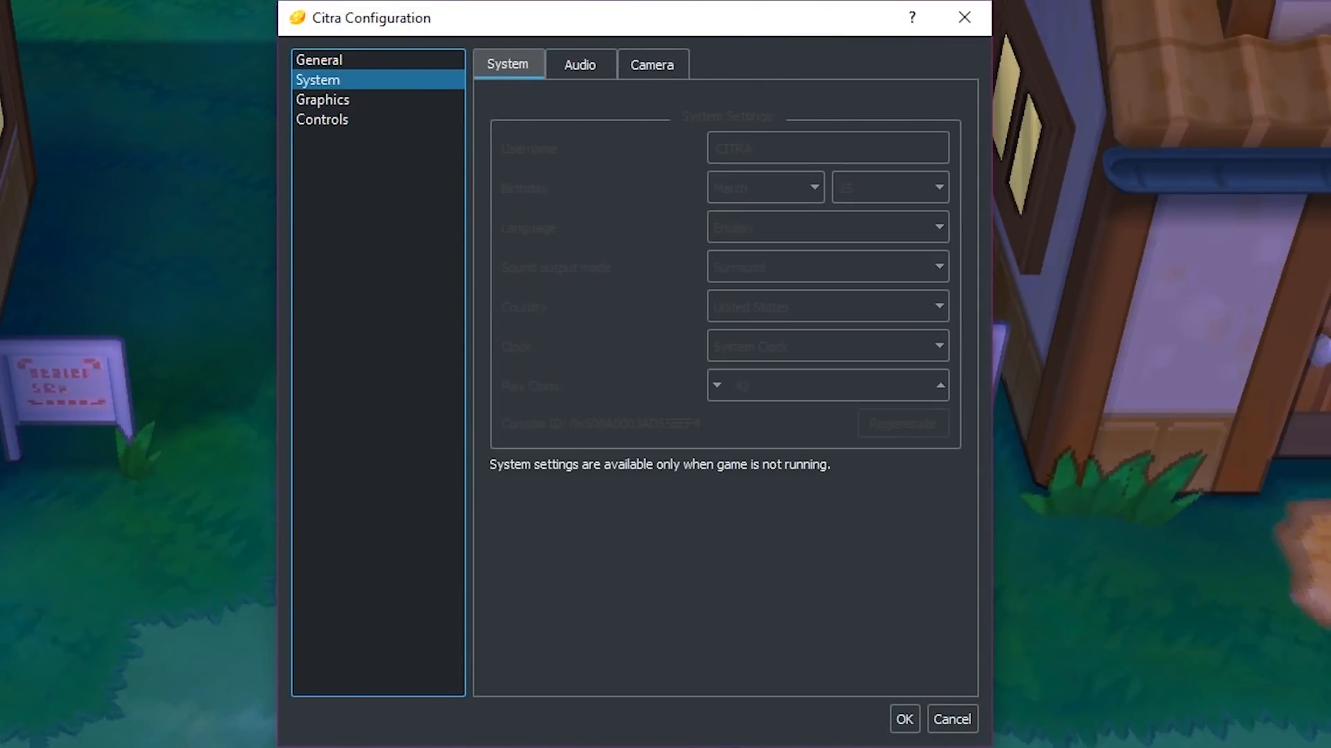
left_click(323, 99)
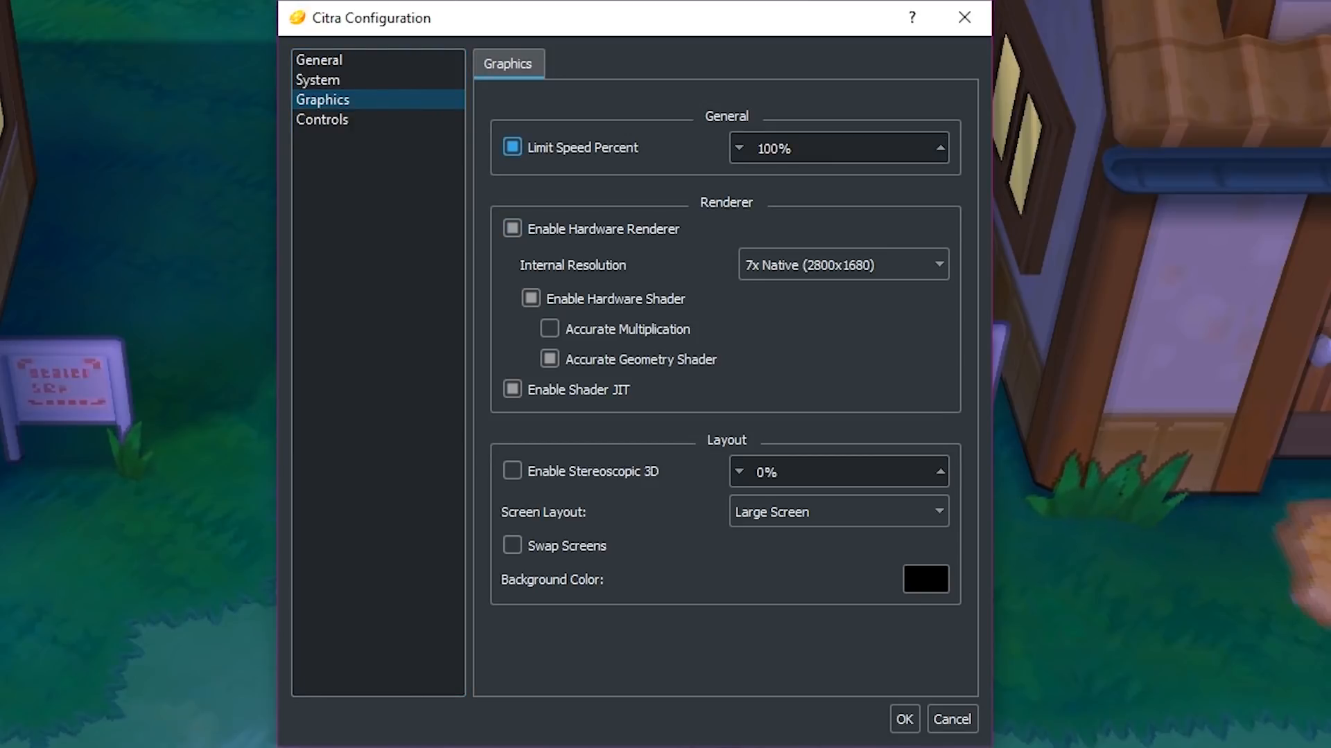
left_click(902, 718)
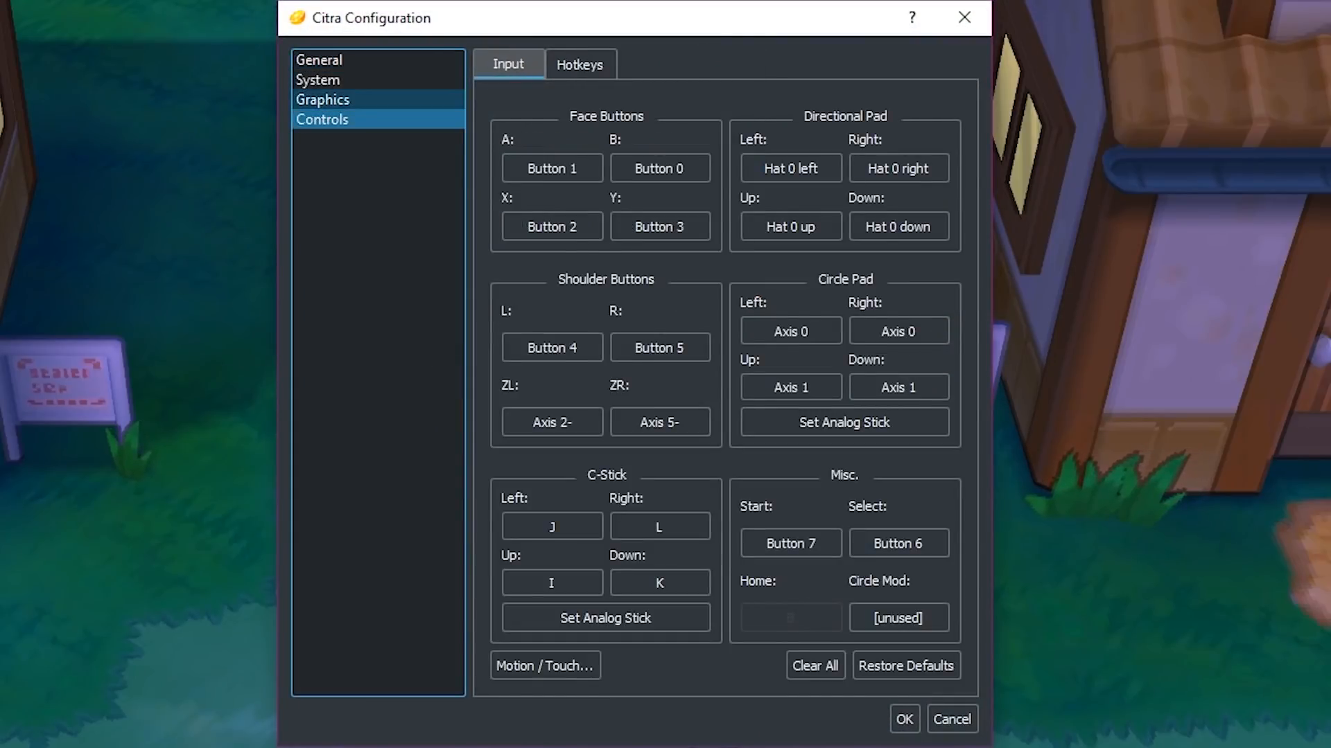
left_click(322, 99)
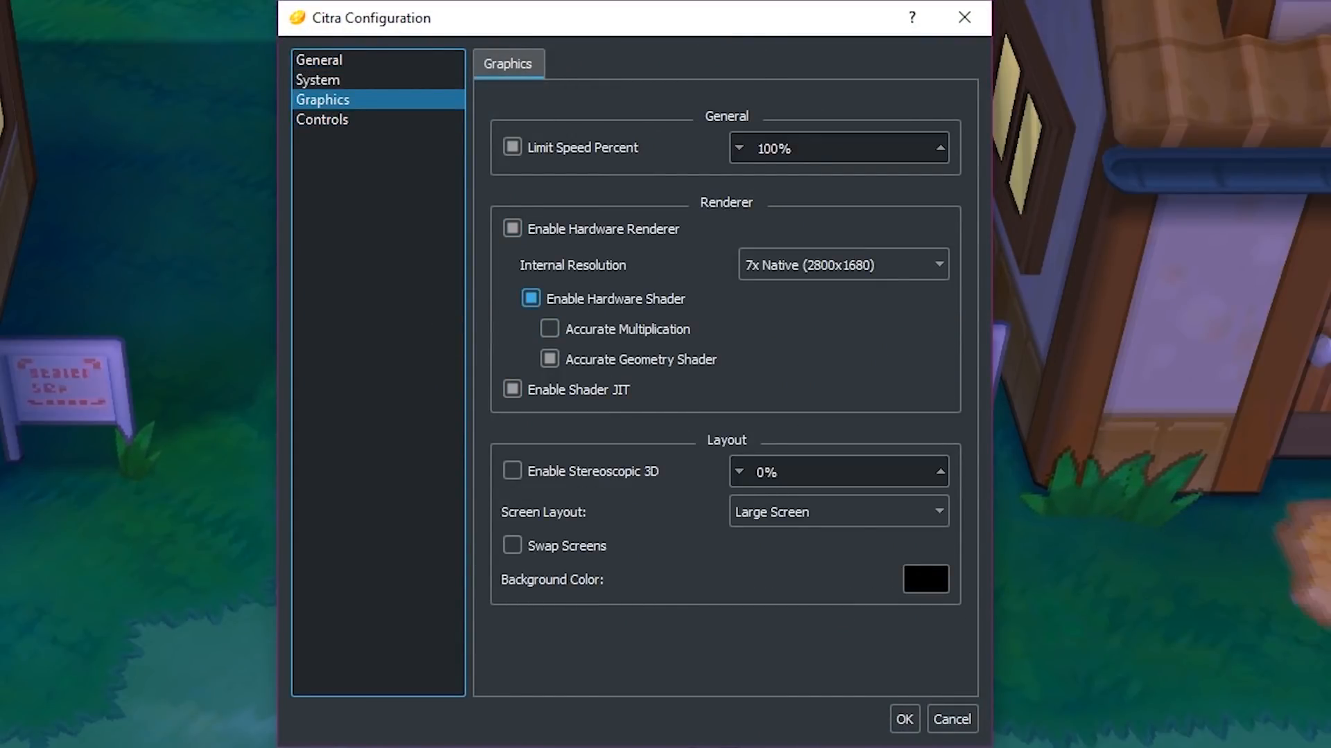
left_click(530, 298)
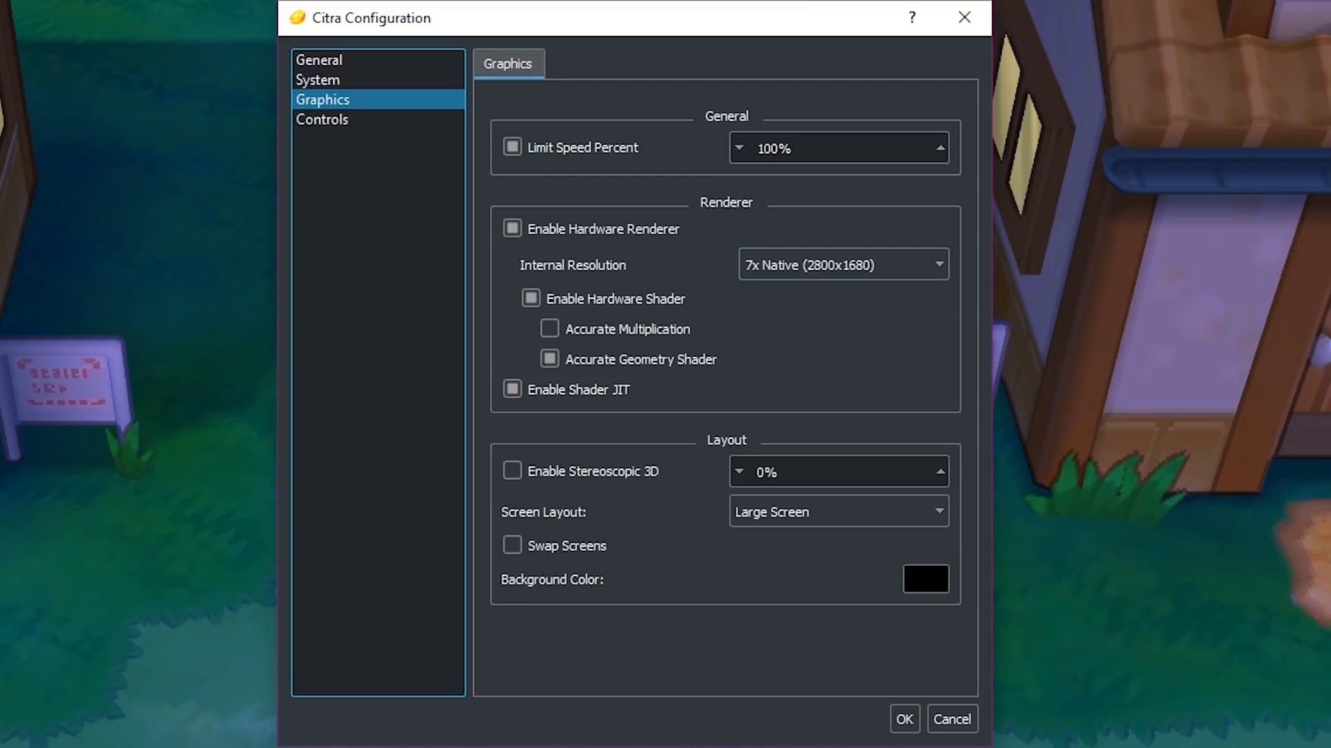
left_click(840, 264)
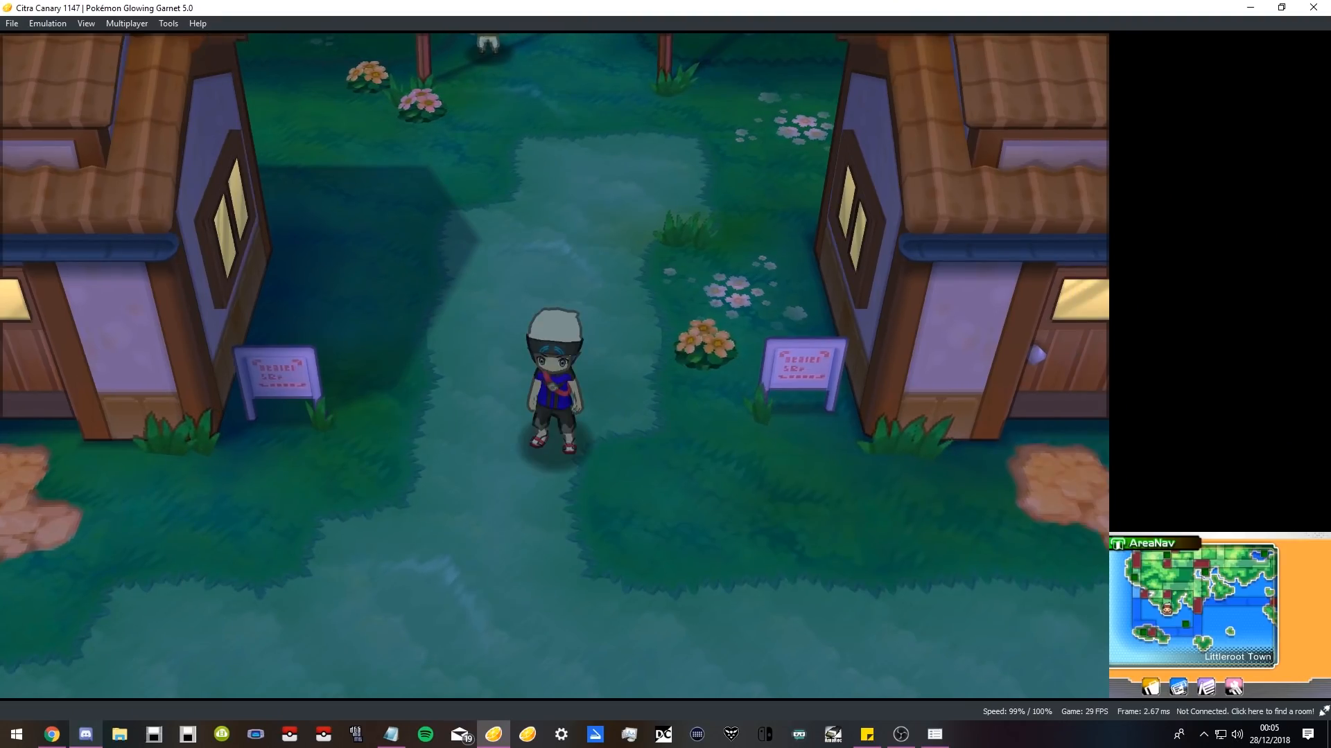
Reopen the configuration and set Internal Resolution to 2x Native (800x480).
left_click(47, 23)
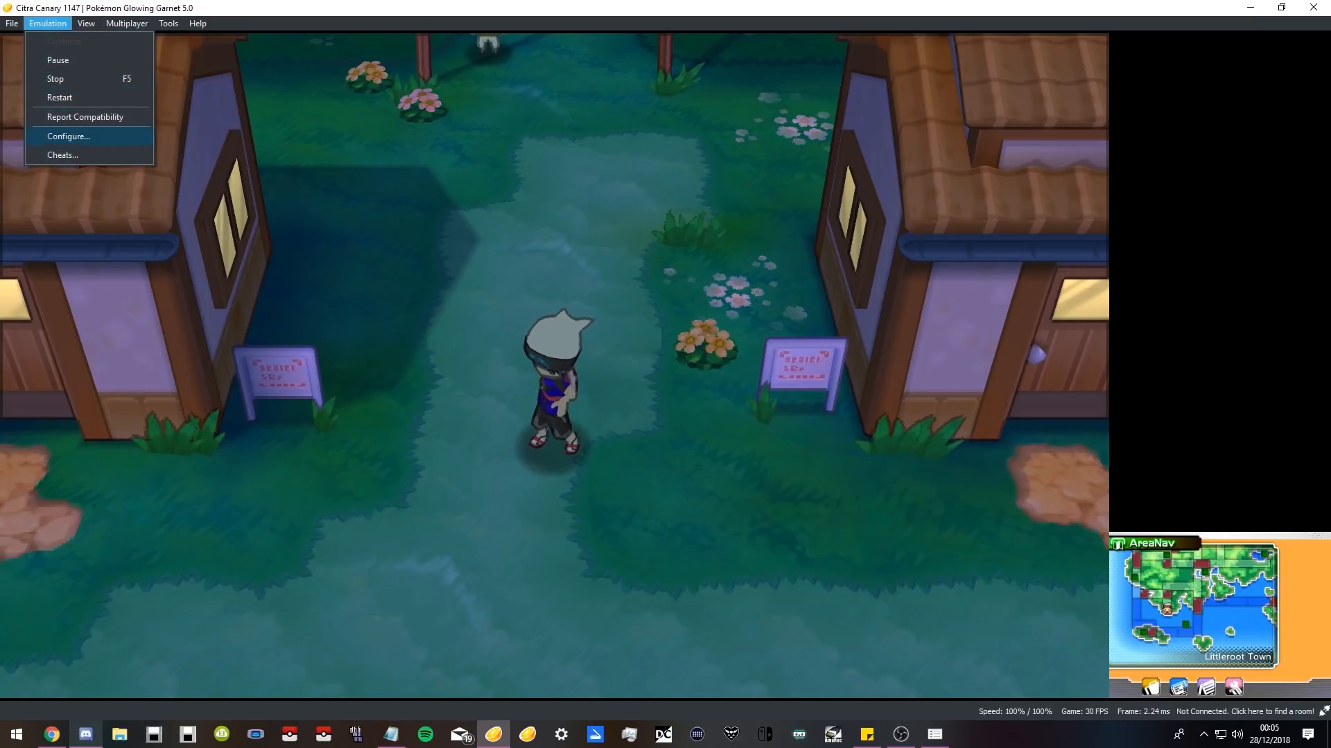
left_click(68, 137)
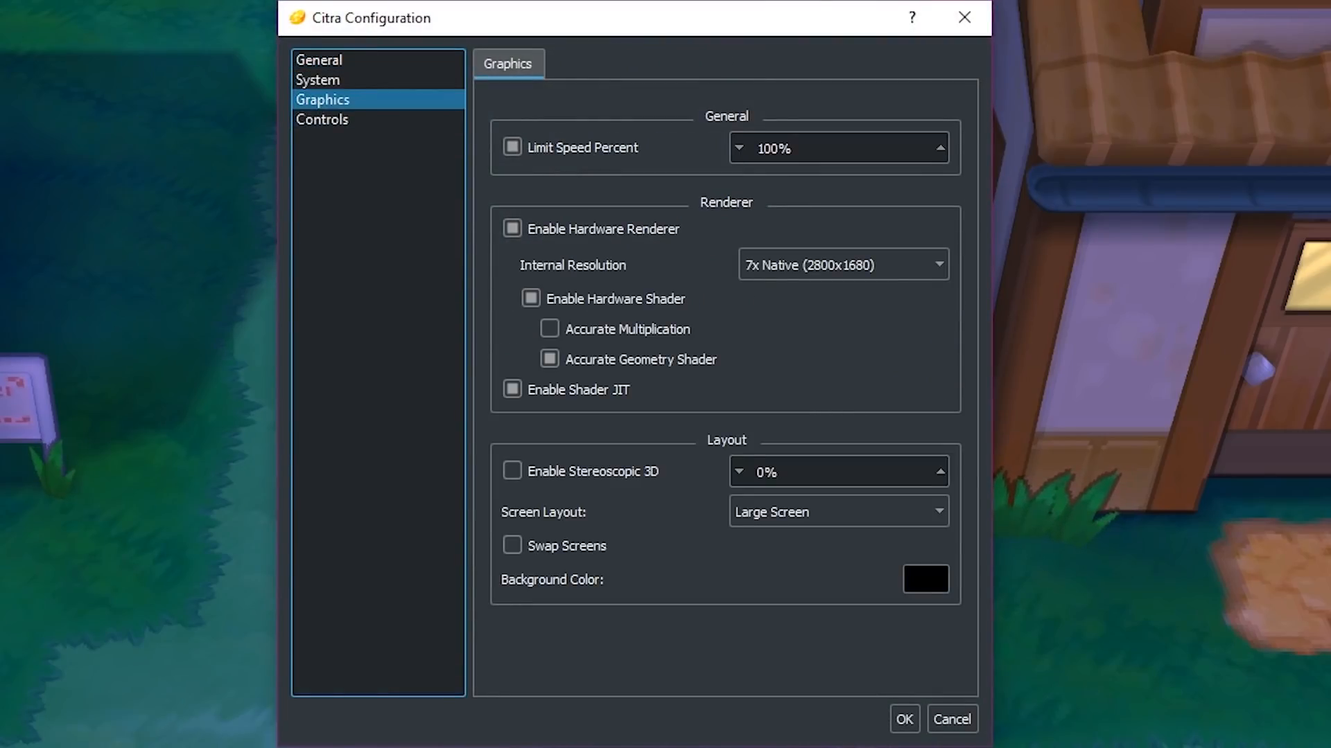
left_click(841, 265)
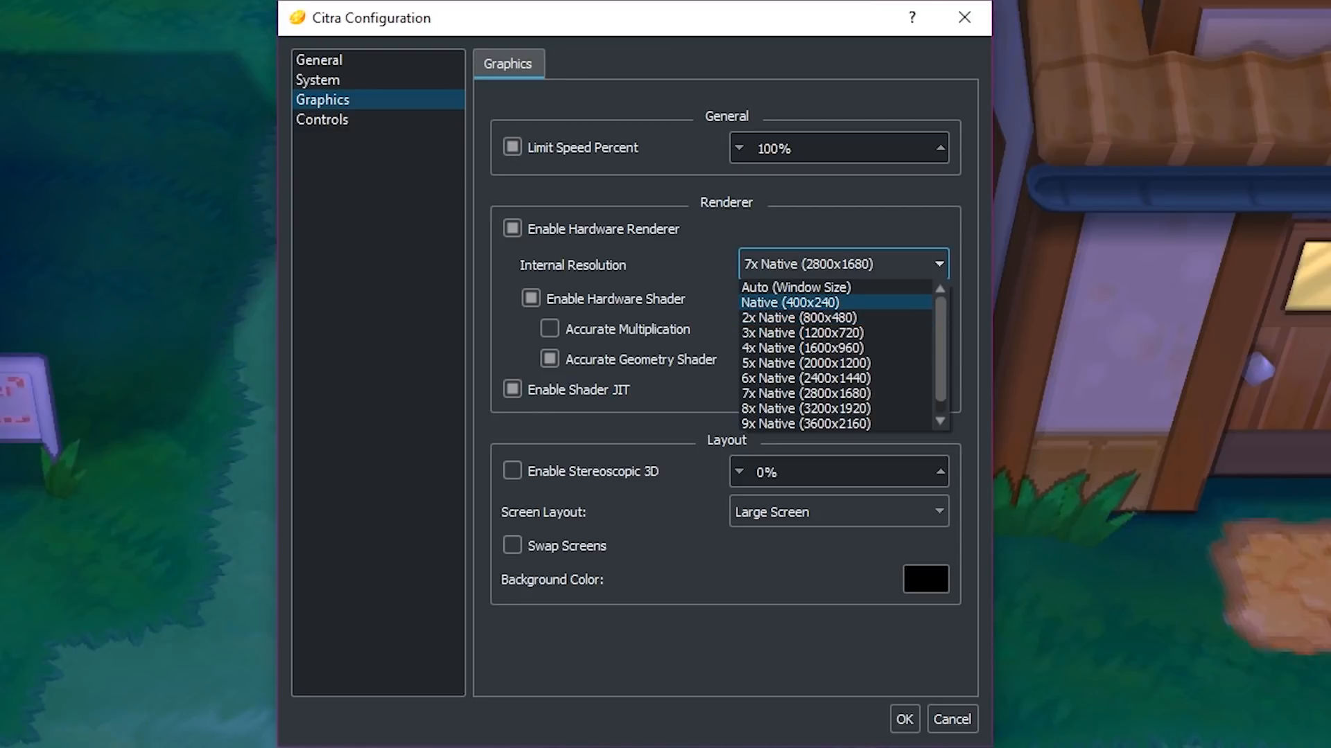
mouse_move(798, 317)
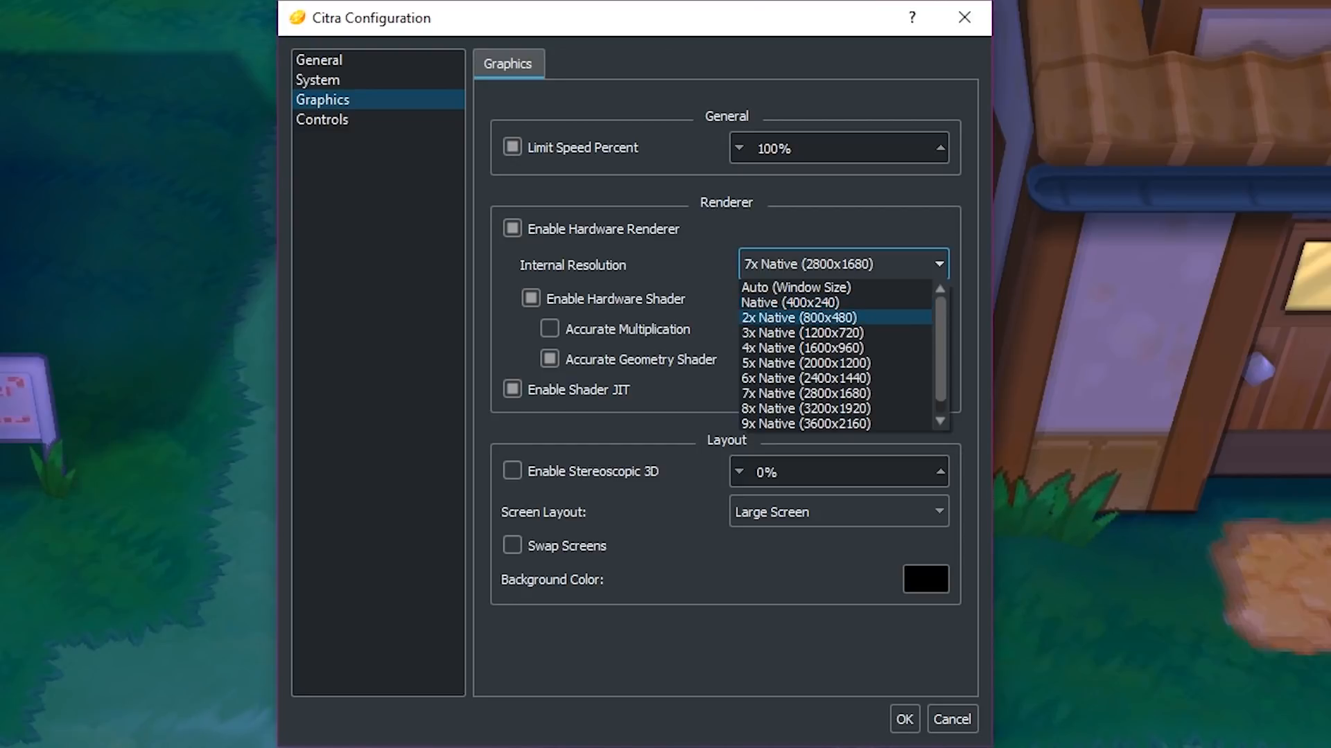
left_click(797, 318)
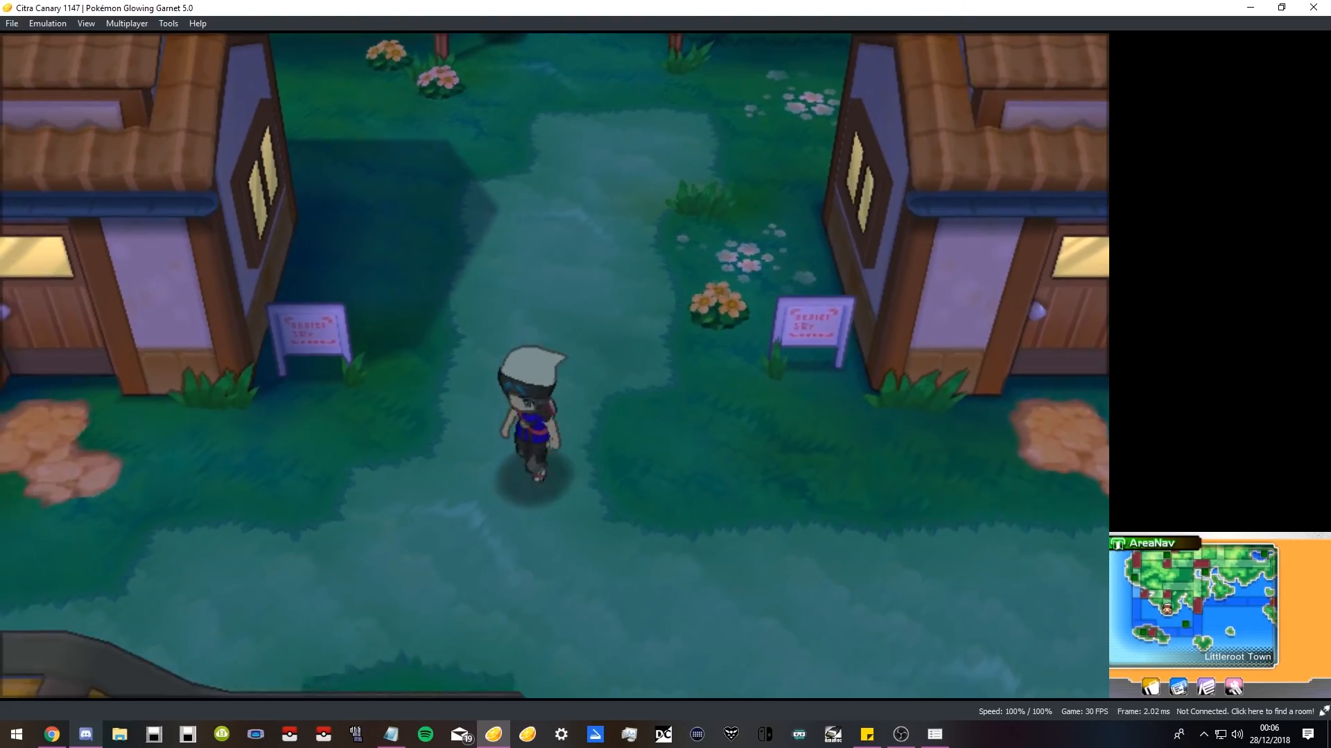
Switch Citra's Internal Resolution from 2x to 7x Native (2800x1680) in Graphics settings.
key("Down")
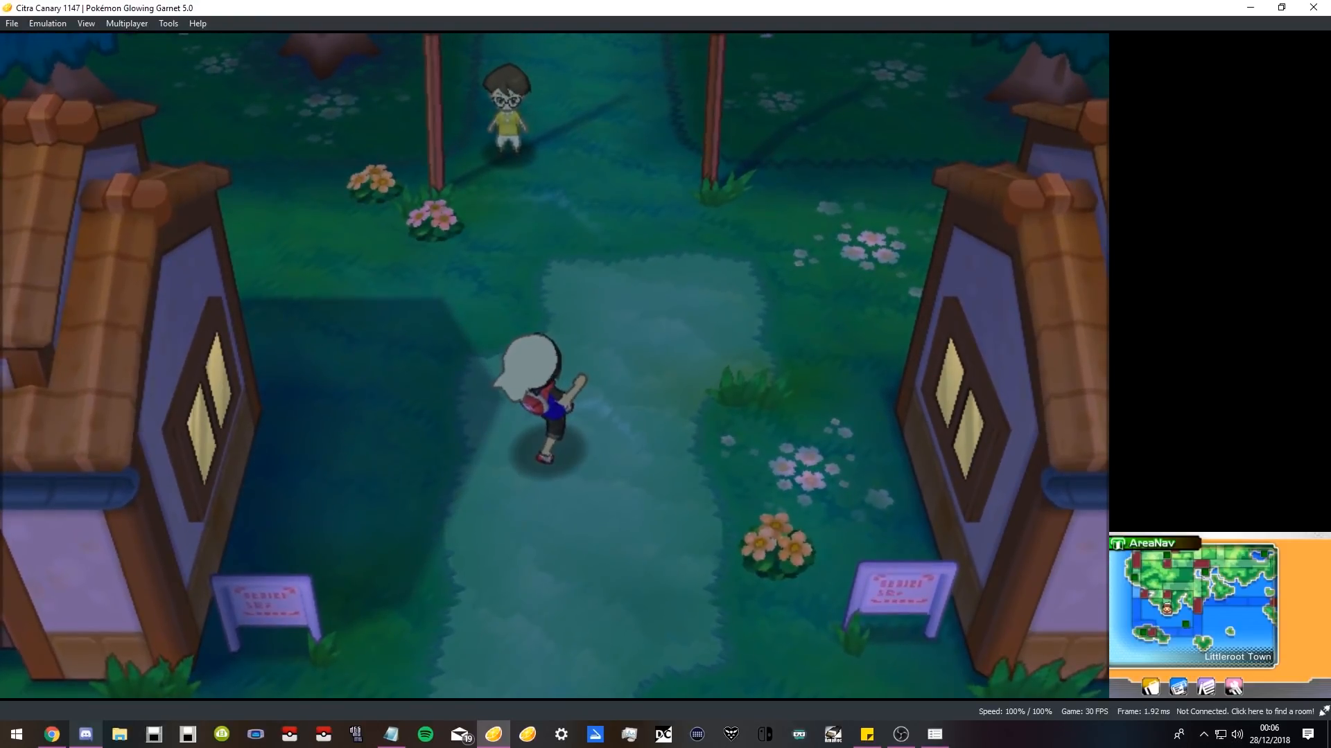
left_click(46, 23)
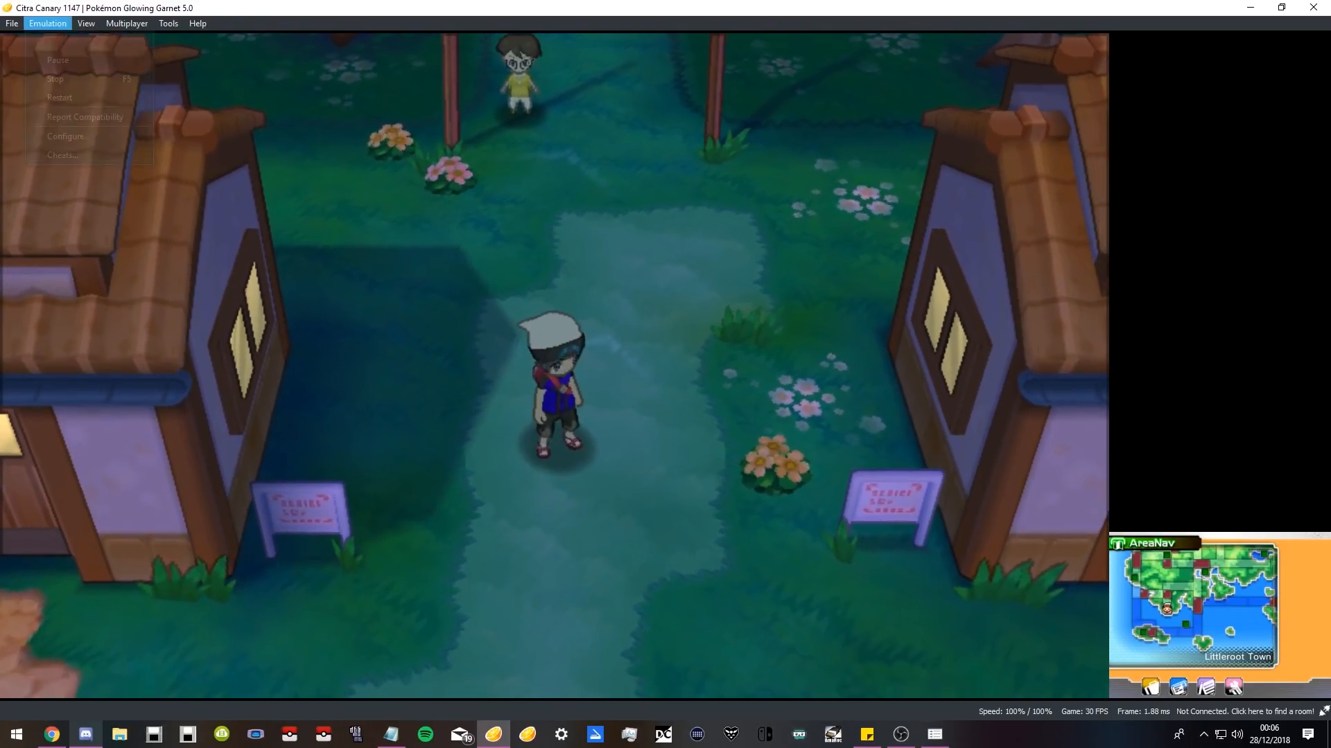
left_click(66, 136)
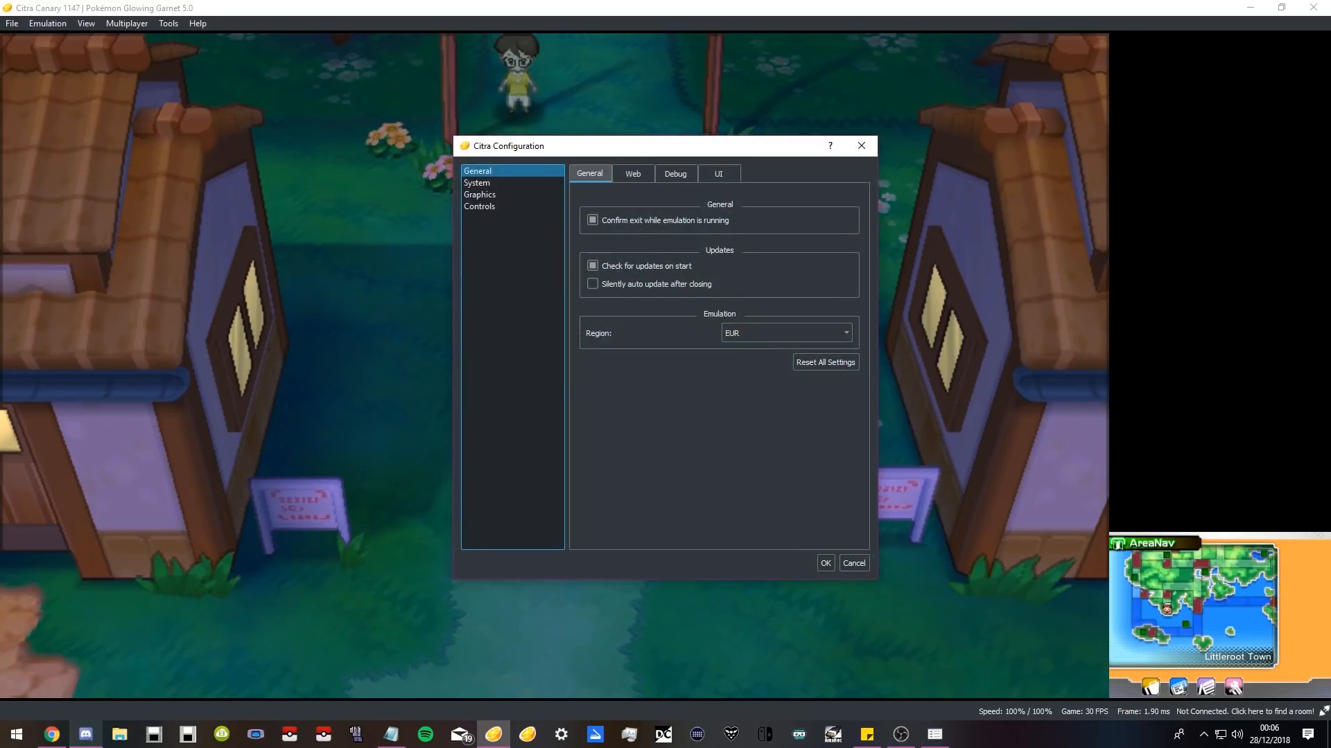
left_click(480, 194)
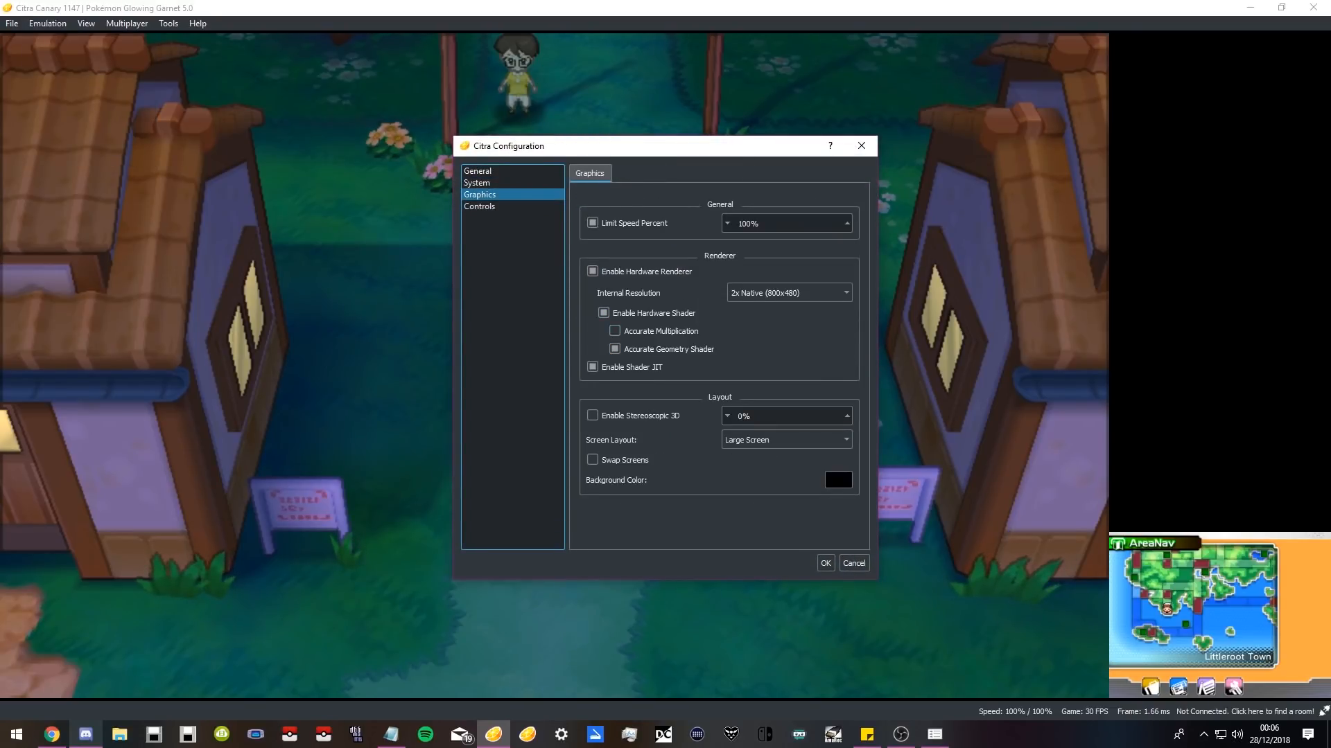
left_click(787, 292)
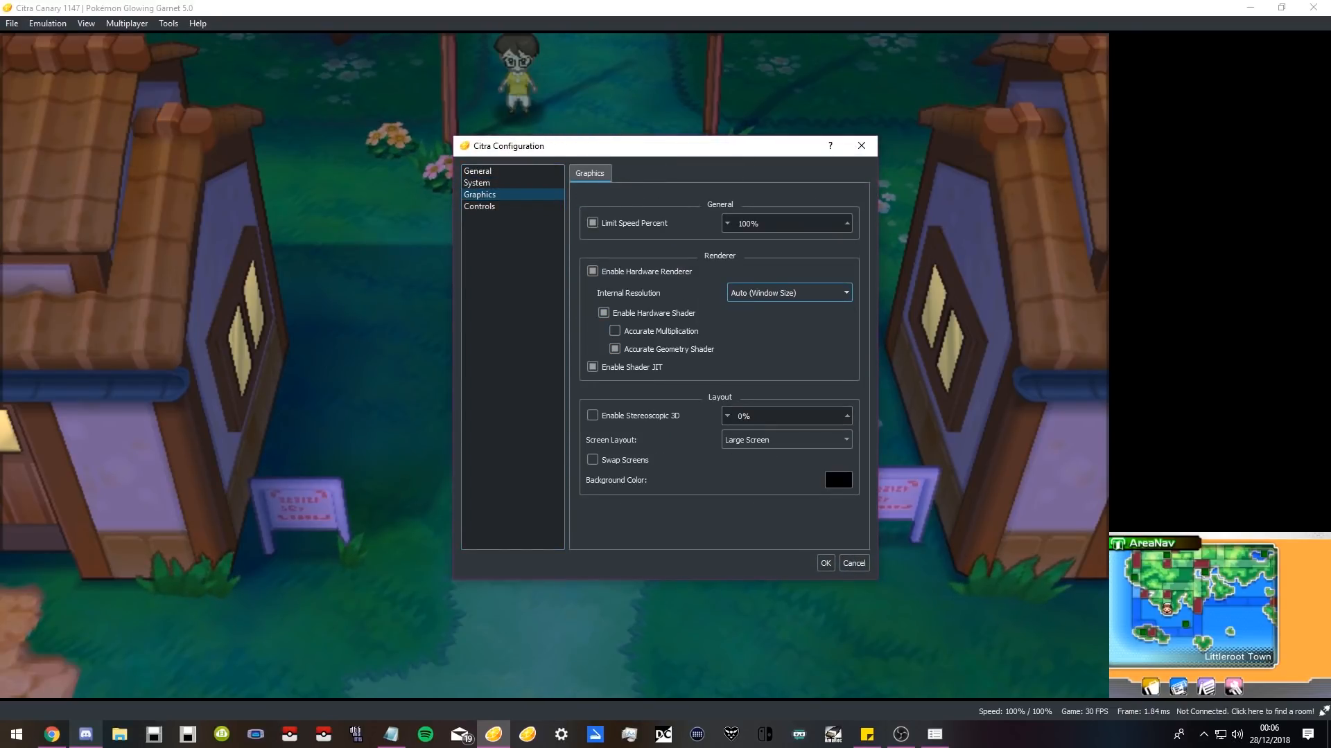
left_click(824, 562)
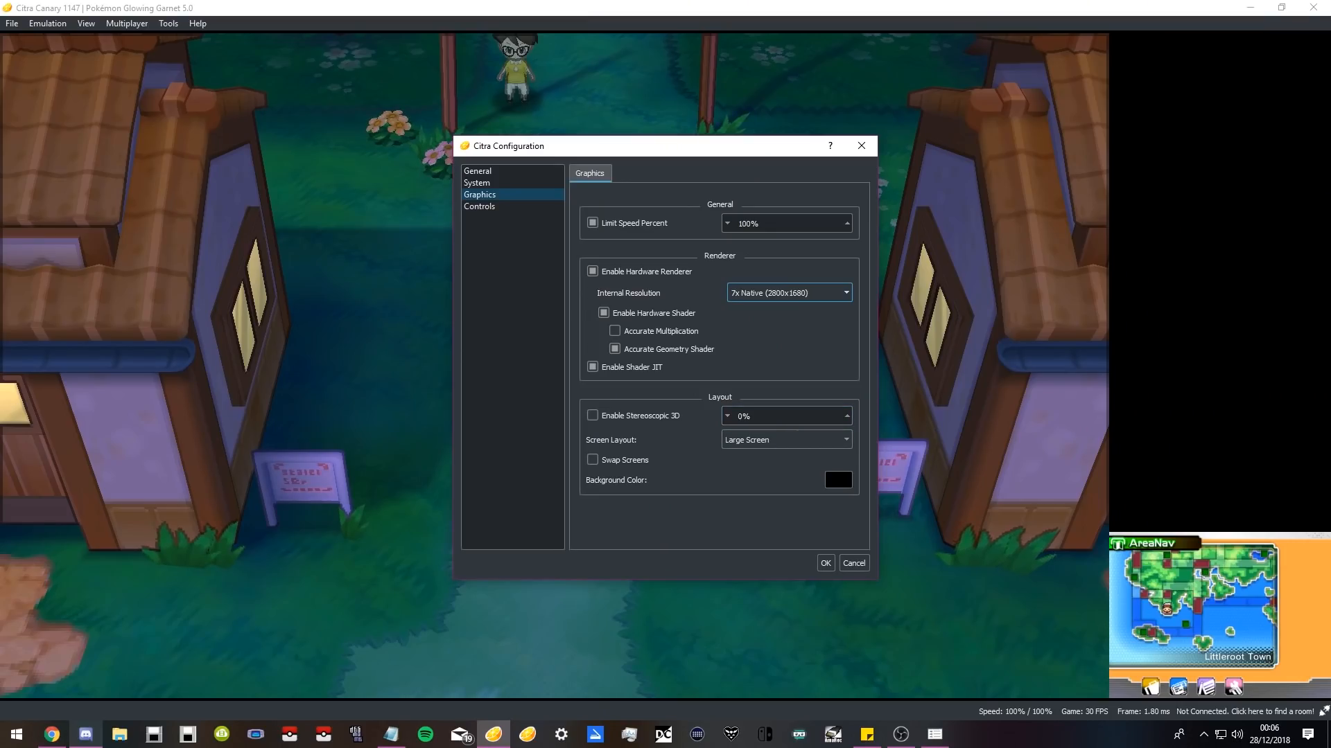
Try the Default and Side by Side screen layouts, then reopen Configure for Large Screen.
left_click(785, 438)
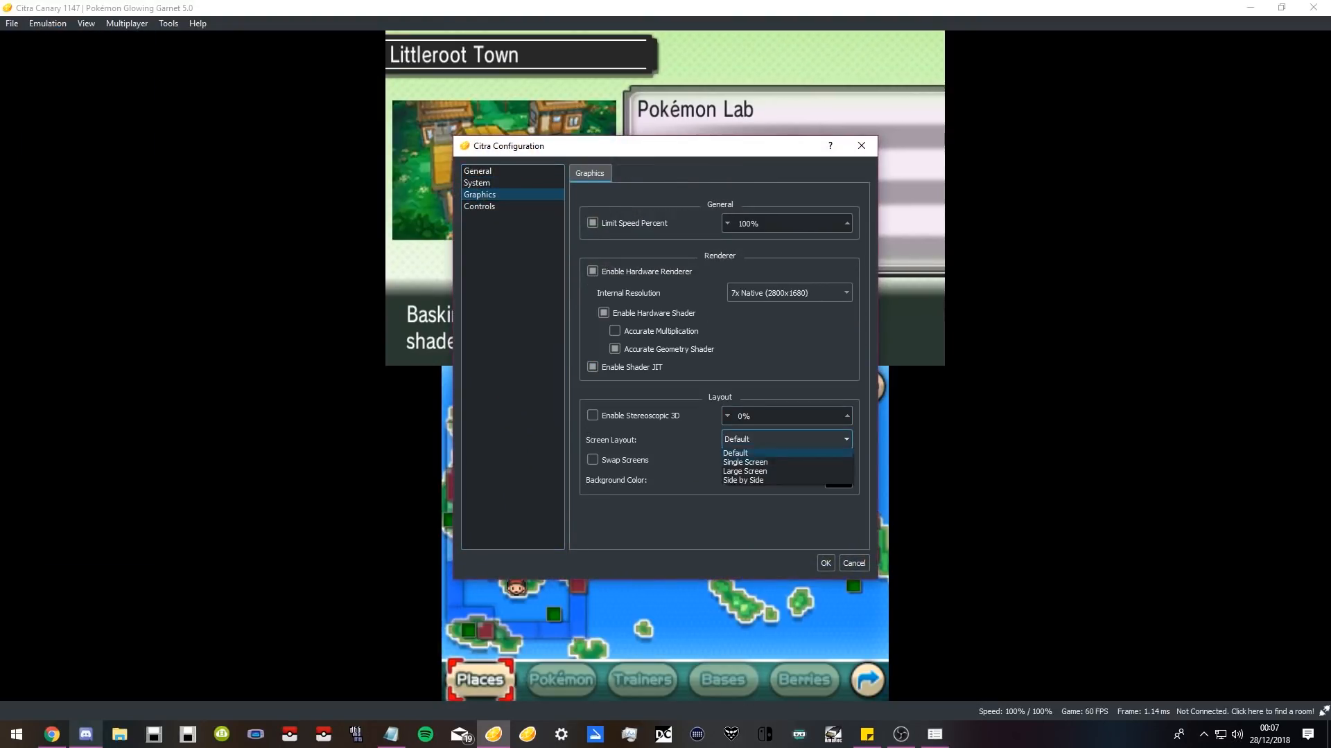
left_click(741, 480)
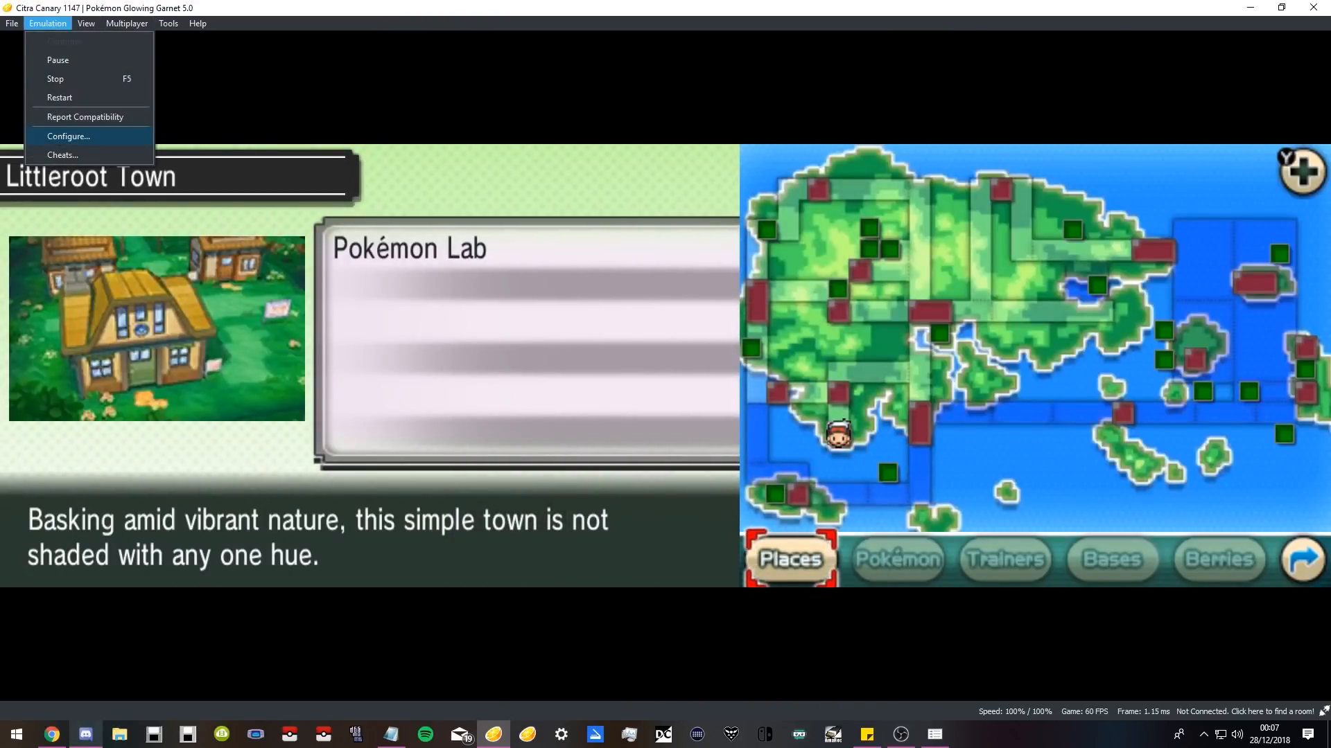
left_click(68, 137)
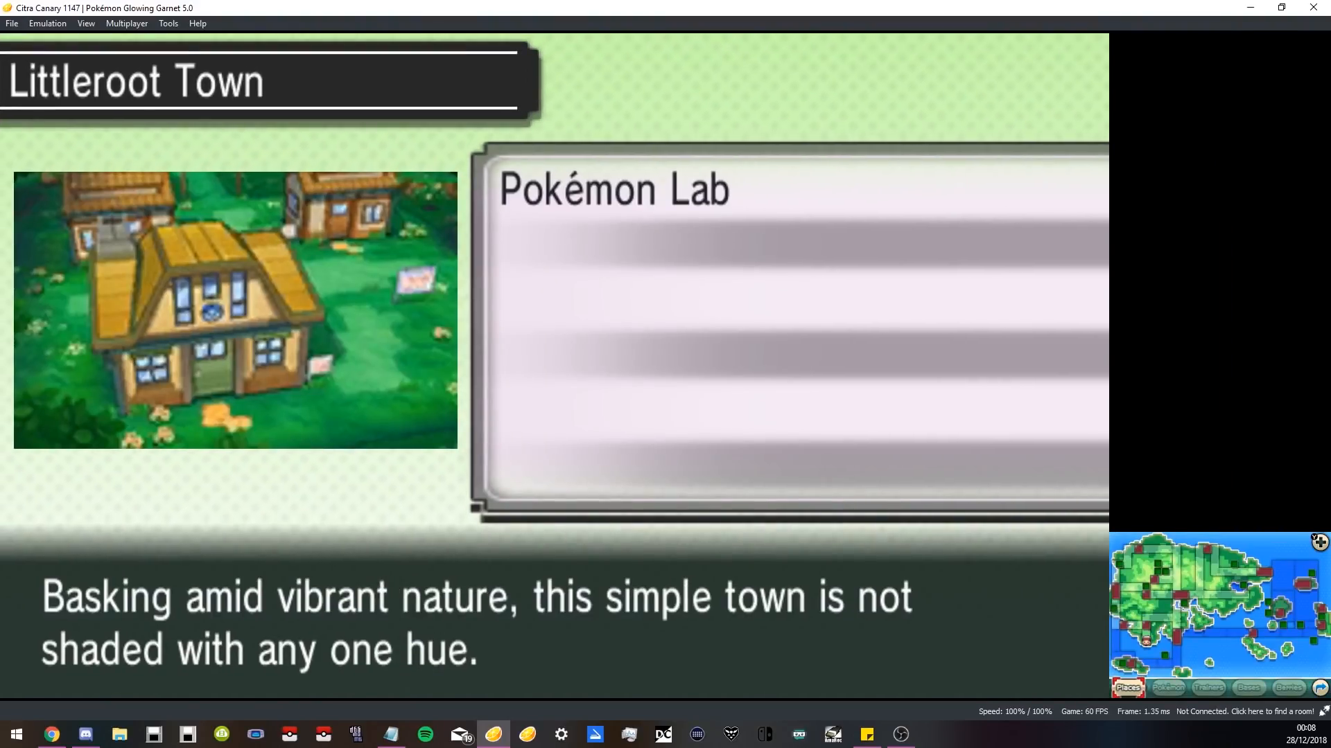
Reopen Citra's configuration window on the General UI page.
left_click(84, 23)
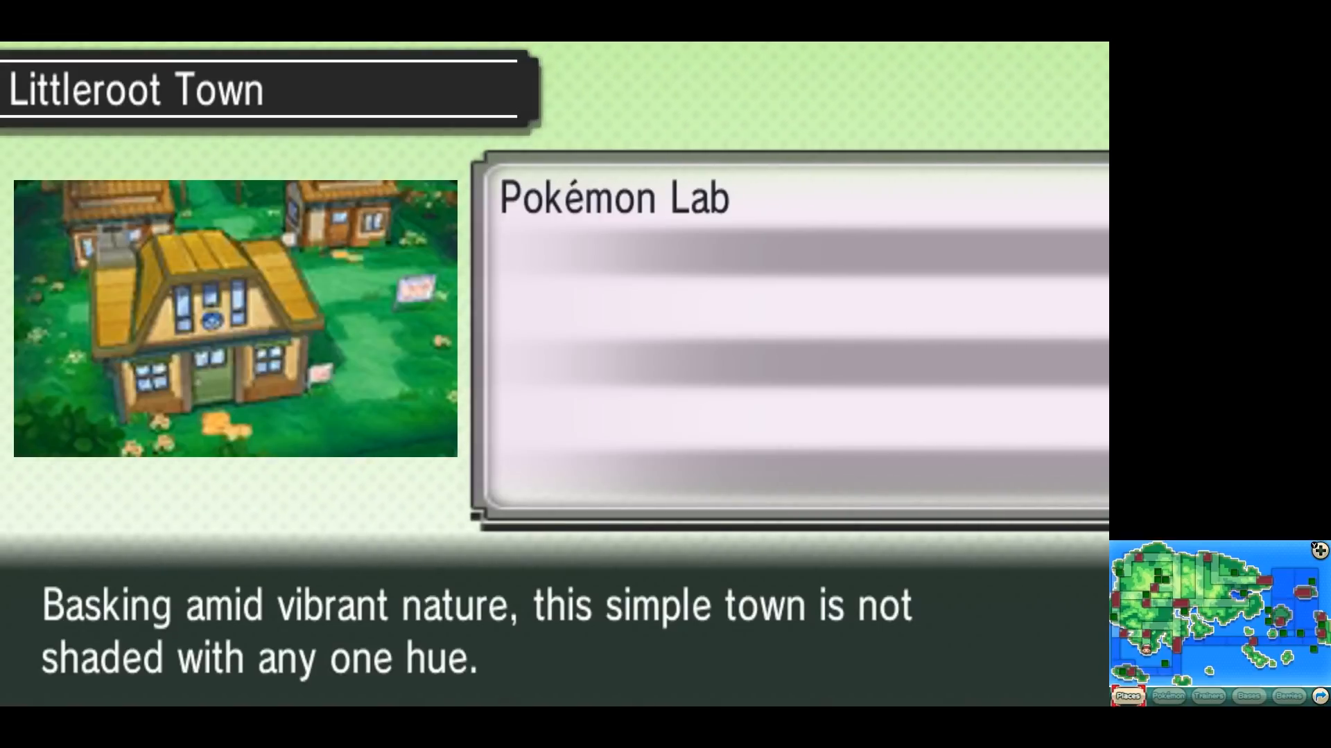
left_click(167, 23)
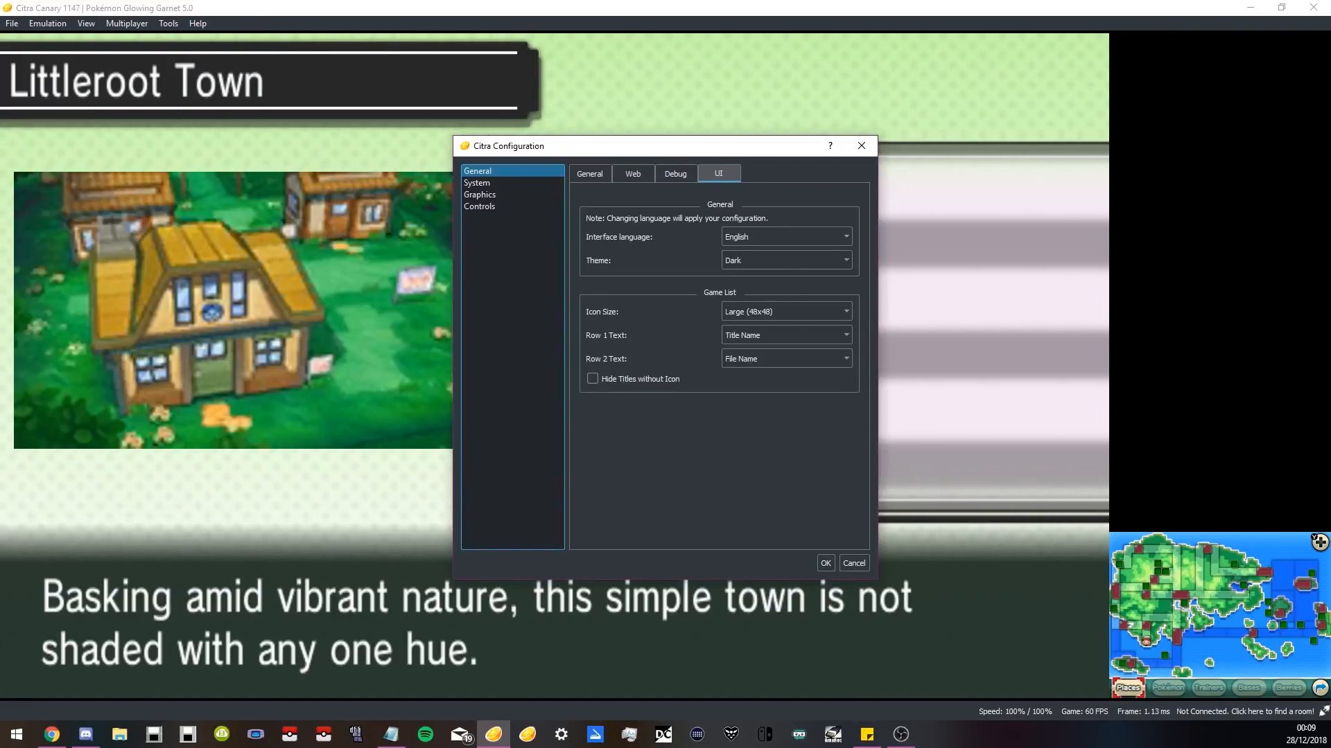
Browse the Web, UI and Controls settings pages before leaving Configuration.
left_click(632, 173)
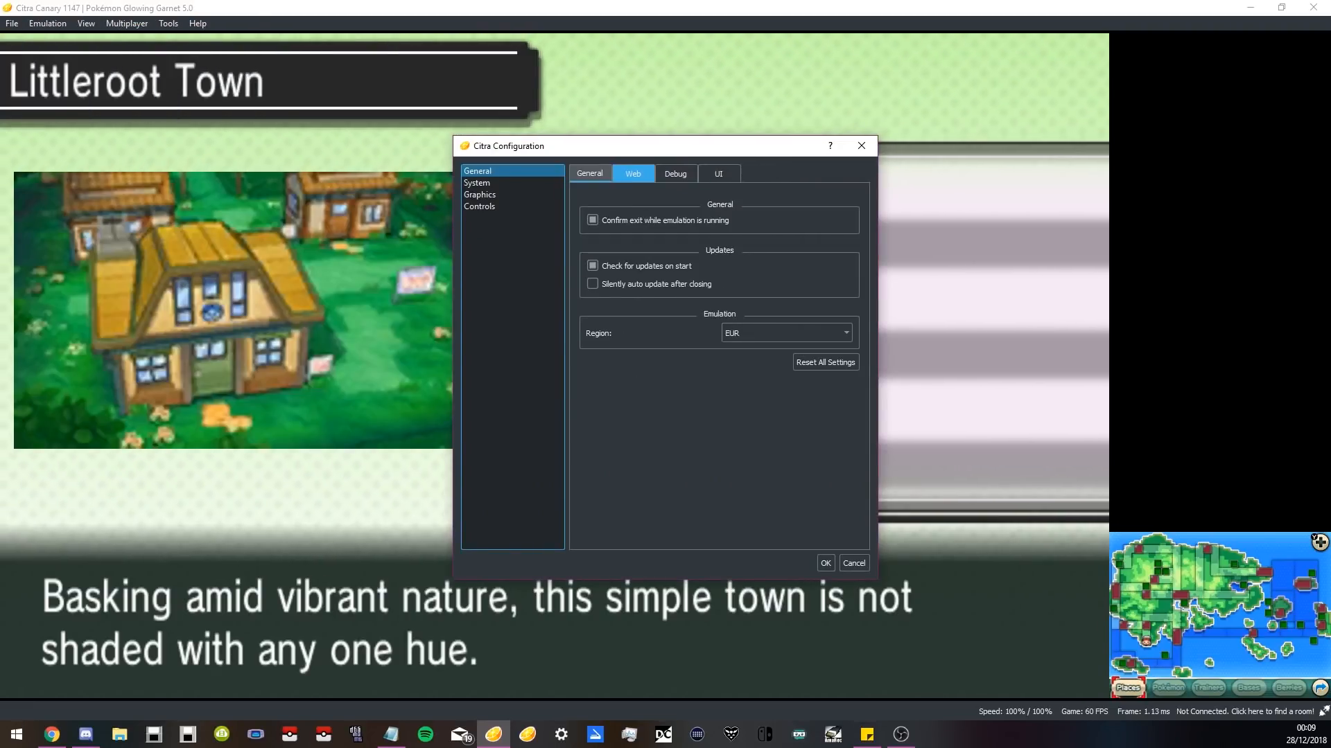
left_click(718, 173)
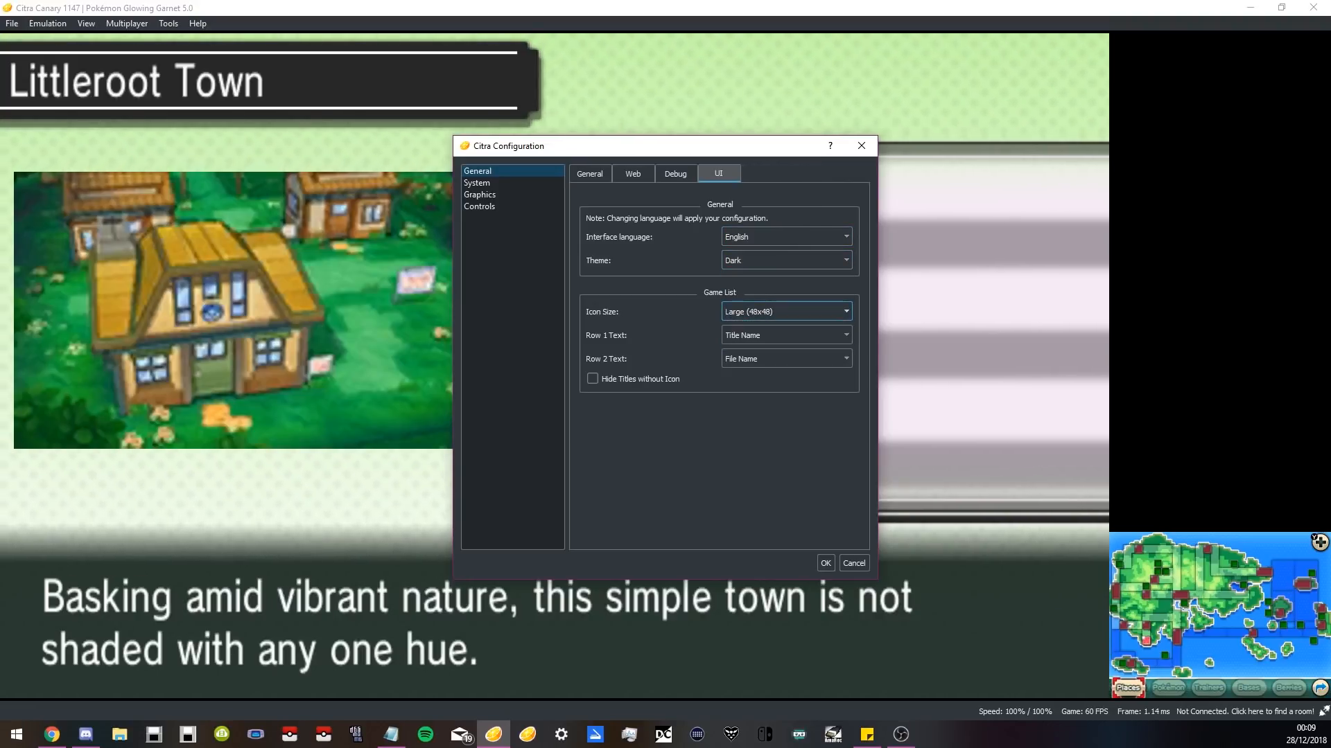
left_click(480, 206)
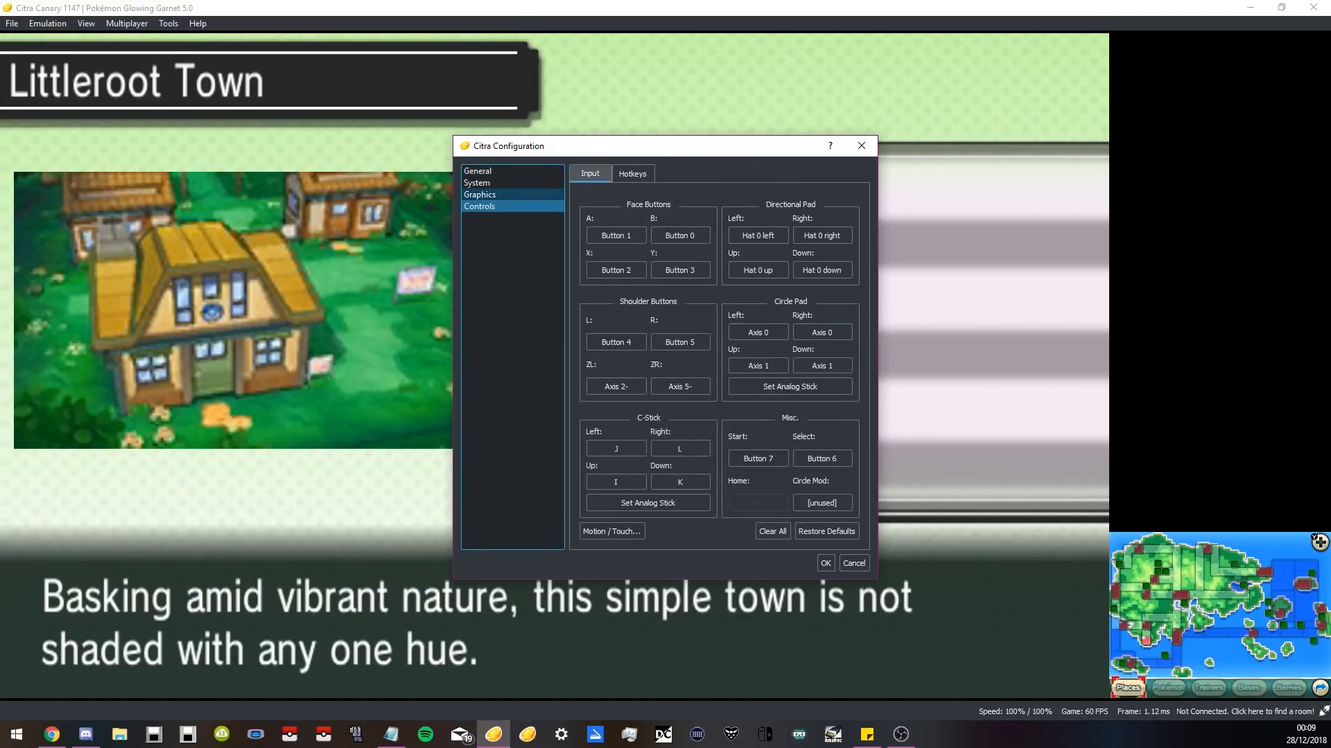
left_click(480, 194)
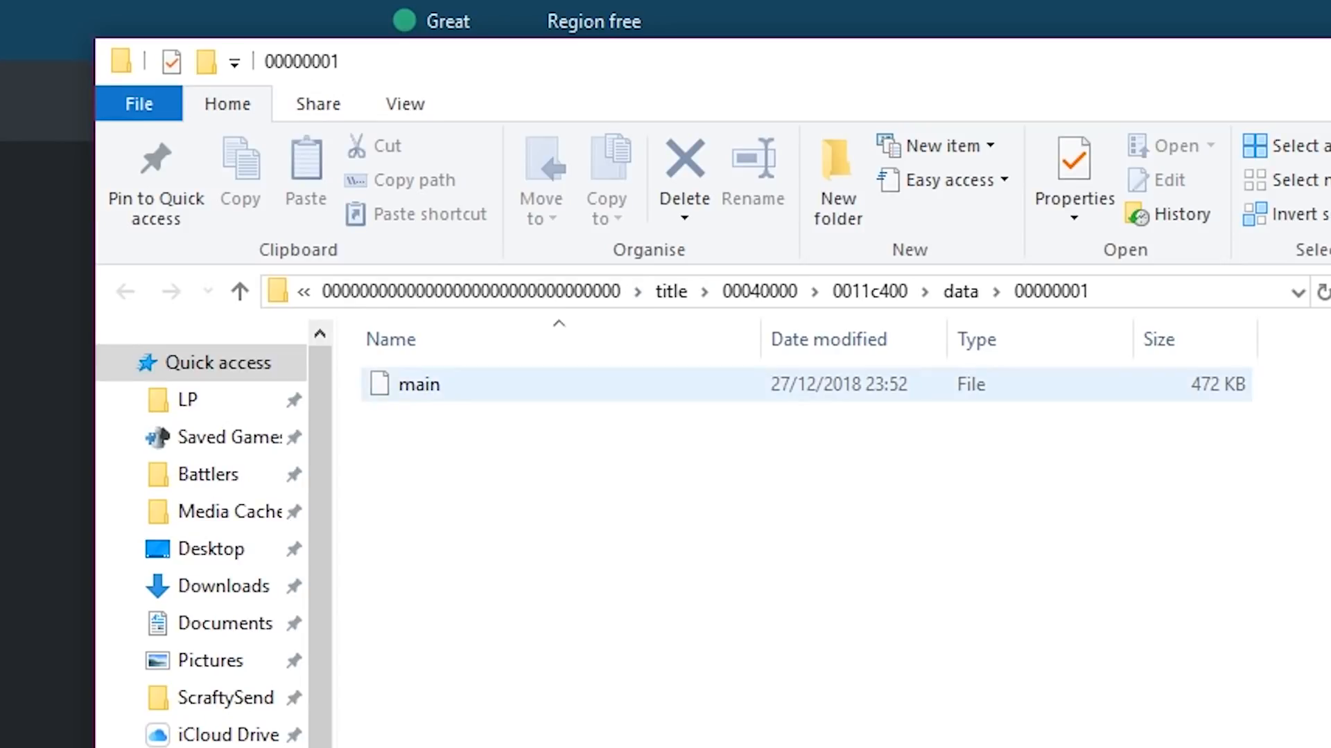
Copy the backed-up main save from glowing garnet over the one in 00000001.
left_click(417, 385)
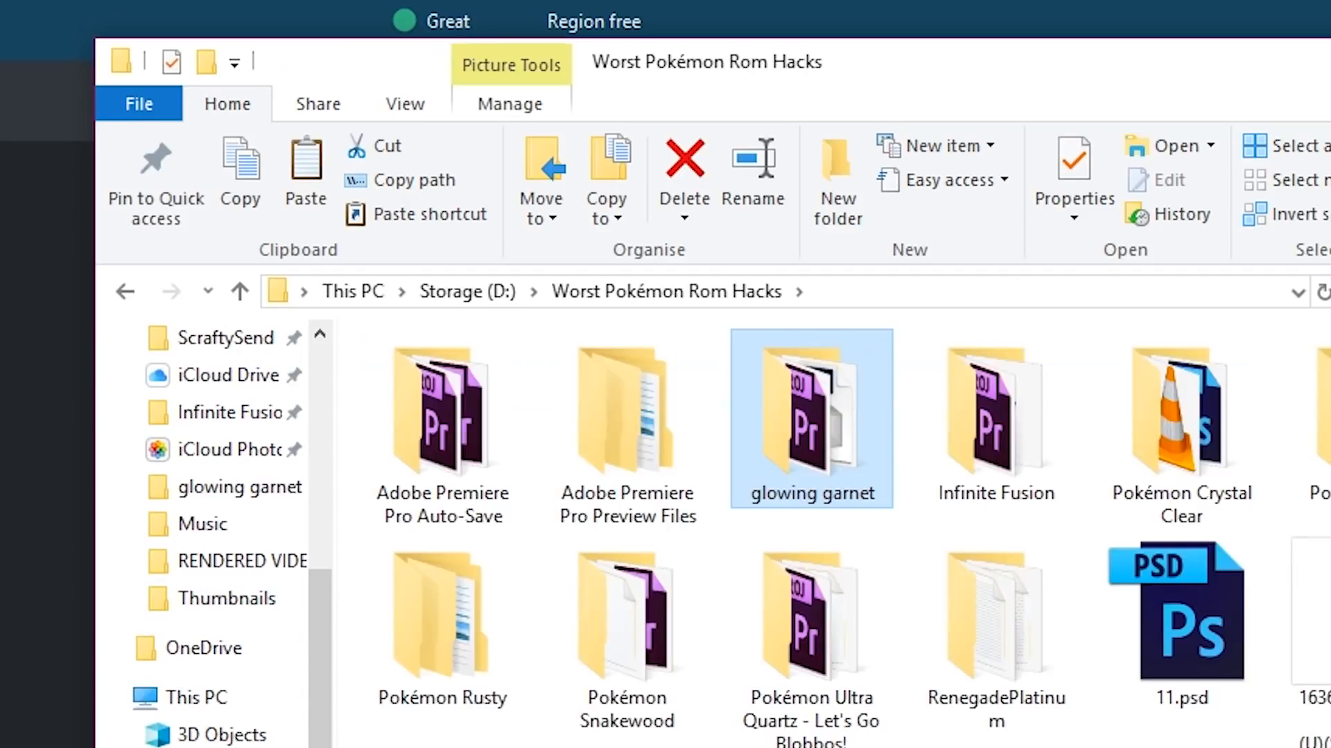
double_click(810, 416)
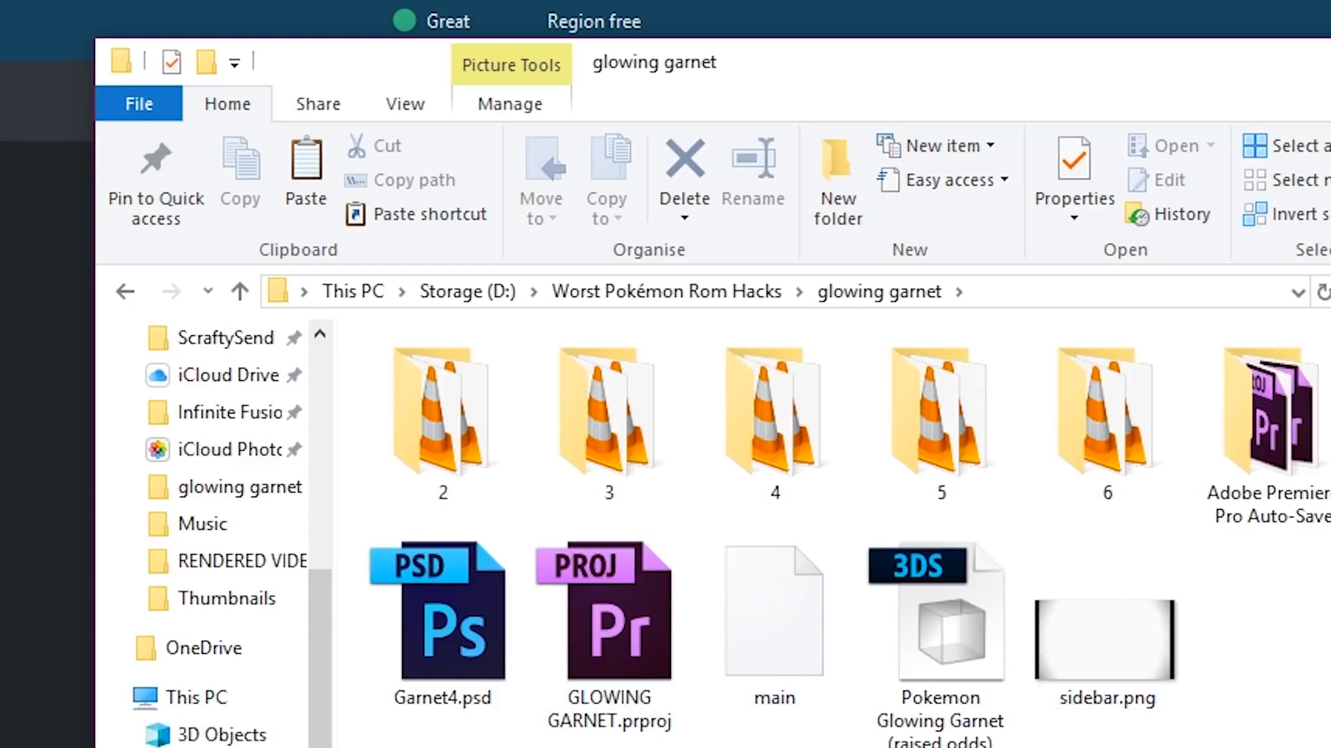
left_click(774, 612)
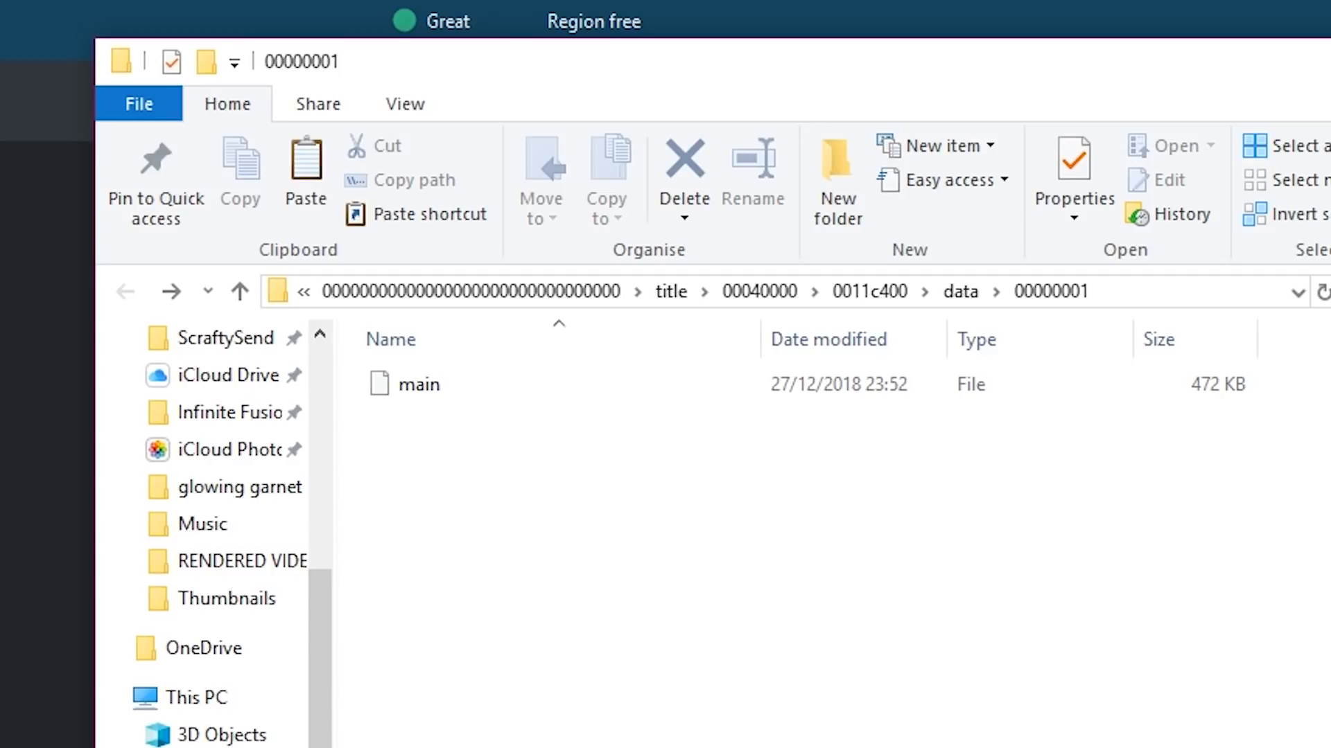
left_click(417, 384)
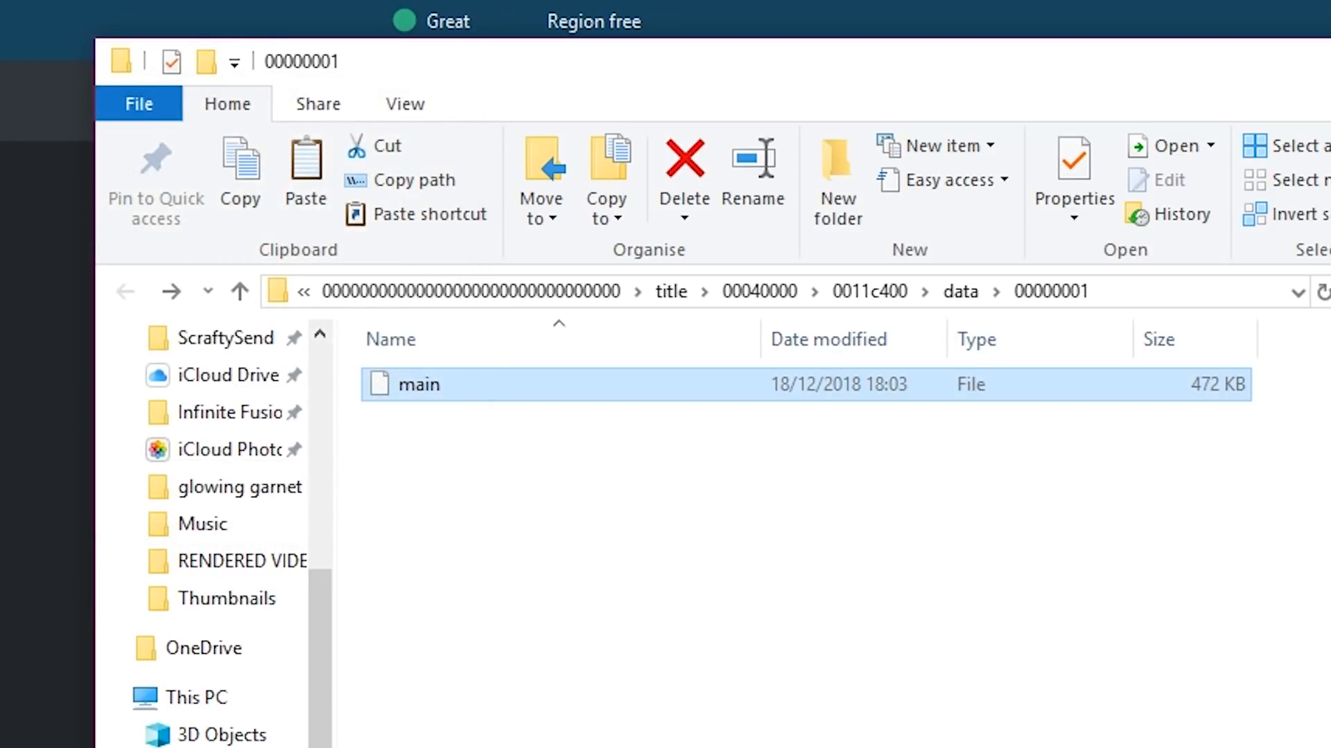
double_click(415, 385)
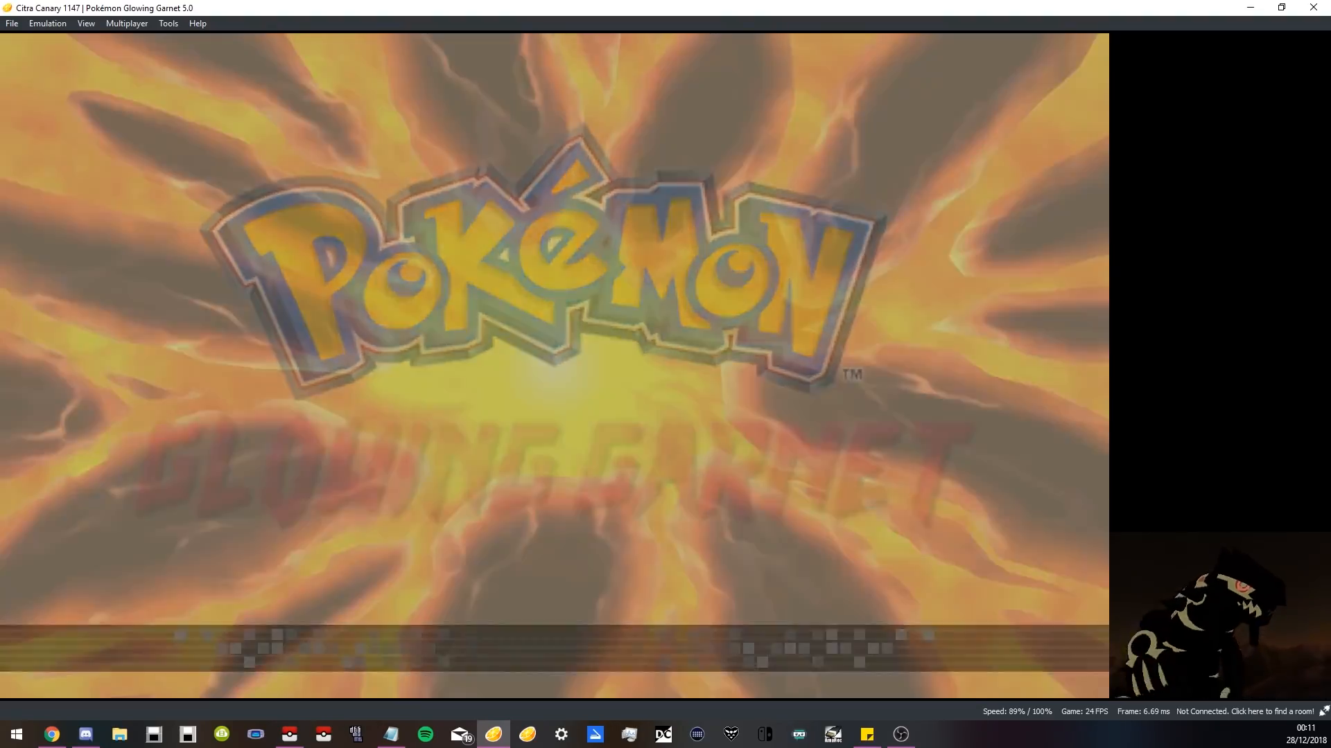